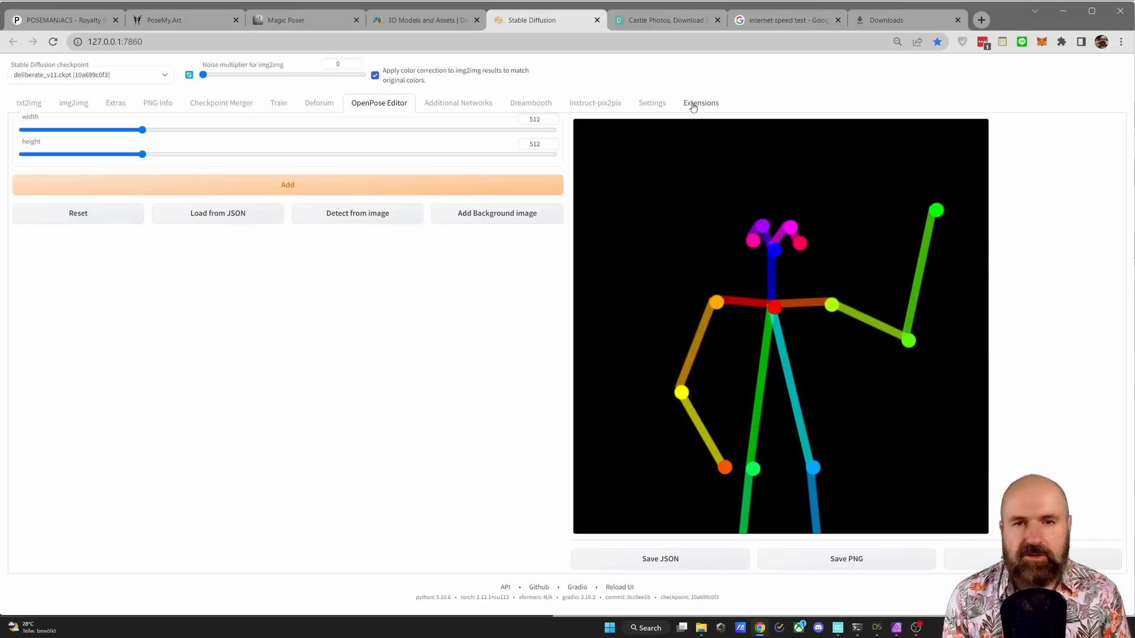
- Check the Available and Installed extension lists, then apply changes and restart the UI
{"action": "left_click", "coordinate": [700, 103]}
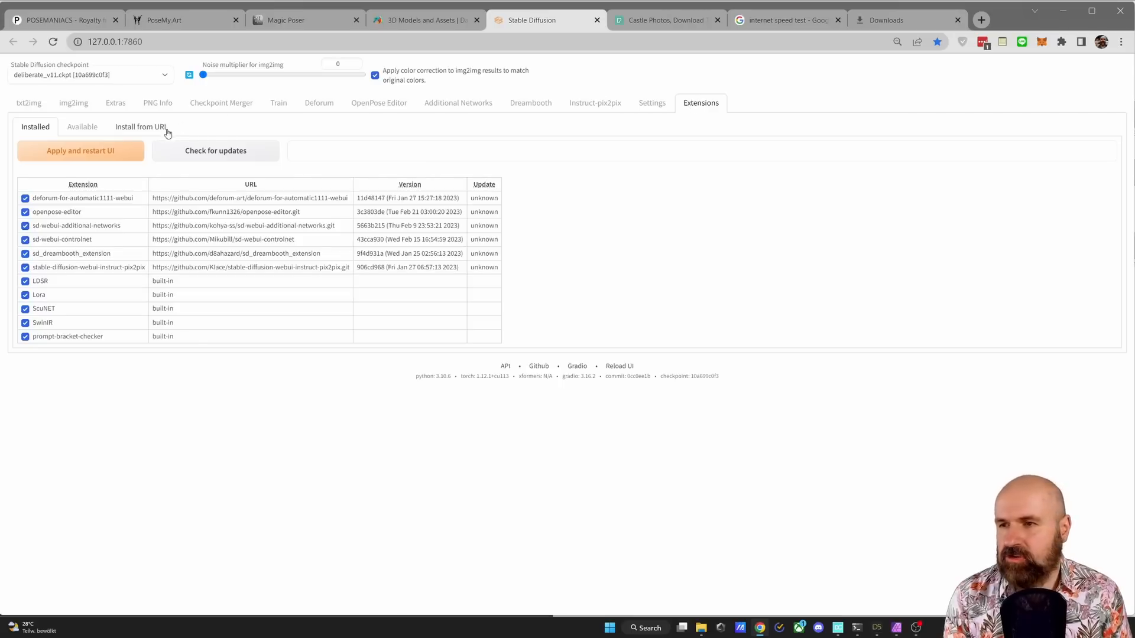
{"action": "left_click", "coordinate": [82, 127]}
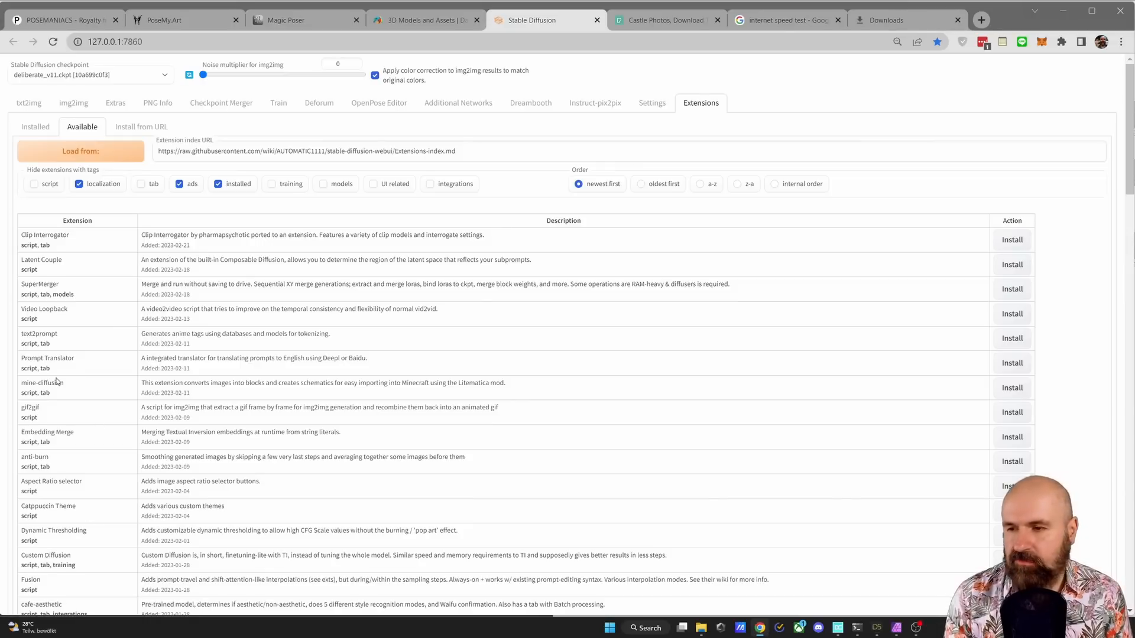
{"action": "mouse_move", "coordinate": [1014, 394]}
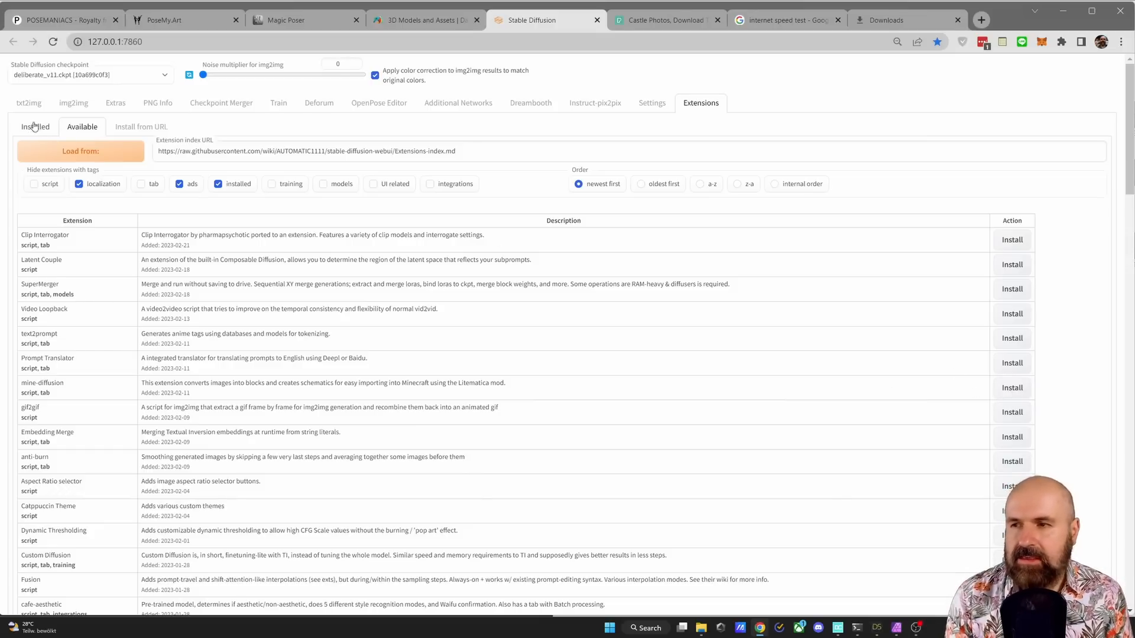
{"action": "left_click", "coordinate": [35, 126]}
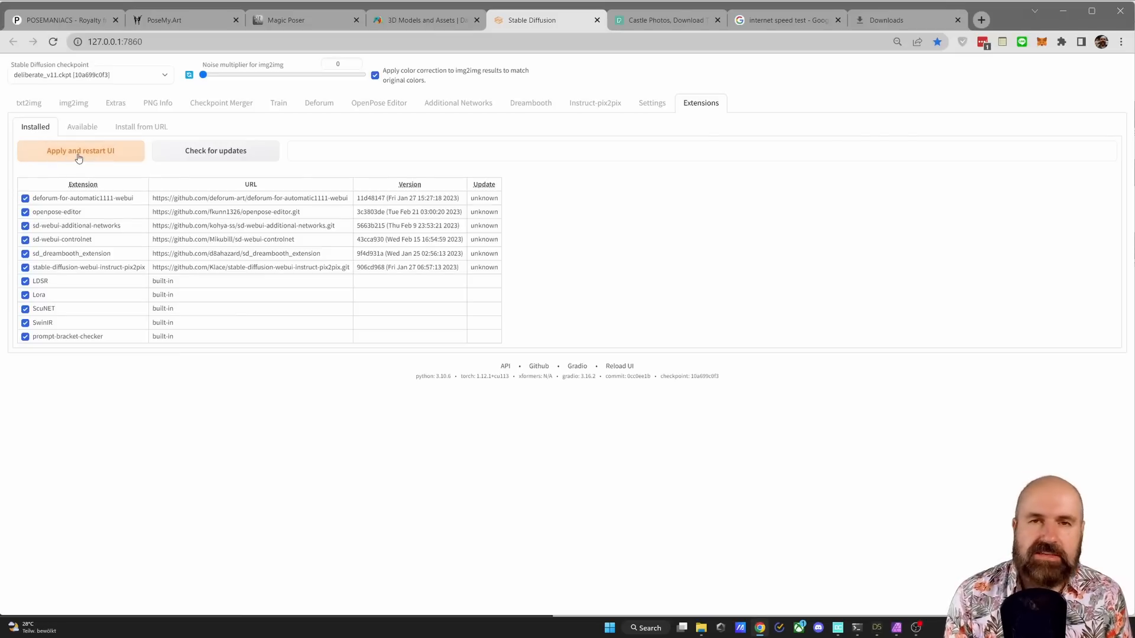
{"action": "left_click", "coordinate": [378, 102]}
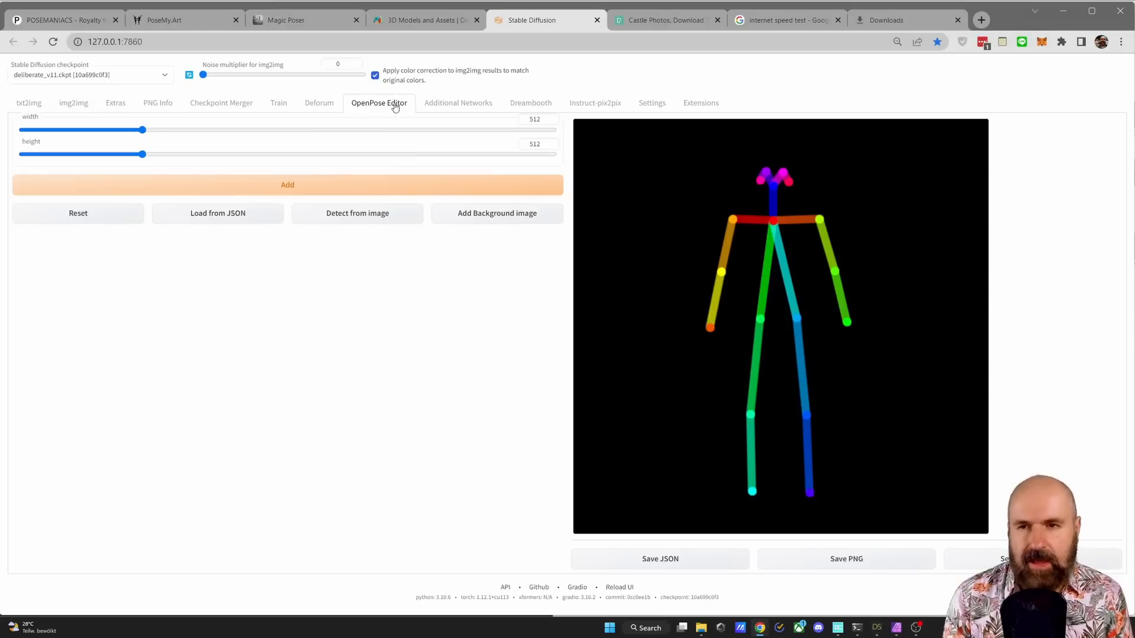
{"action": "mouse_move", "coordinate": [836, 303]}
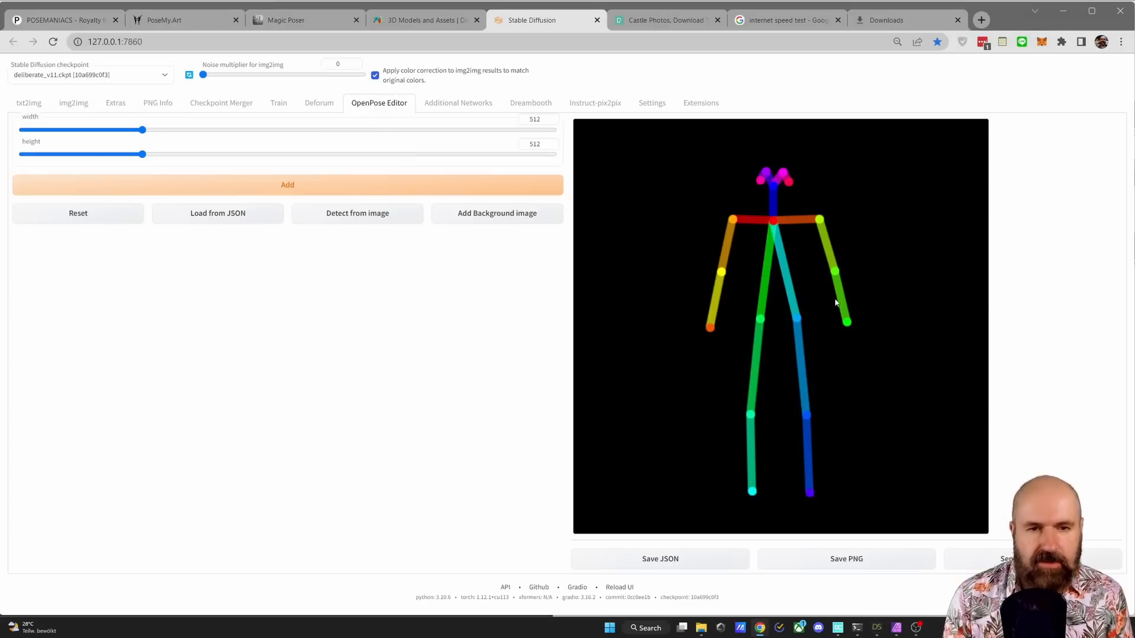
- Raise the stick figure's right wrist upward, then reset the OpenPose canvas to empty
{"action": "left_click_drag", "start_coordinate": [849, 320], "coordinate": [880, 286]}
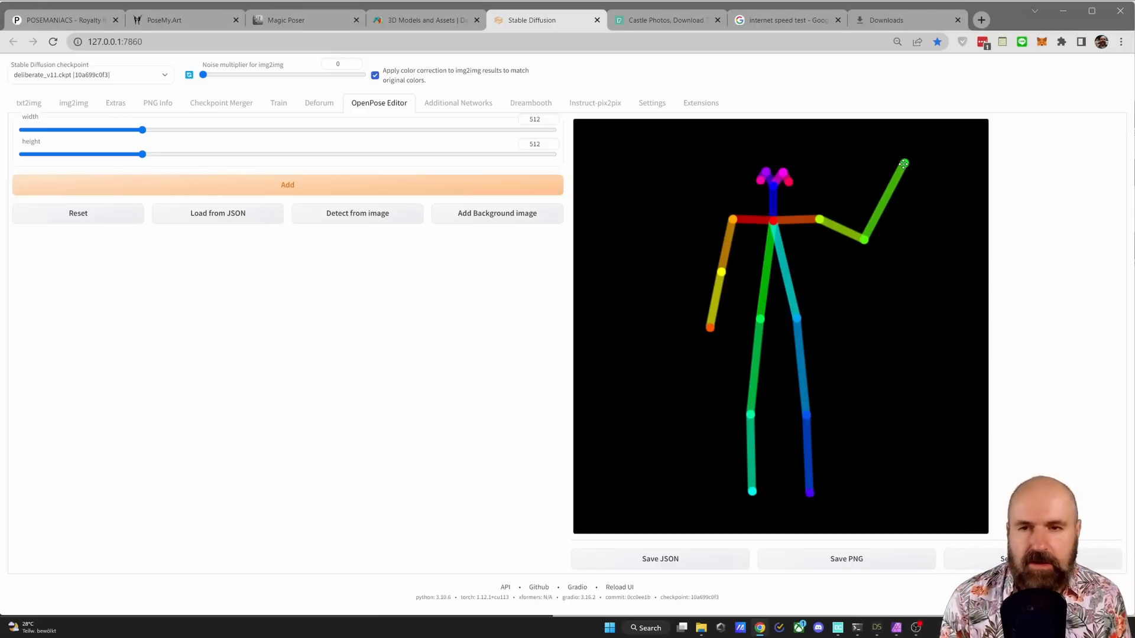
{"action": "left_click", "coordinate": [78, 213]}
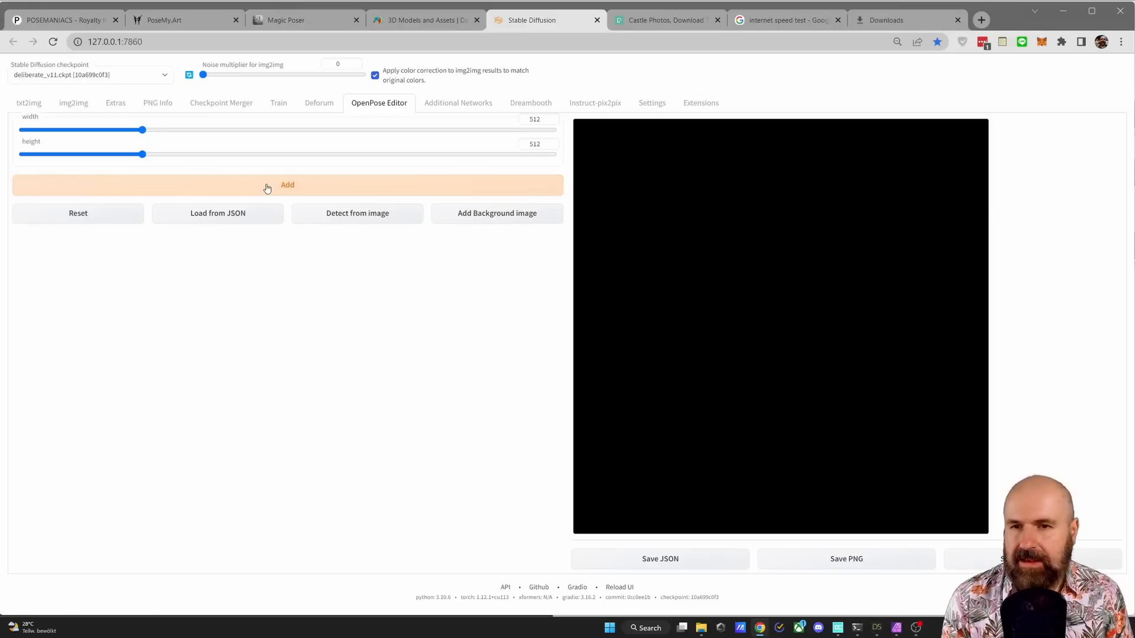
- Add a stick figure, move it to the left, and add a second figure beside it
{"action": "left_click", "coordinate": [287, 184]}
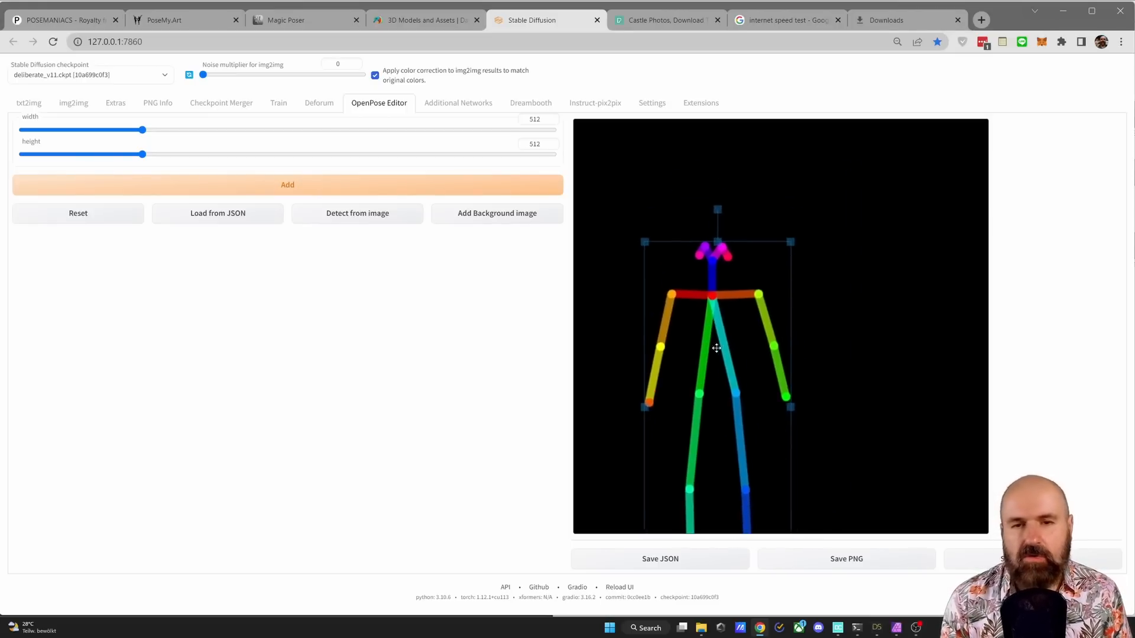
{"action": "left_click_drag", "start_coordinate": [717, 348], "coordinate": [825, 282]}
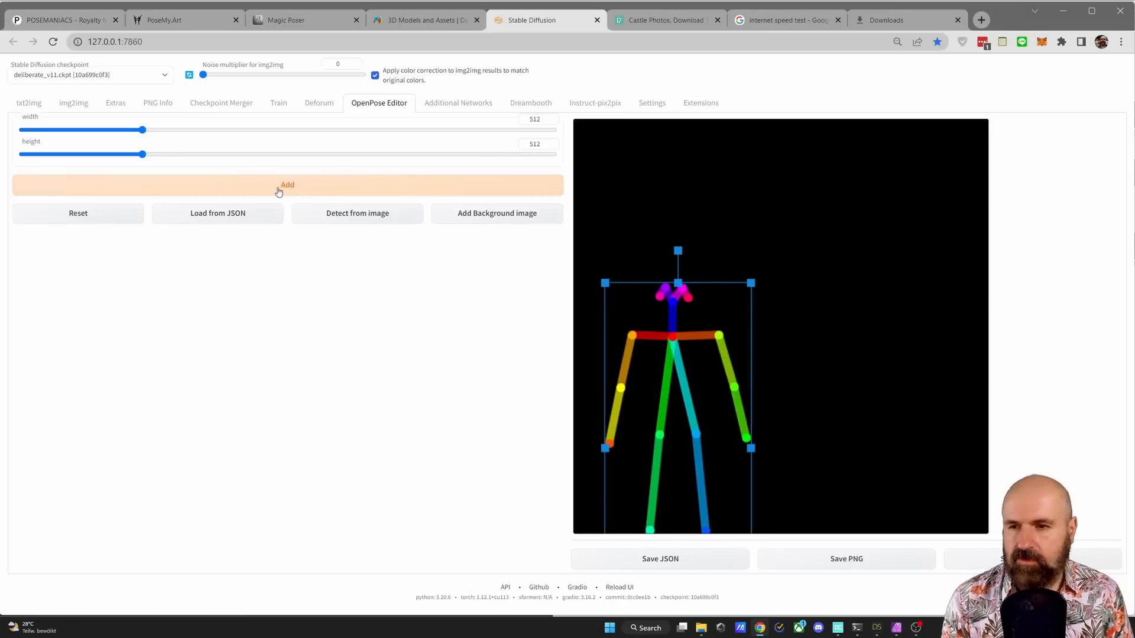
{"action": "left_click", "coordinate": [287, 184]}
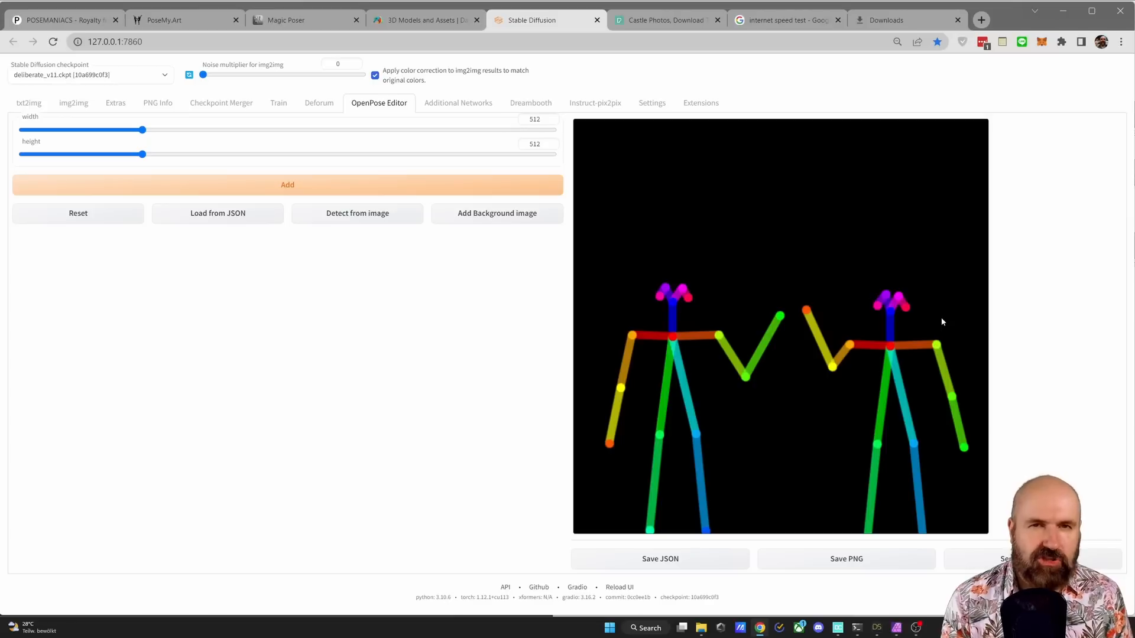
{"action": "mouse_move", "coordinate": [883, 224]}
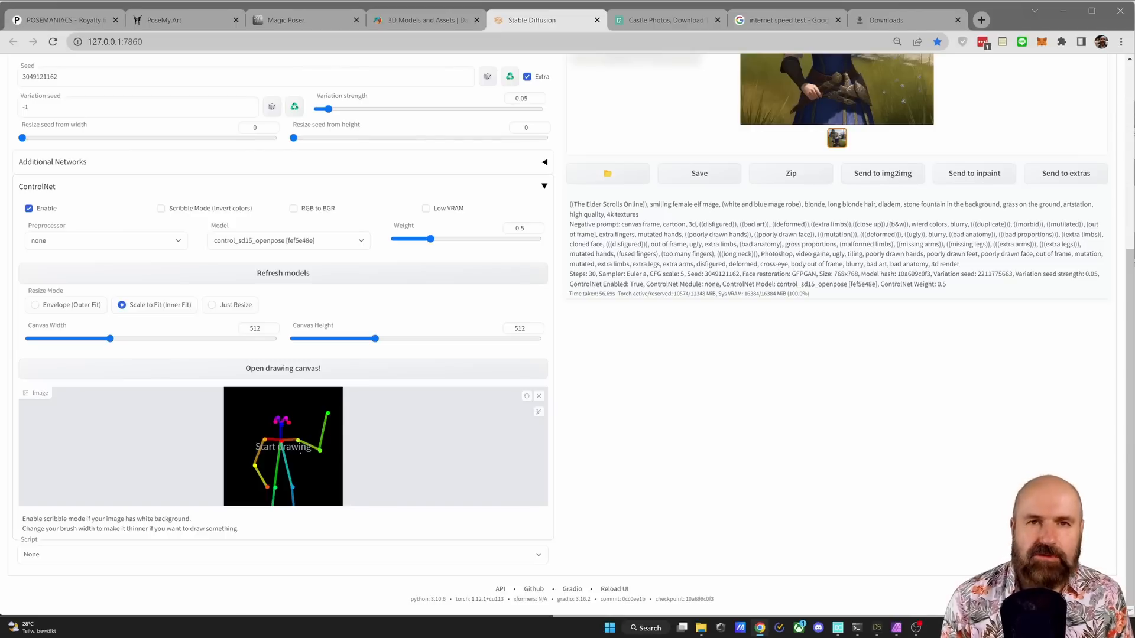
- Keep ControlNet's preprocessor at none and select the control_sd15_openpose model
{"action": "scroll", "scroll_direction": "down", "scroll_amount": 3}
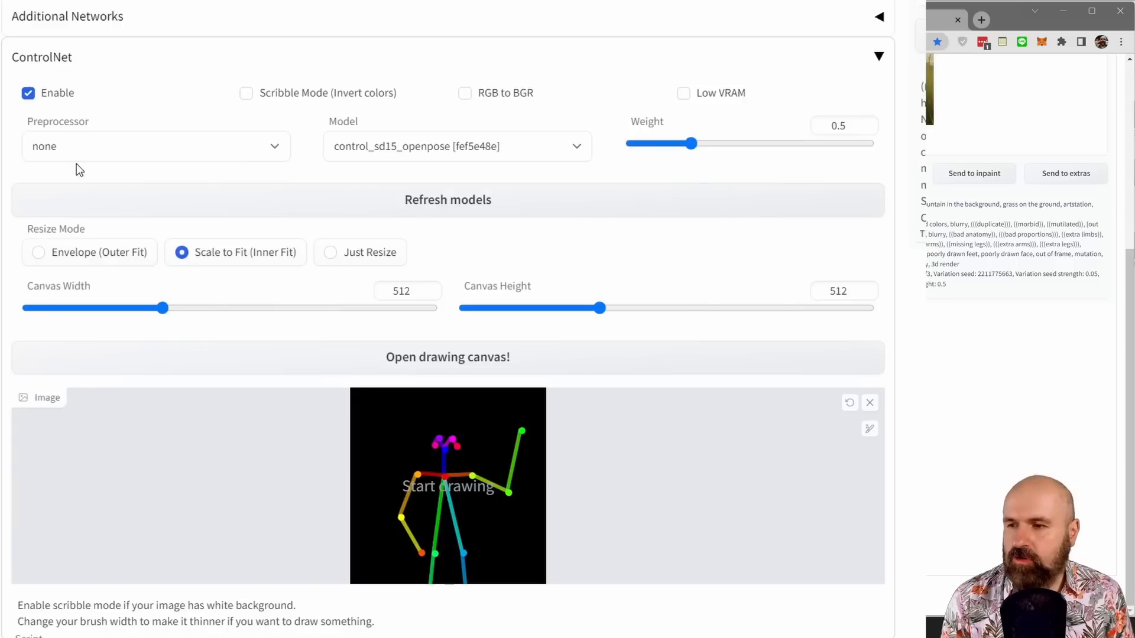
{"action": "left_click", "coordinate": [155, 147]}
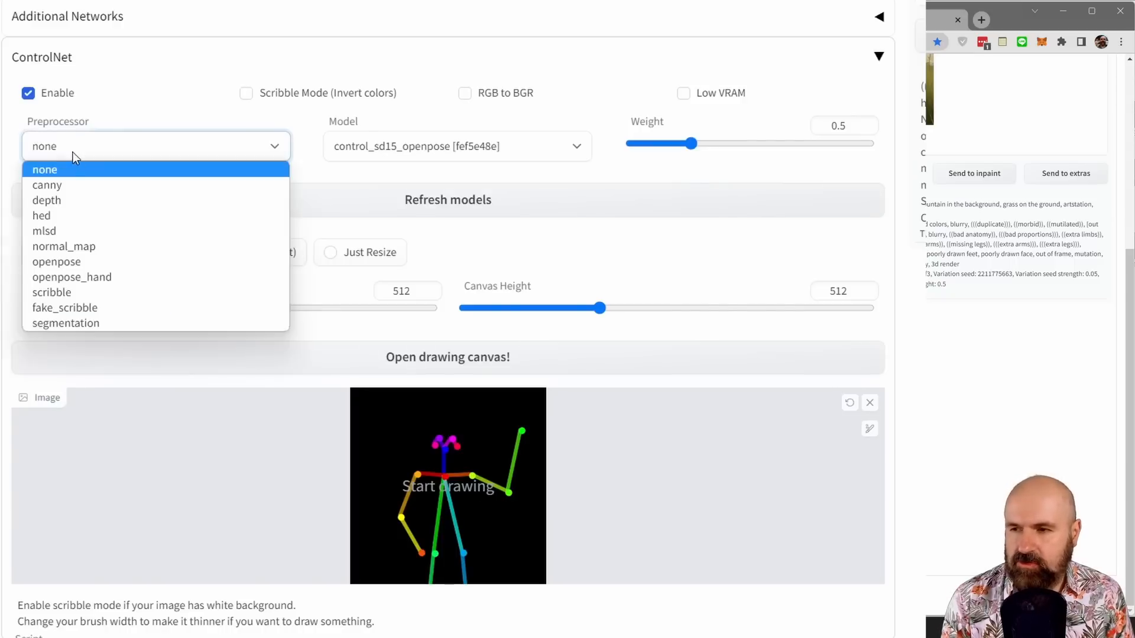
{"action": "left_click", "coordinate": [44, 169]}
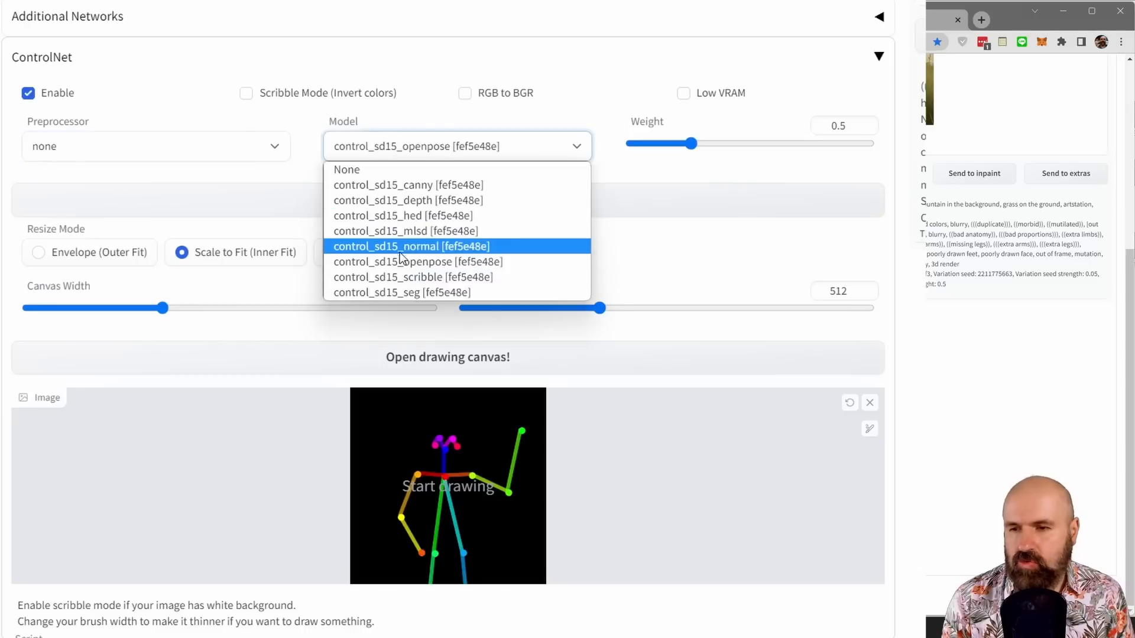
{"action": "mouse_move", "coordinate": [432, 261]}
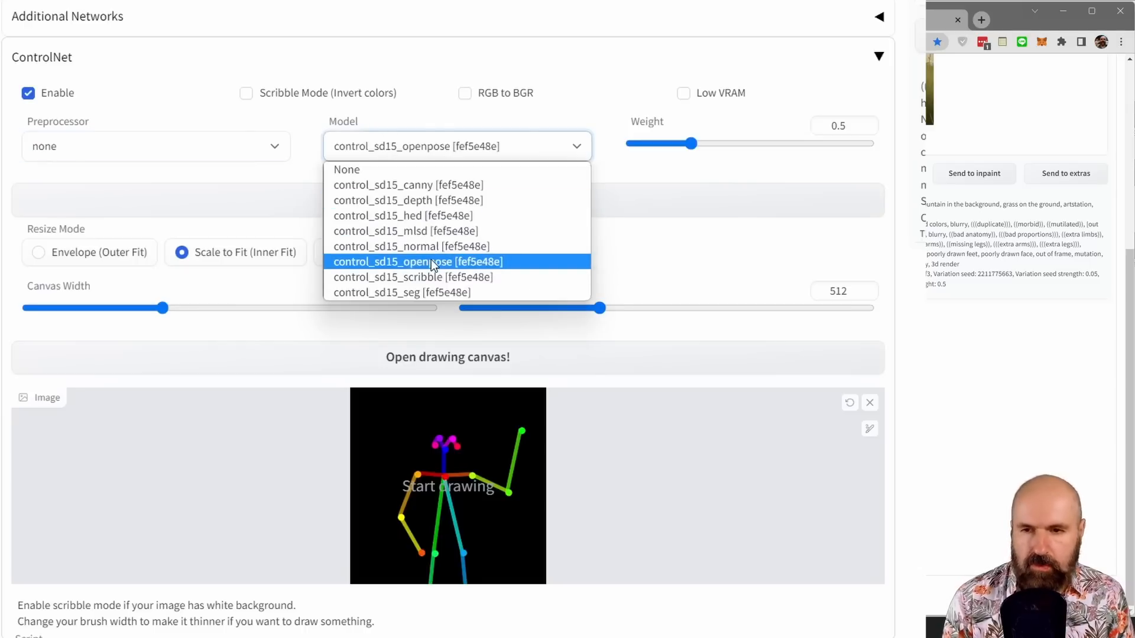
{"action": "left_click", "coordinate": [417, 262]}
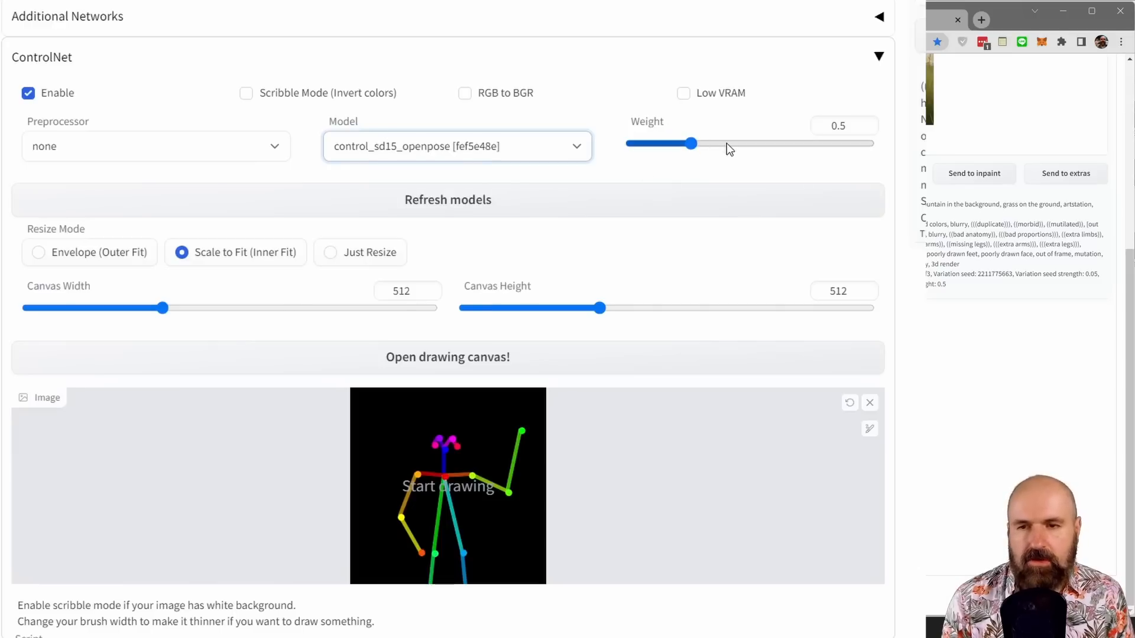
{"action": "mouse_move", "coordinate": [773, 150]}
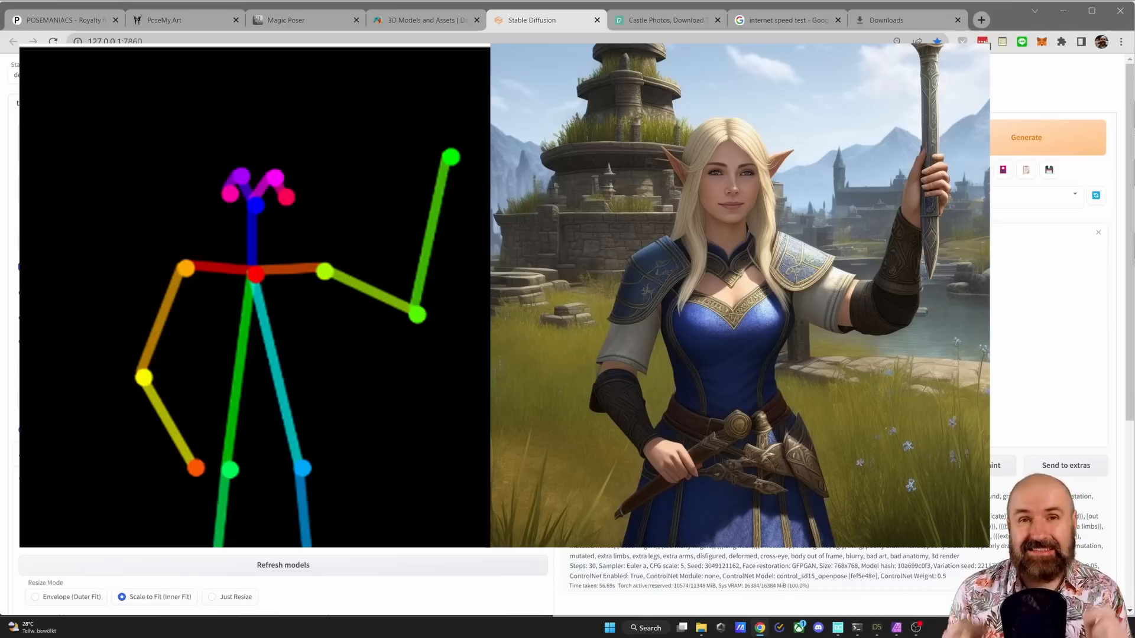
- View the generated staff-raising elf mage result in the image viewer
{"action": "left_click", "coordinate": [65, 20]}
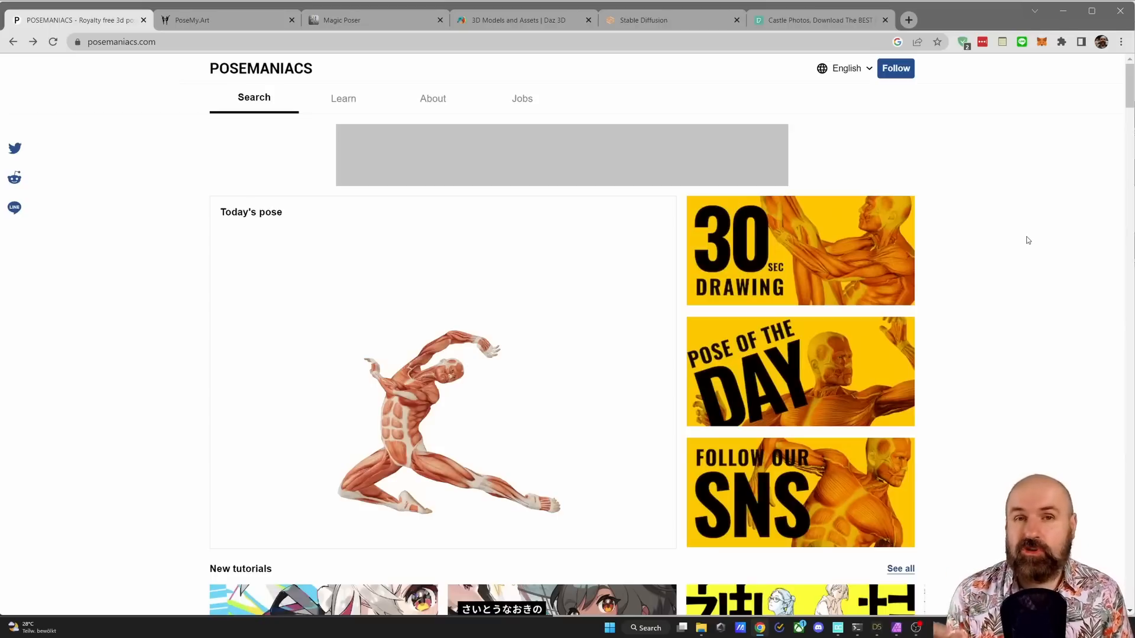
- Open the 3D viewer for the seated male muscle pose 0000278 from New poses
{"action": "scroll", "scroll_direction": "down", "scroll_amount": 3}
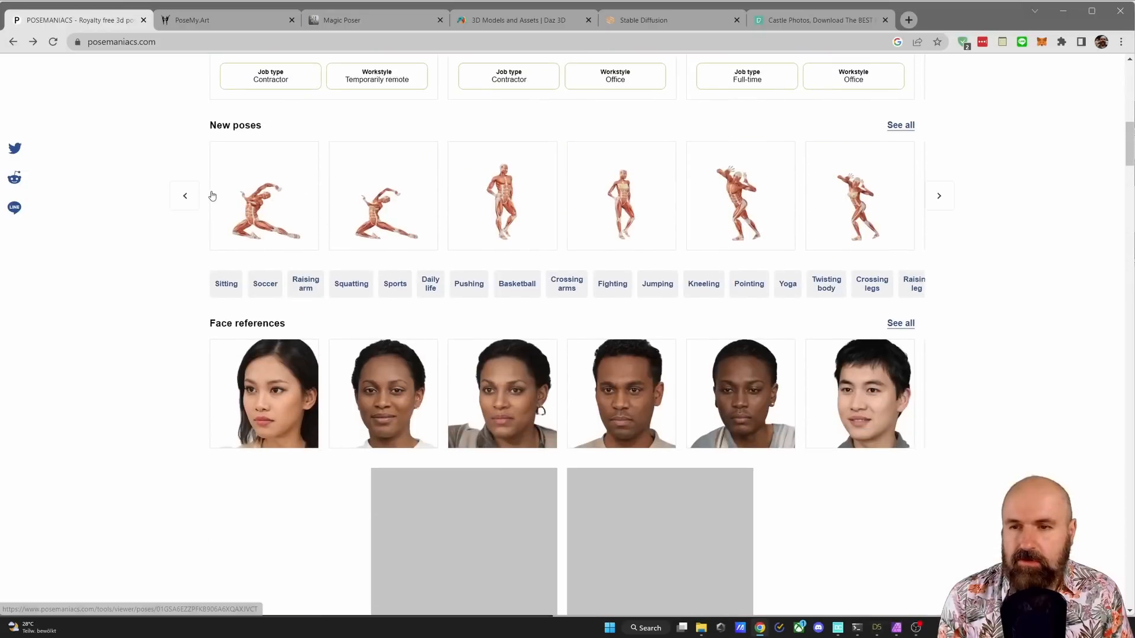
{"action": "mouse_move", "coordinate": [863, 194]}
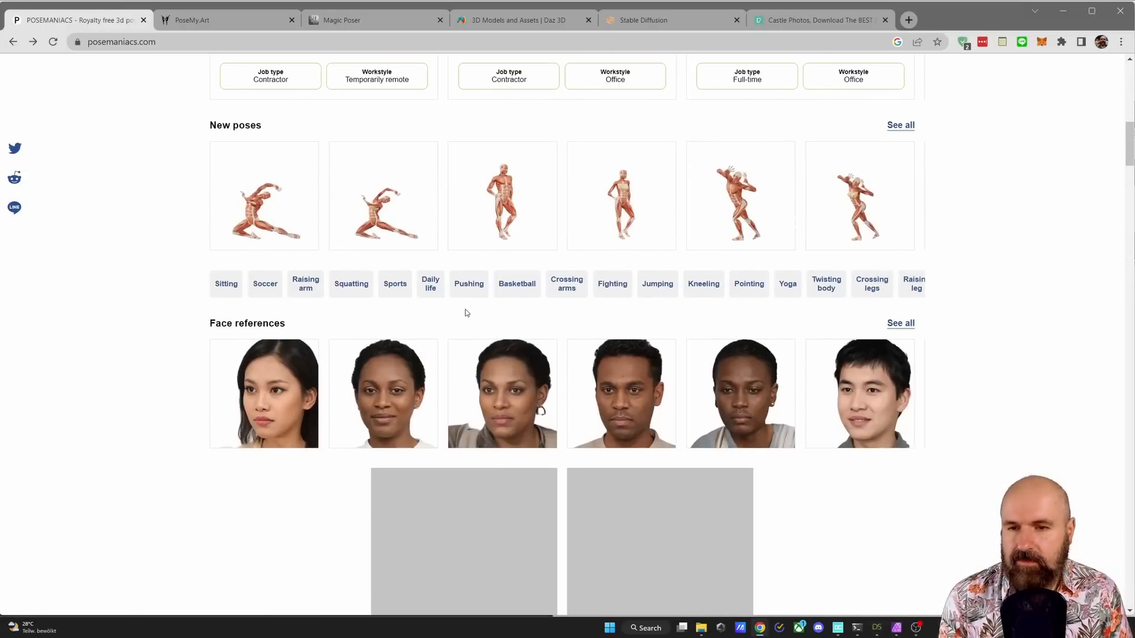
{"action": "left_click", "coordinate": [431, 283]}
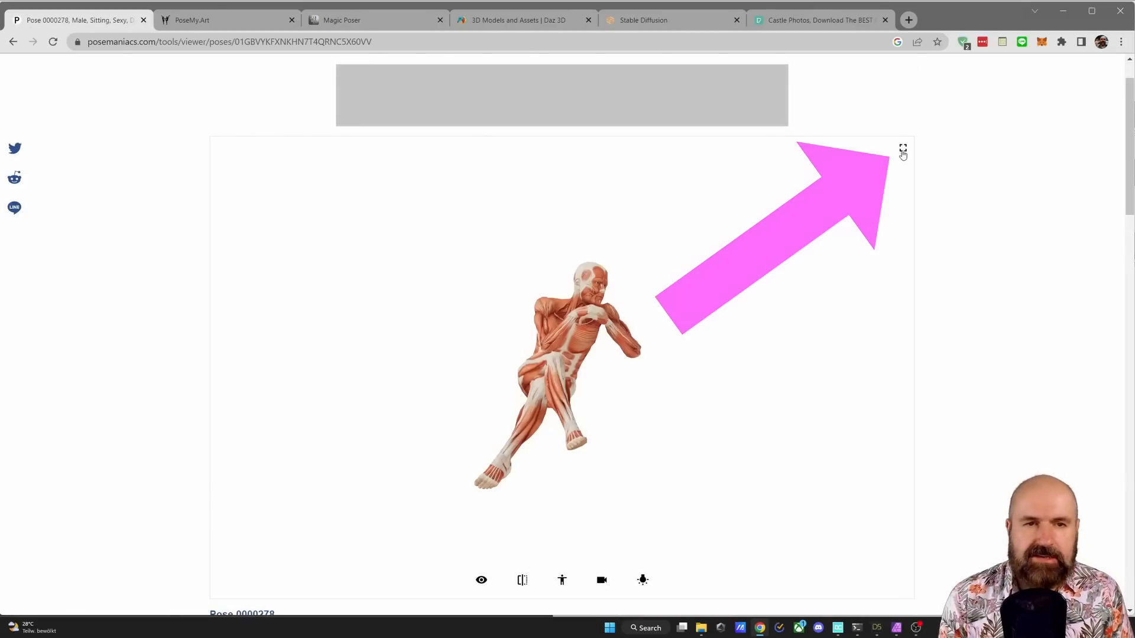
- Expand the viewer, zoom in, and orbit the seated muscle figure to a front view
{"action": "left_click", "coordinate": [902, 150]}
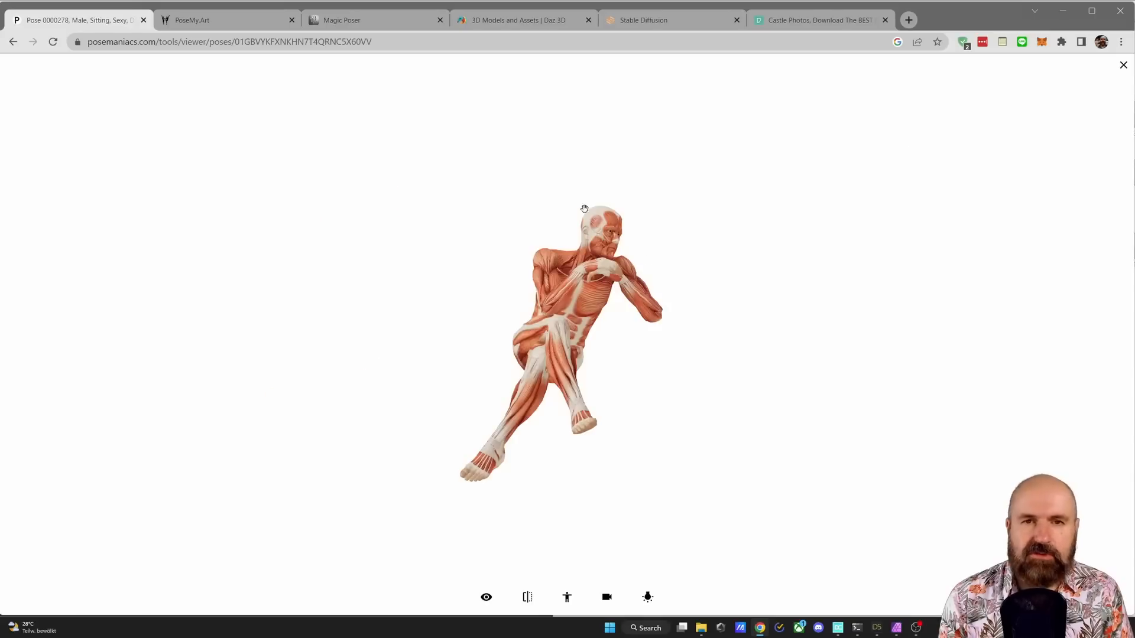
{"action": "mouse_move", "coordinate": [580, 324]}
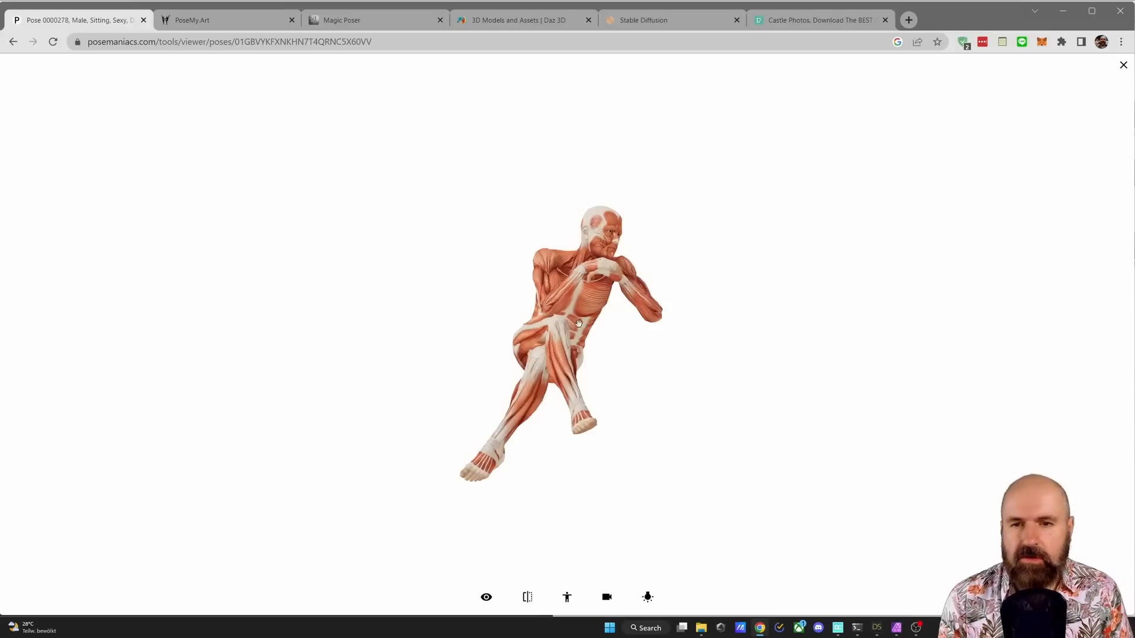
{"action": "left_click_drag", "start_coordinate": [580, 322], "coordinate": [572, 318]}
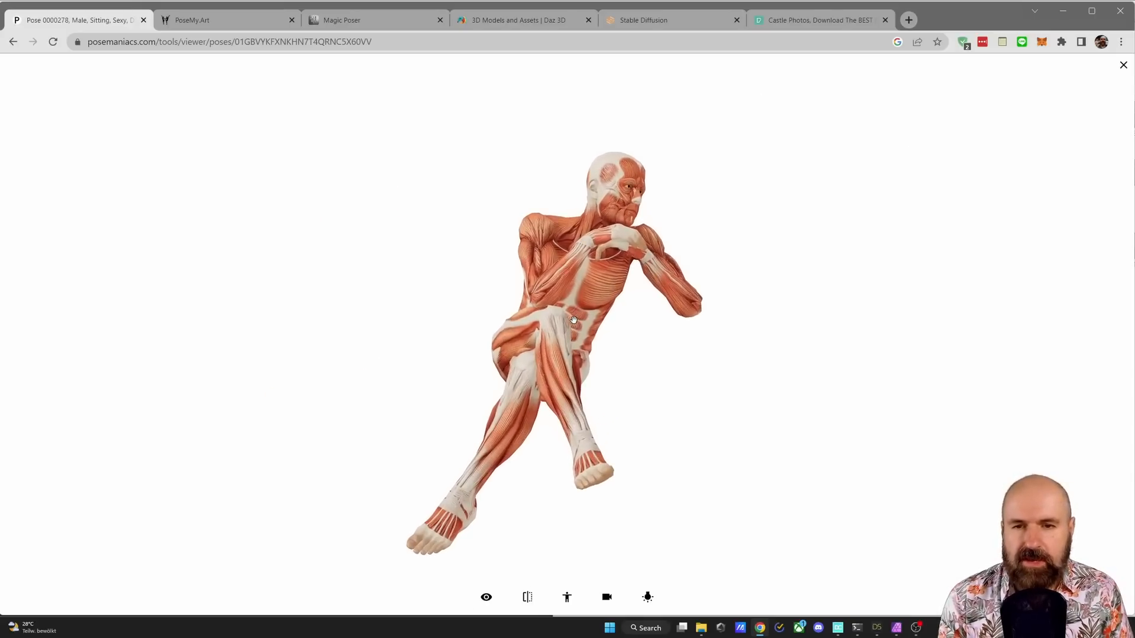
{"action": "left_click_drag", "start_coordinate": [573, 318], "coordinate": [440, 317]}
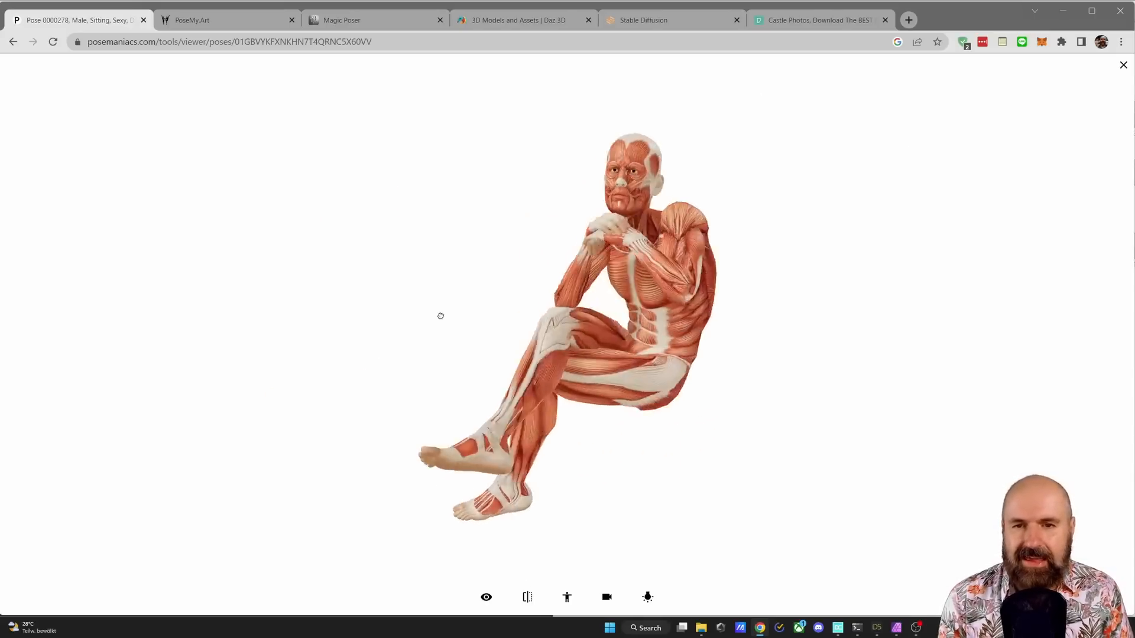
{"action": "left_click_drag", "start_coordinate": [440, 315], "coordinate": [686, 316]}
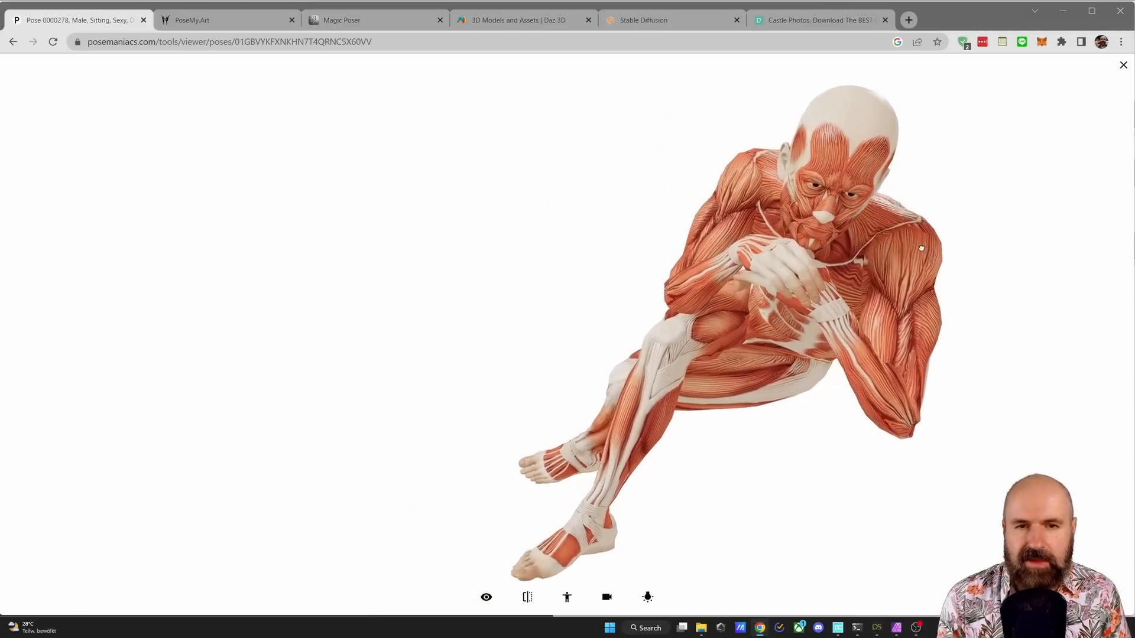
{"action": "left_click_drag", "start_coordinate": [920, 248], "coordinate": [615, 303]}
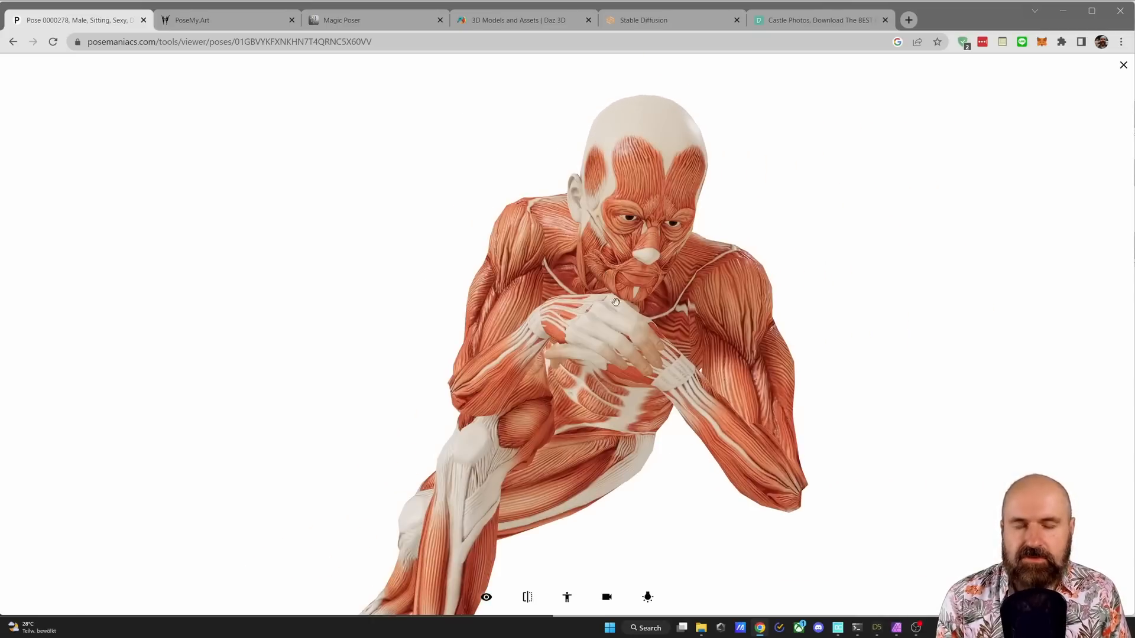
{"action": "mouse_move", "coordinate": [824, 302]}
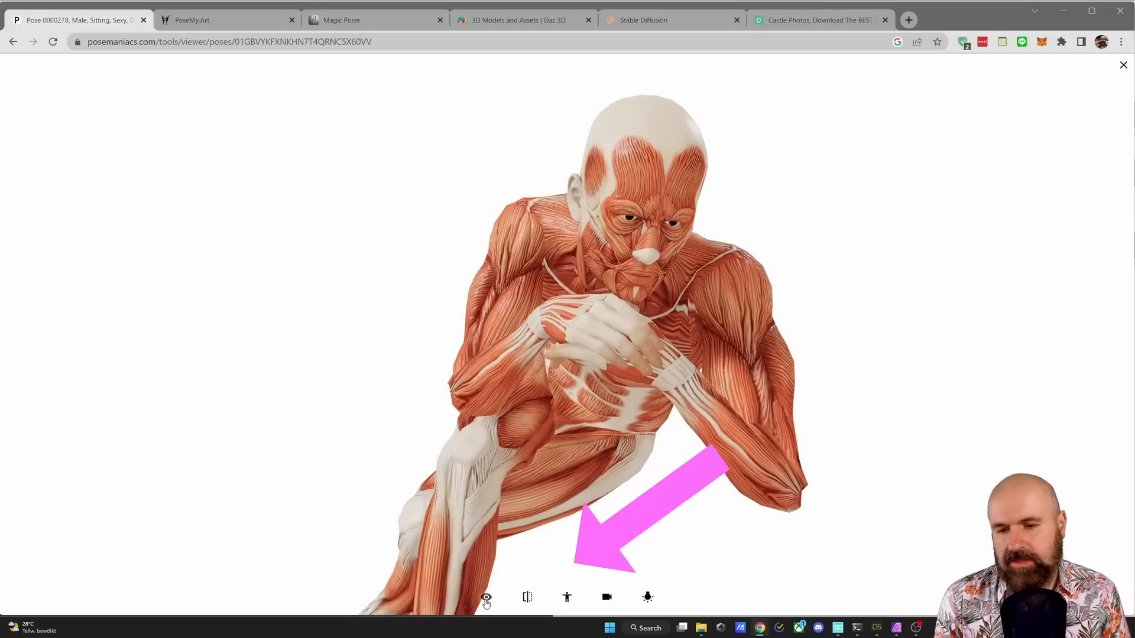
- In Display settings, try the gray texture, enable the floor grid, and restore the muscular texture
{"action": "left_click", "coordinate": [486, 597]}
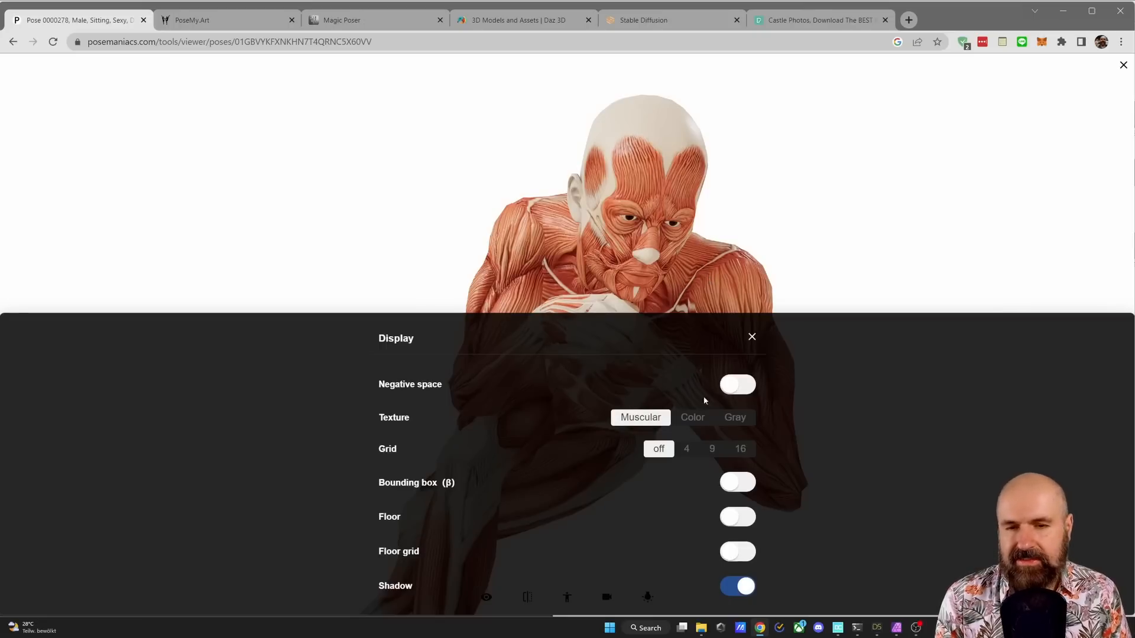
{"action": "left_click", "coordinate": [734, 418]}
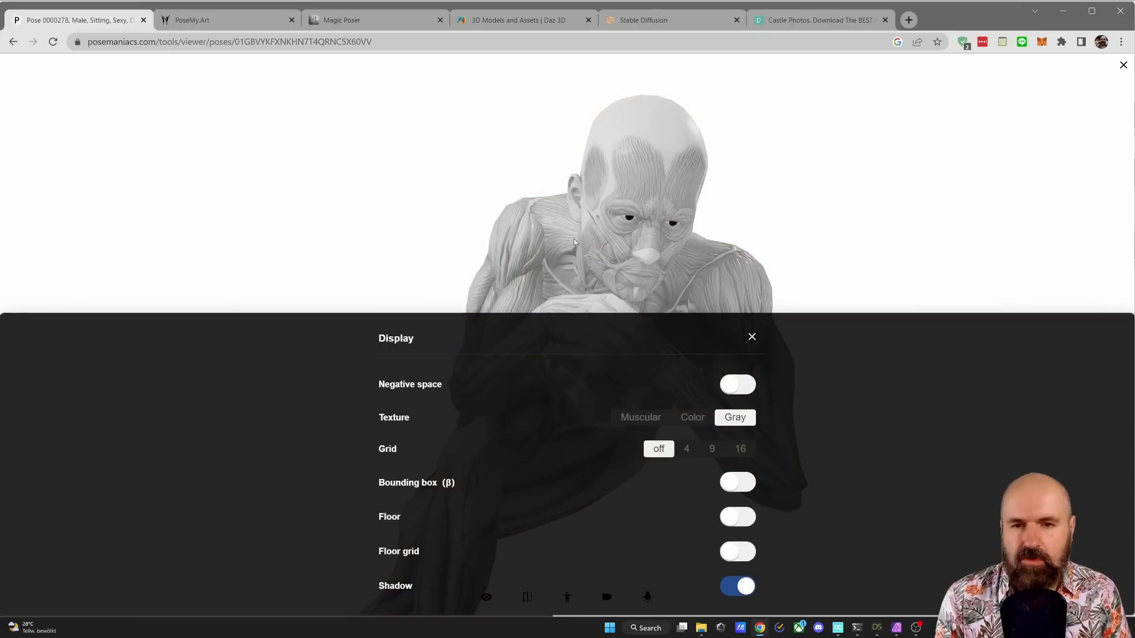
{"action": "mouse_move", "coordinate": [688, 410]}
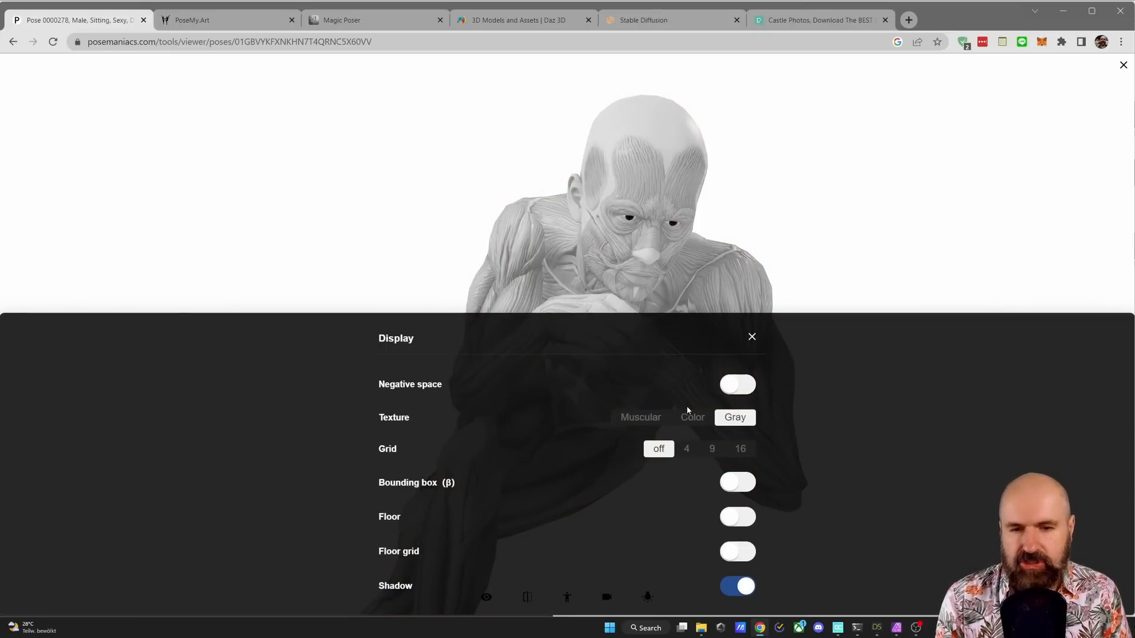
{"action": "left_click", "coordinate": [736, 551]}
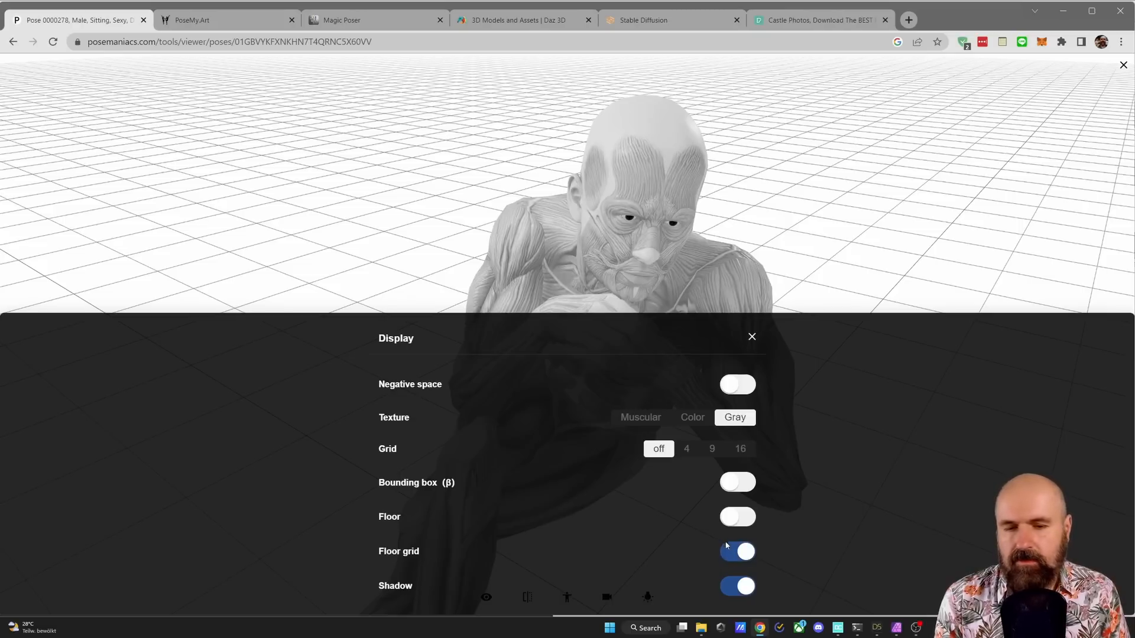
{"action": "left_click", "coordinate": [639, 418]}
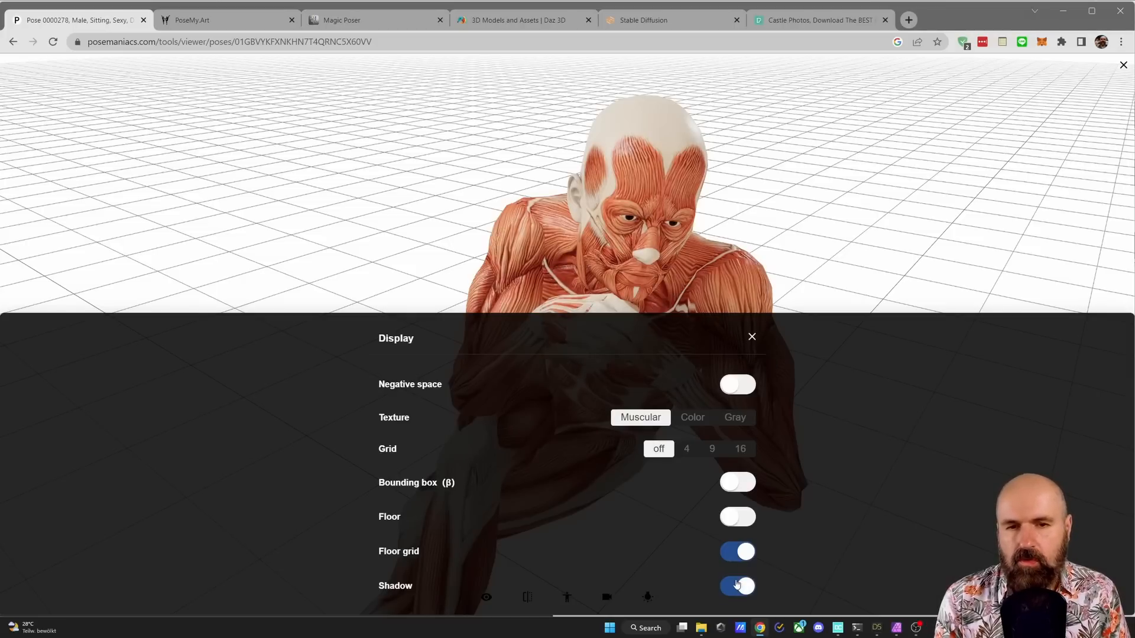
{"action": "left_click", "coordinate": [752, 337]}
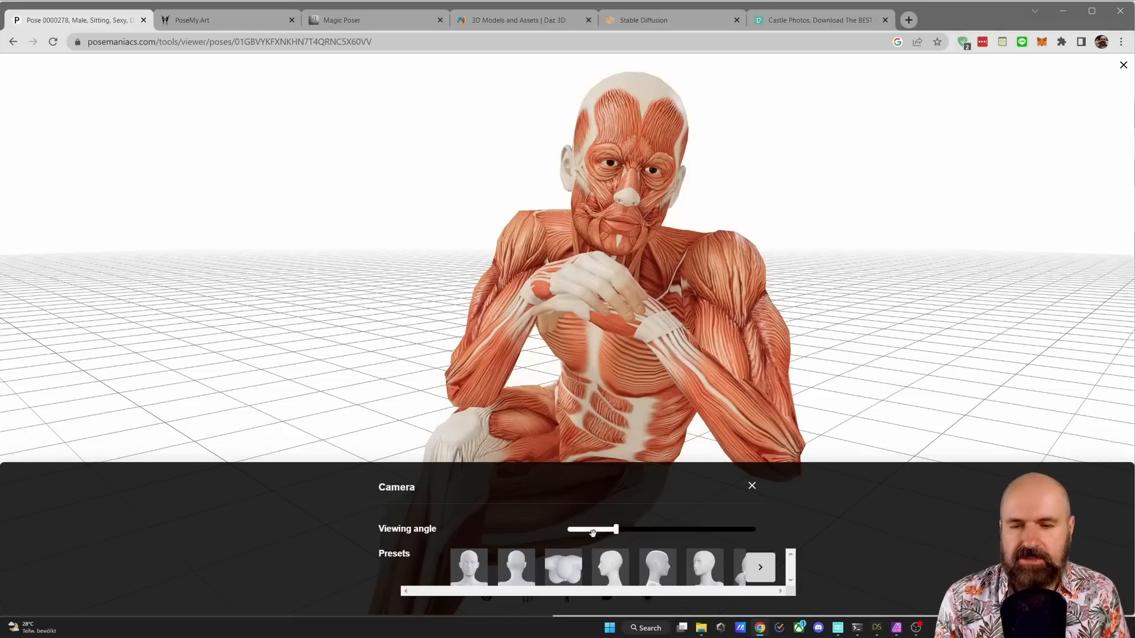
- Slide the camera viewing angle narrower and wider to test perspective, then close the Camera panel
{"action": "left_click_drag", "start_coordinate": [615, 530], "coordinate": [590, 530]}
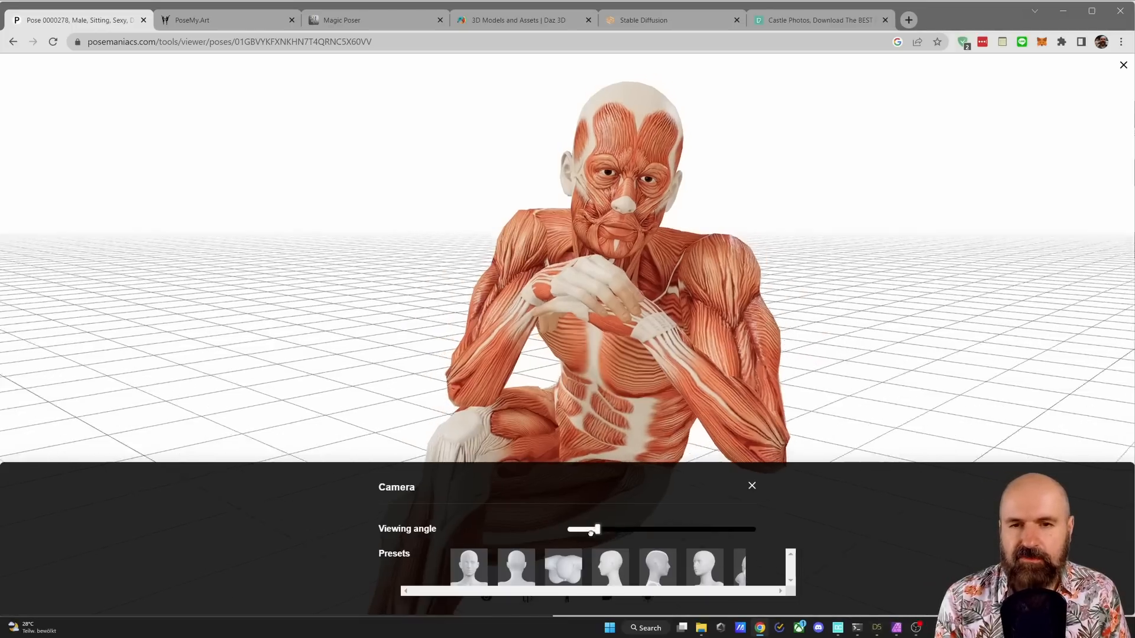
{"action": "left_click_drag", "start_coordinate": [594, 531], "coordinate": [679, 531]}
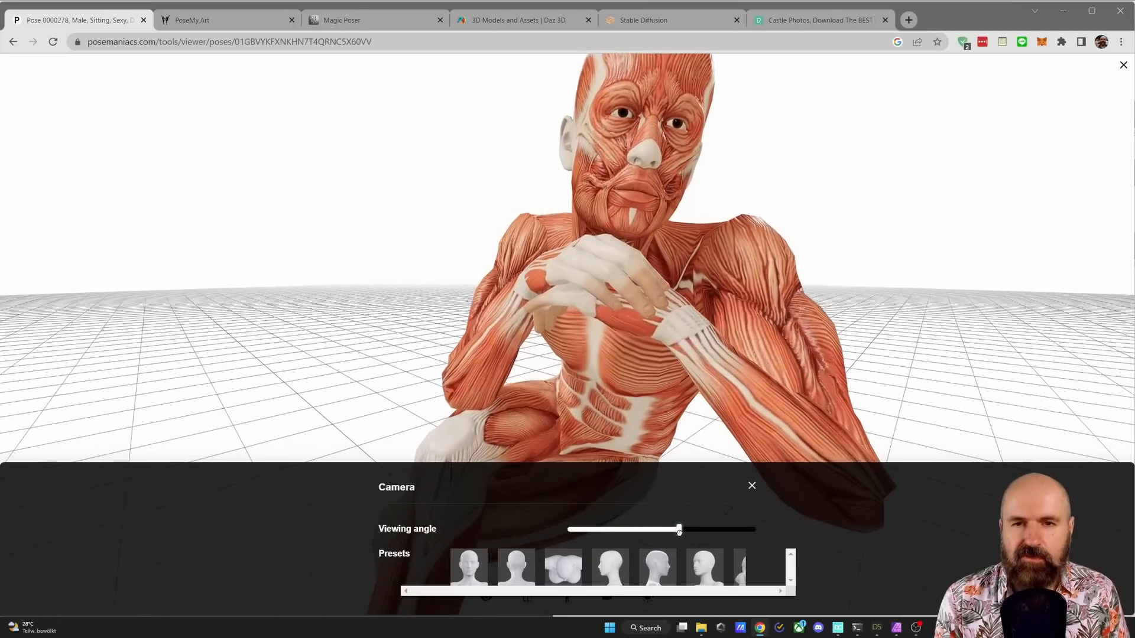
{"action": "left_click_drag", "start_coordinate": [679, 530], "coordinate": [662, 529]}
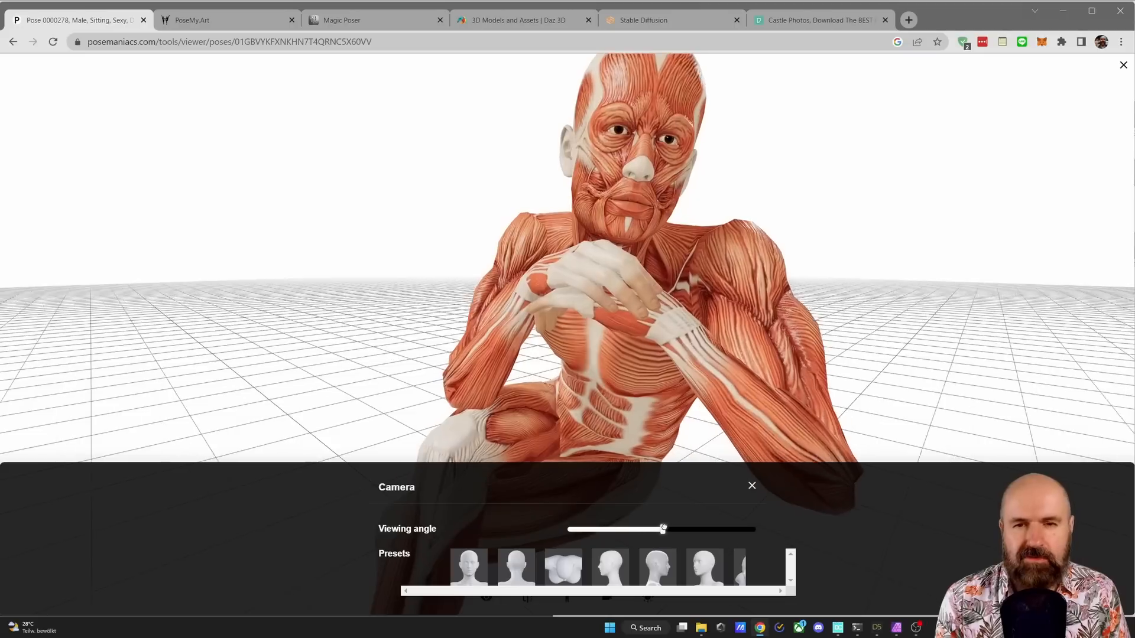
{"action": "left_click_drag", "start_coordinate": [662, 530], "coordinate": [668, 530]}
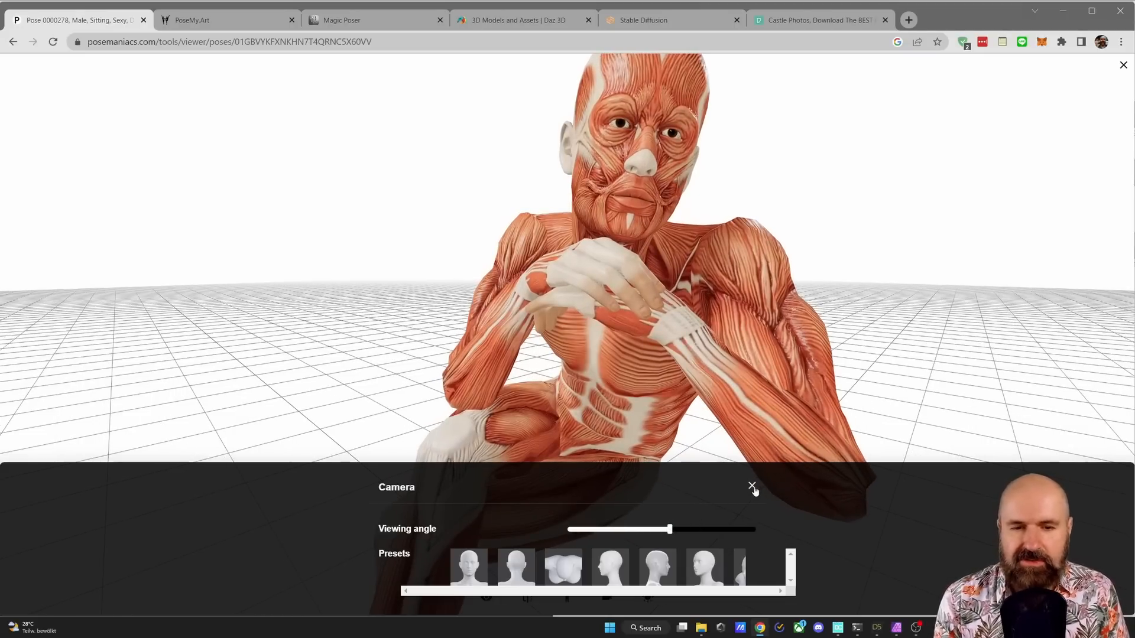
{"action": "left_click", "coordinate": [753, 486]}
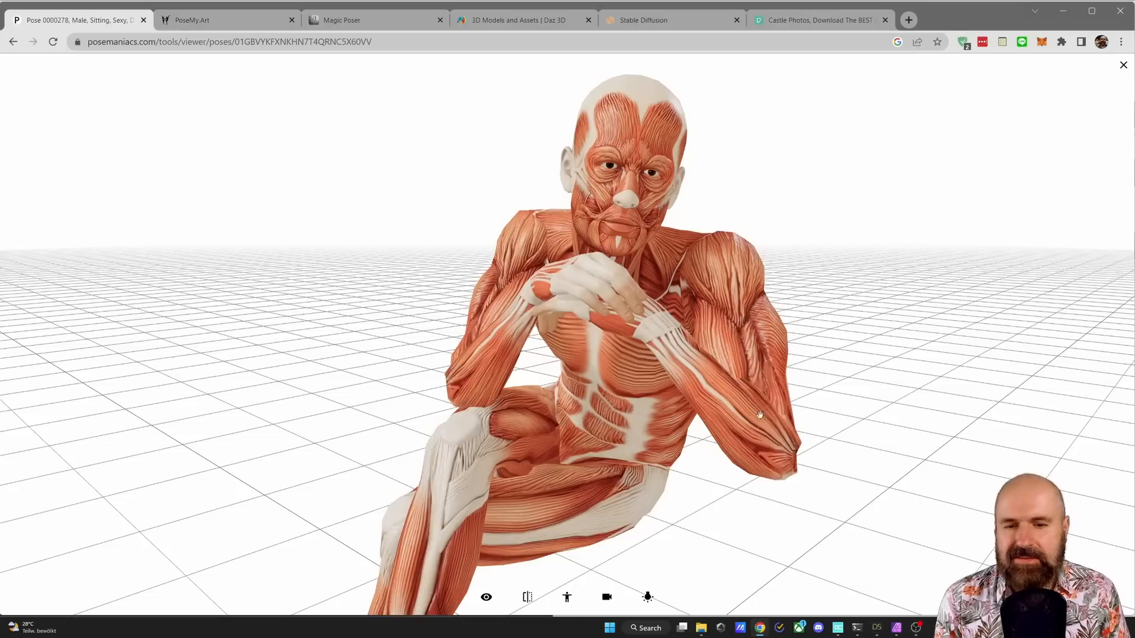
- Try the split, split with fill, horror and rim lighting presets, settle on split with fill, and close Lighting
{"action": "left_click", "coordinate": [647, 597]}
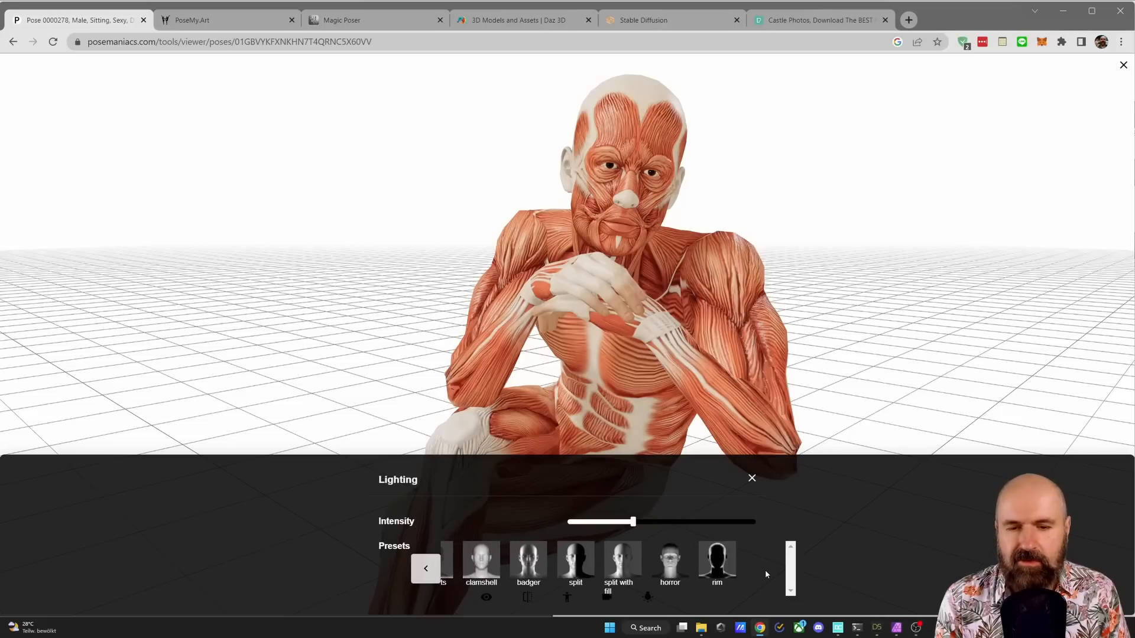
{"action": "left_click", "coordinate": [529, 561]}
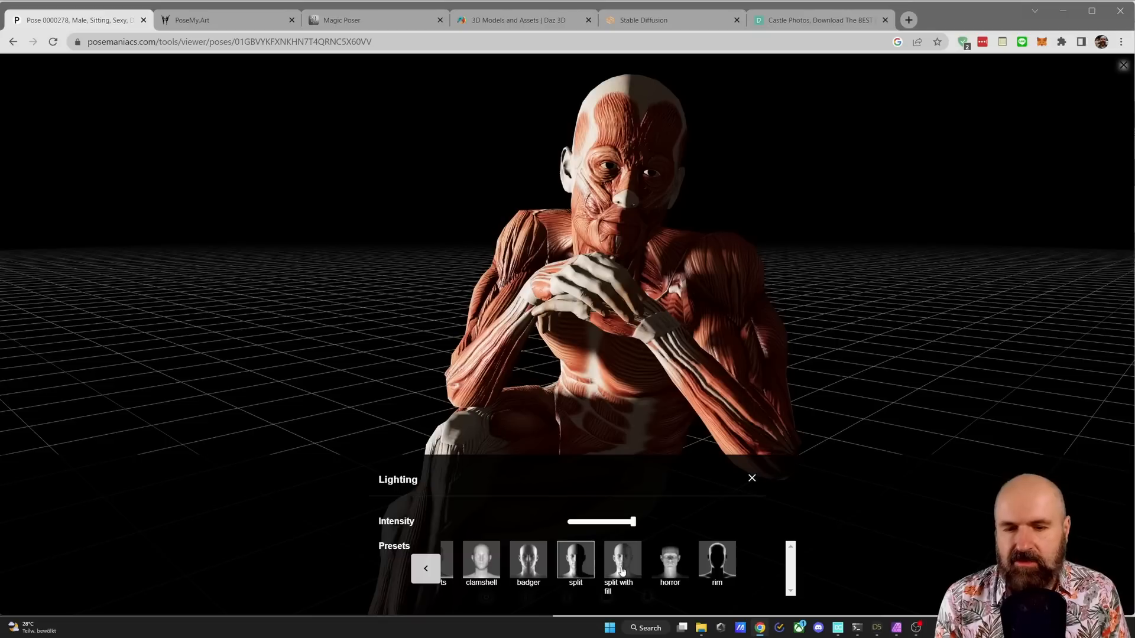
{"action": "left_click", "coordinate": [618, 559]}
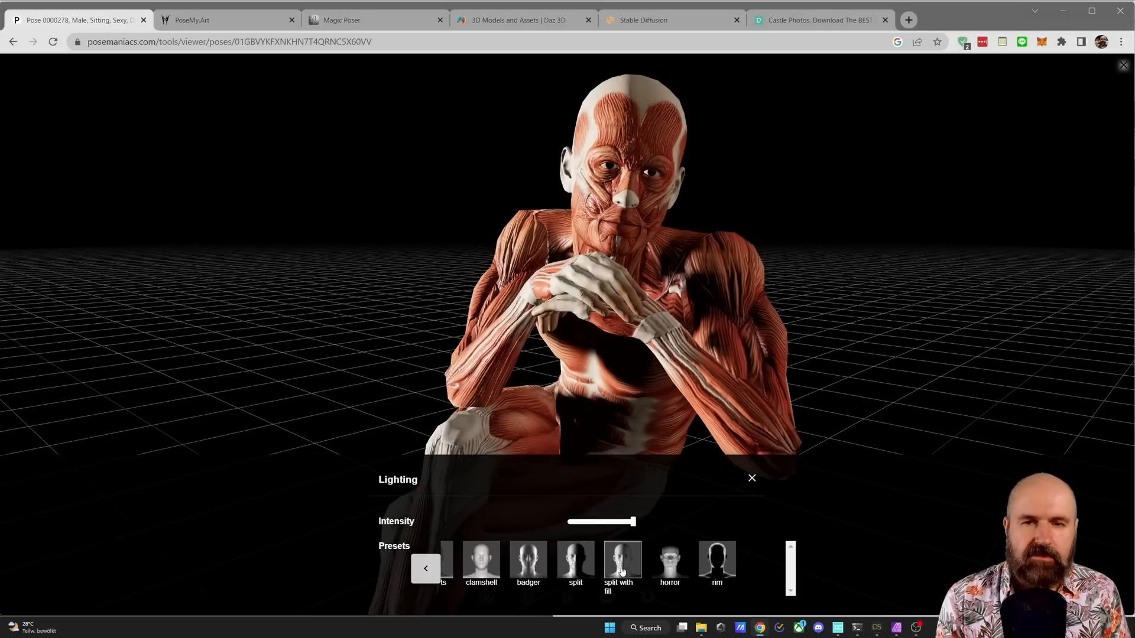
{"action": "left_click", "coordinate": [669, 559]}
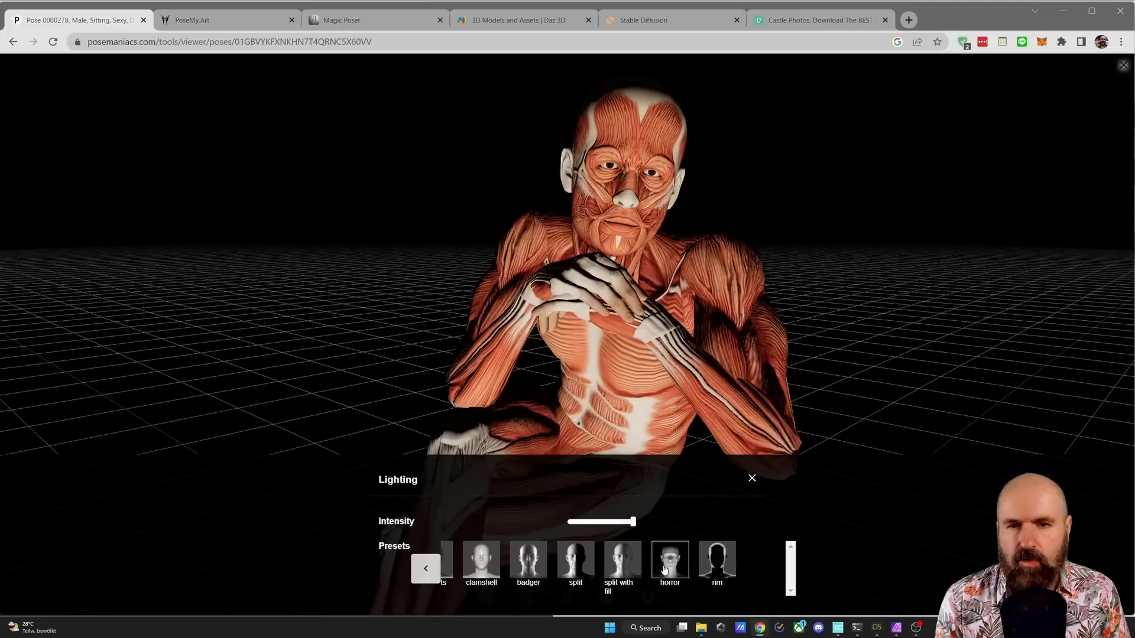
{"action": "left_click", "coordinate": [716, 559]}
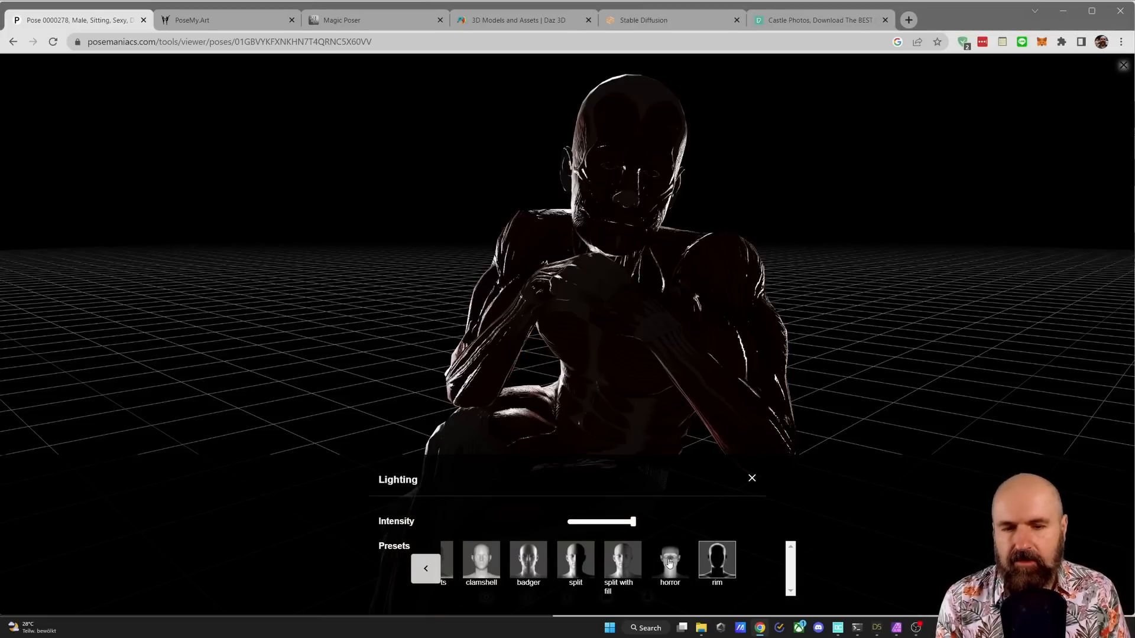
{"action": "left_click", "coordinate": [670, 557]}
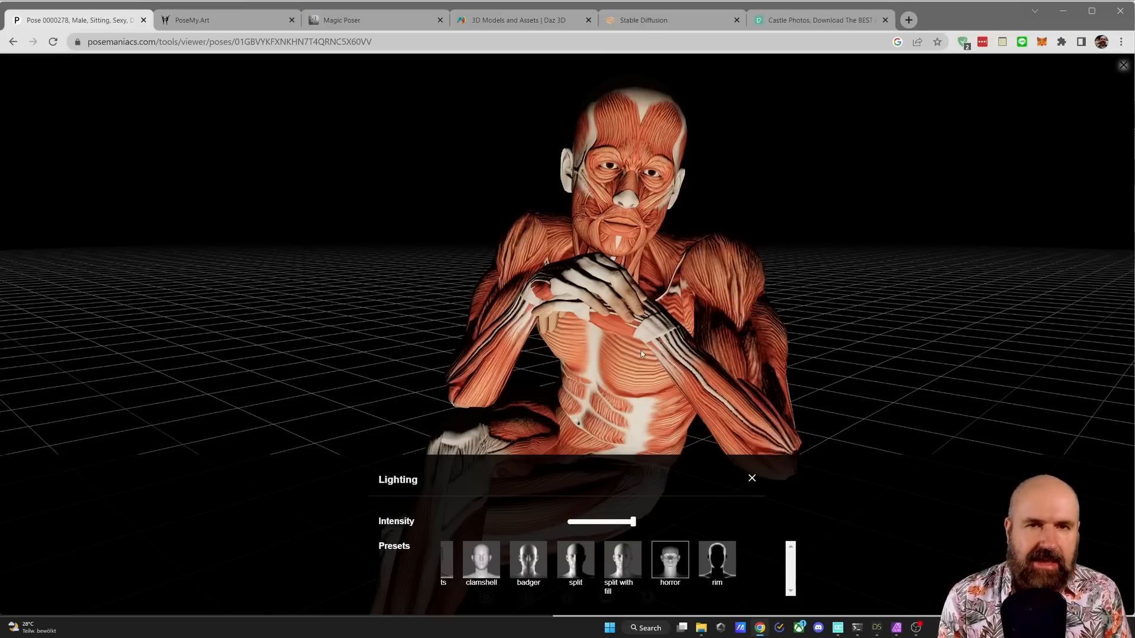
{"action": "left_click", "coordinate": [622, 559]}
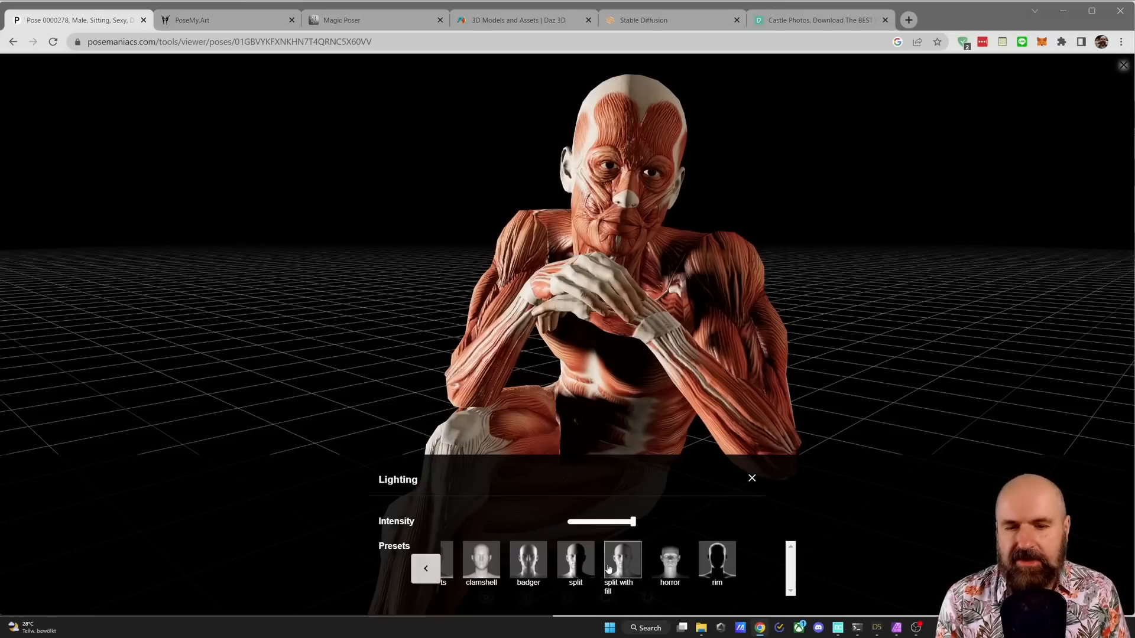
{"action": "left_click", "coordinate": [752, 479]}
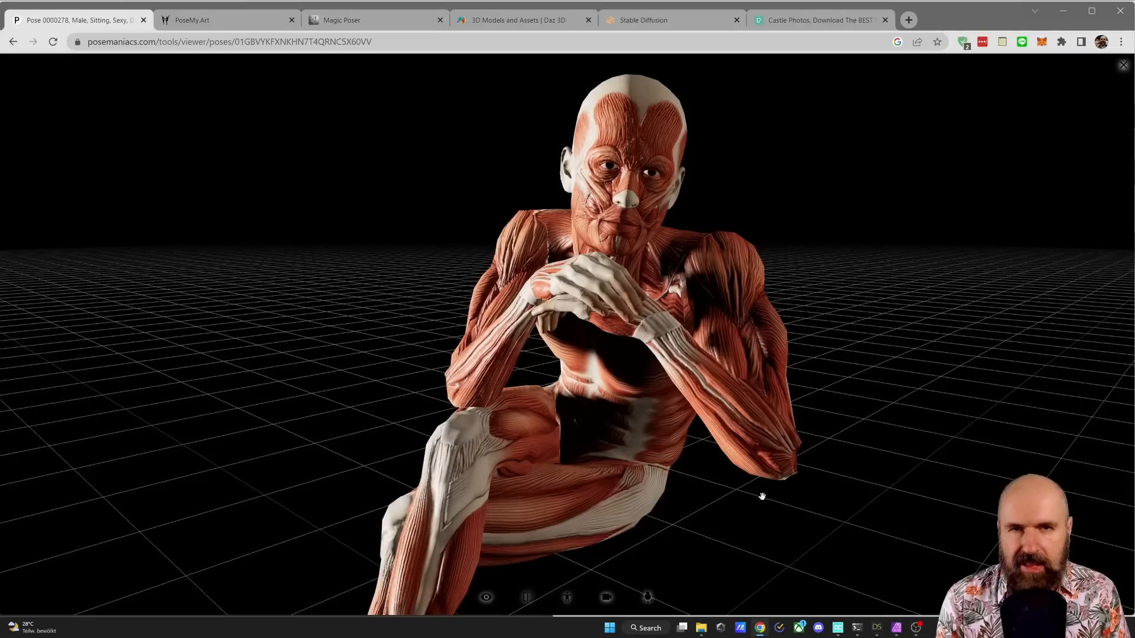
{"action": "mouse_move", "coordinate": [694, 302]}
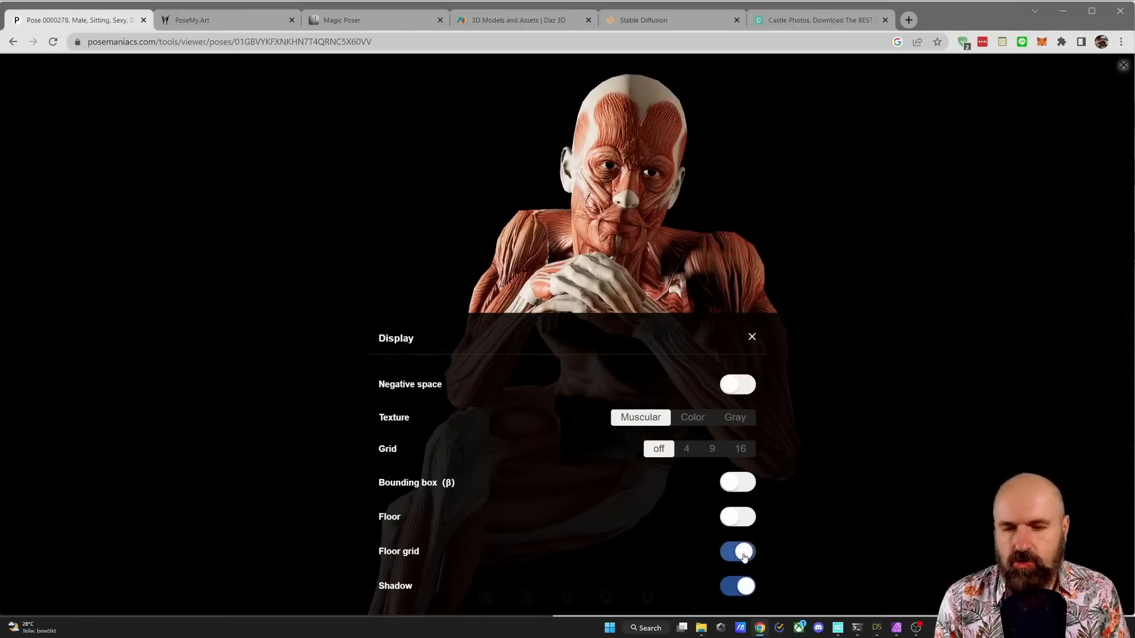
{"action": "left_click", "coordinate": [752, 337]}
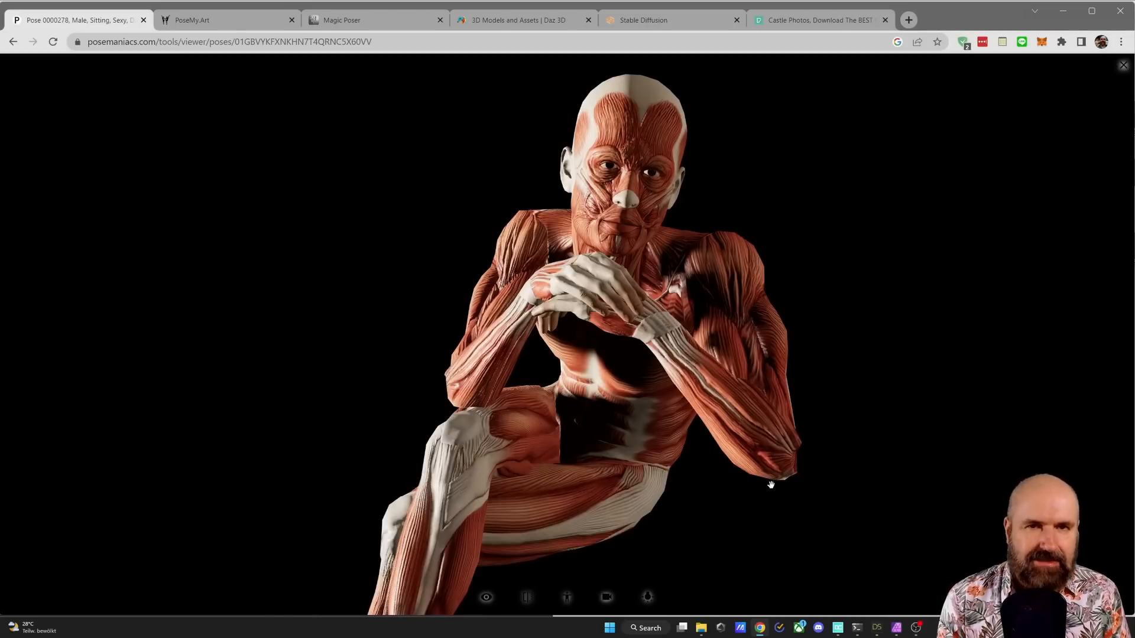
{"action": "left_click", "coordinate": [646, 597]}
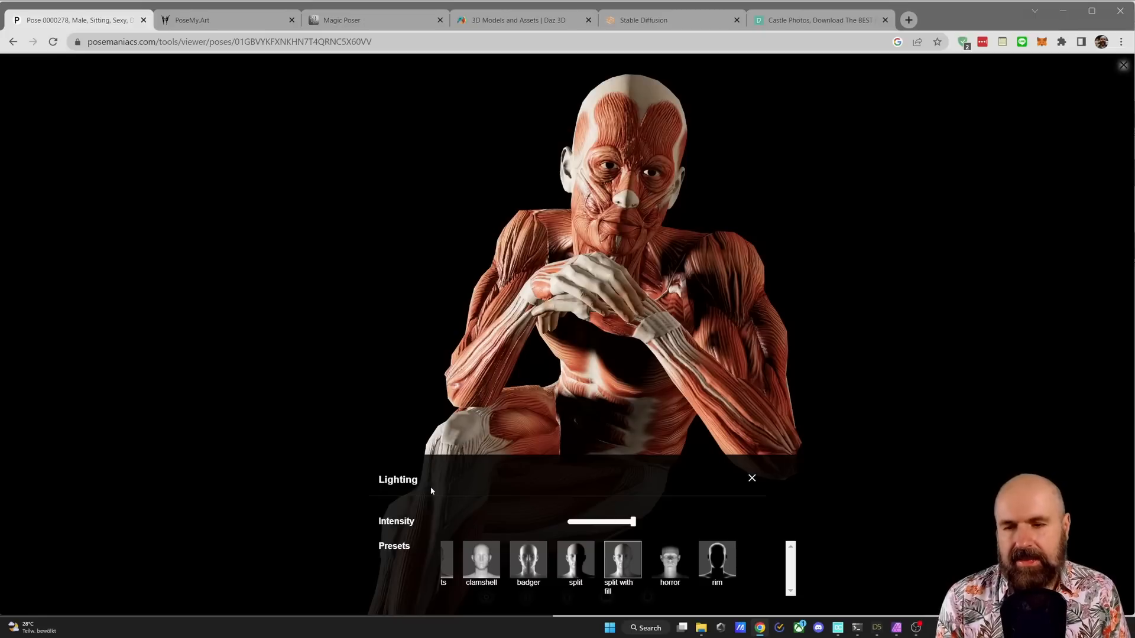
{"action": "left_click_drag", "start_coordinate": [635, 521], "coordinate": [652, 522]}
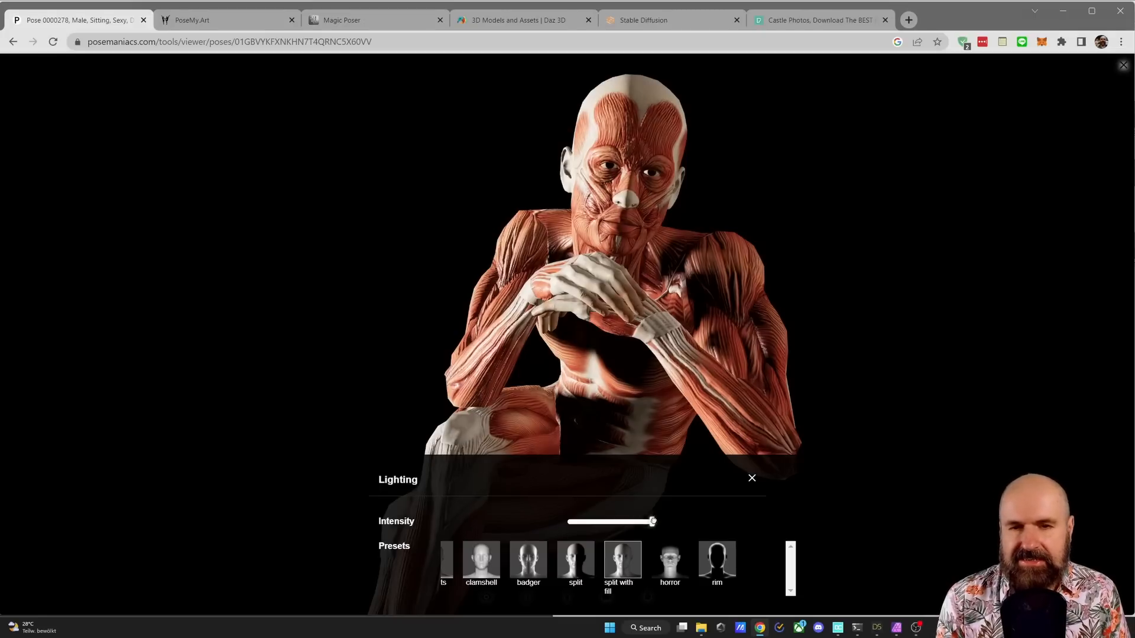
{"action": "left_click_drag", "start_coordinate": [653, 521], "coordinate": [670, 522]}
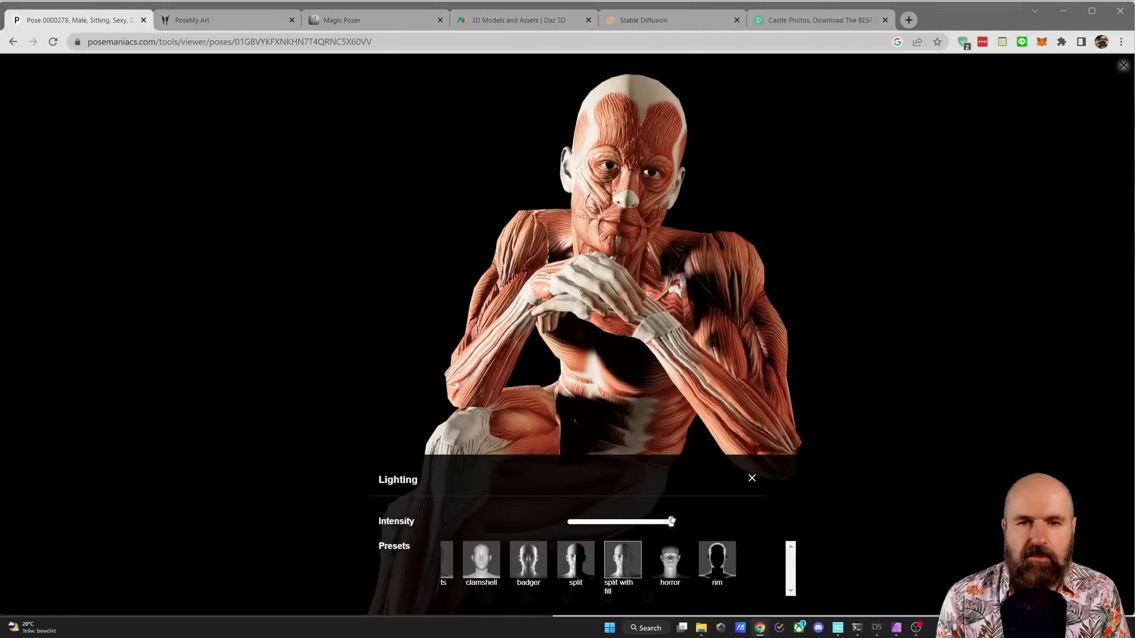
{"action": "left_click", "coordinate": [752, 478]}
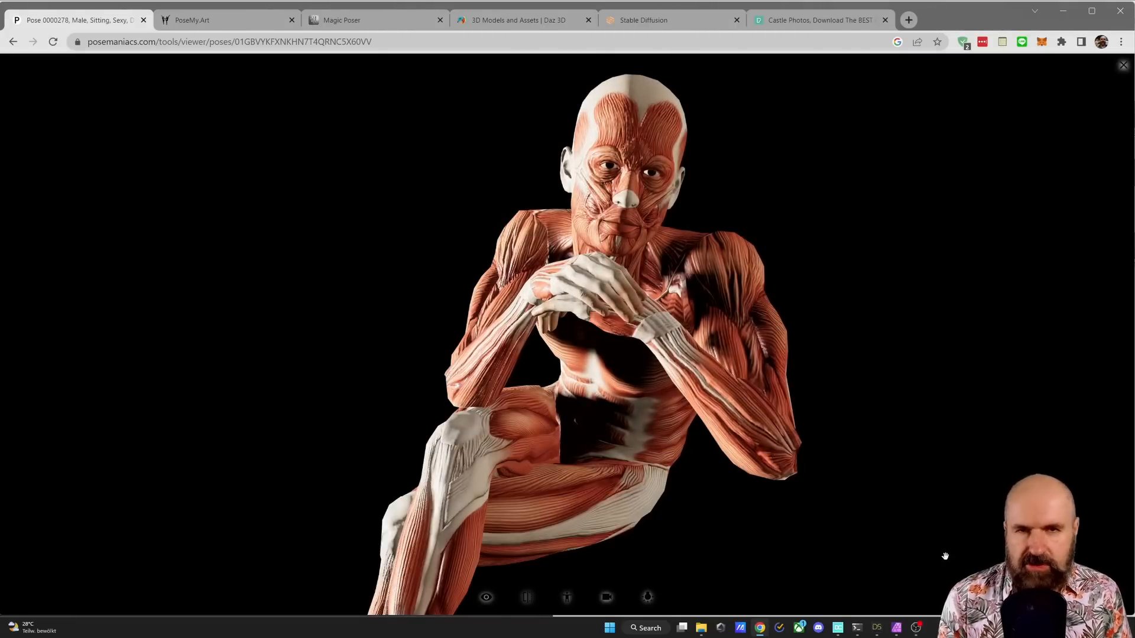
{"action": "mouse_move", "coordinate": [698, 89]}
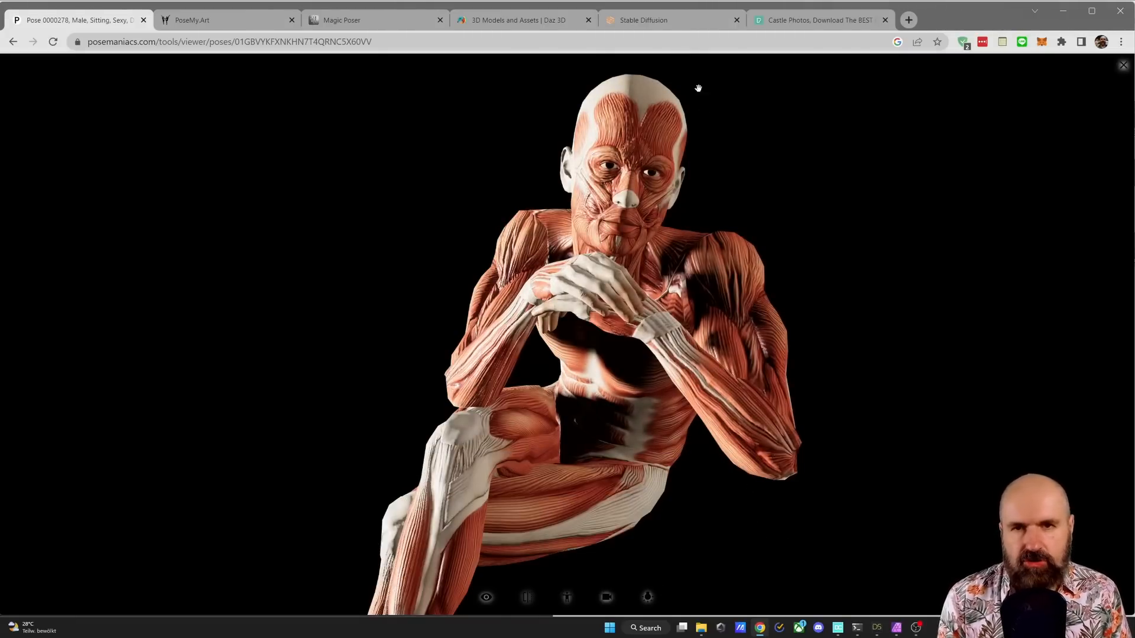
{"action": "left_click", "coordinate": [643, 20]}
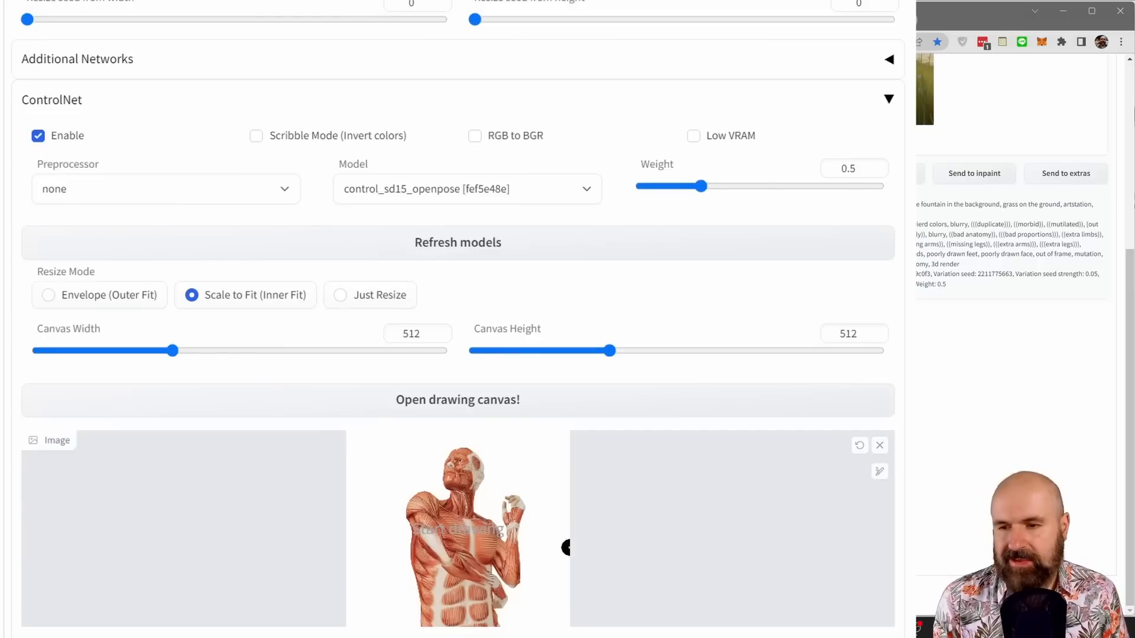
- Generate with ControlNet preprocessor canny and model control_sd15_canny, then switch to PoseMy.Art
{"action": "left_click", "coordinate": [166, 190]}
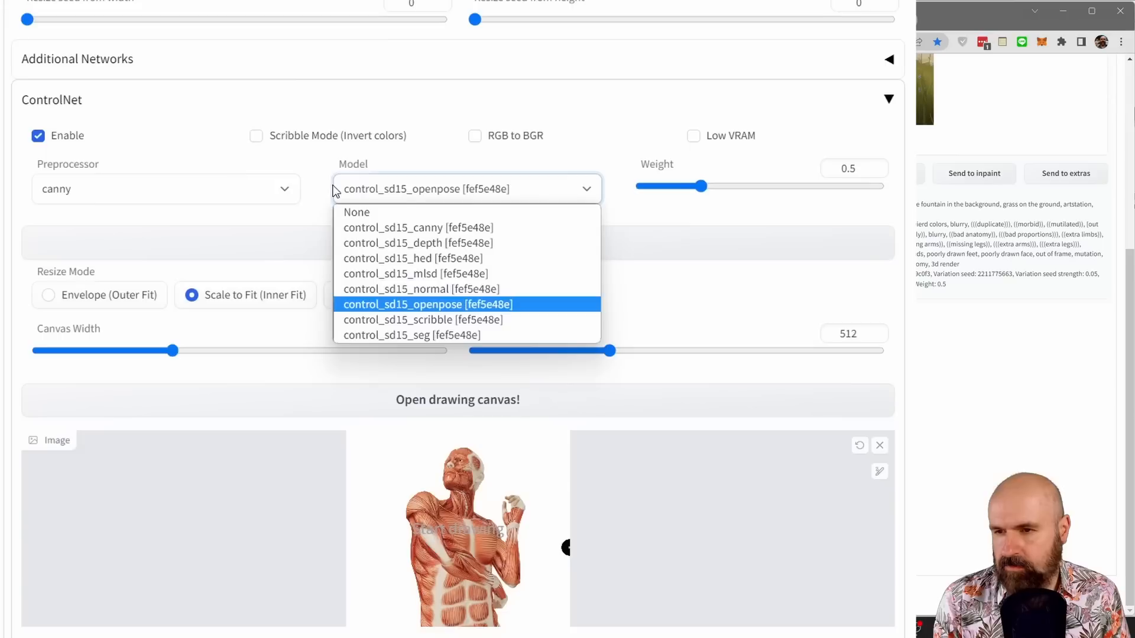
{"action": "left_click", "coordinate": [415, 227]}
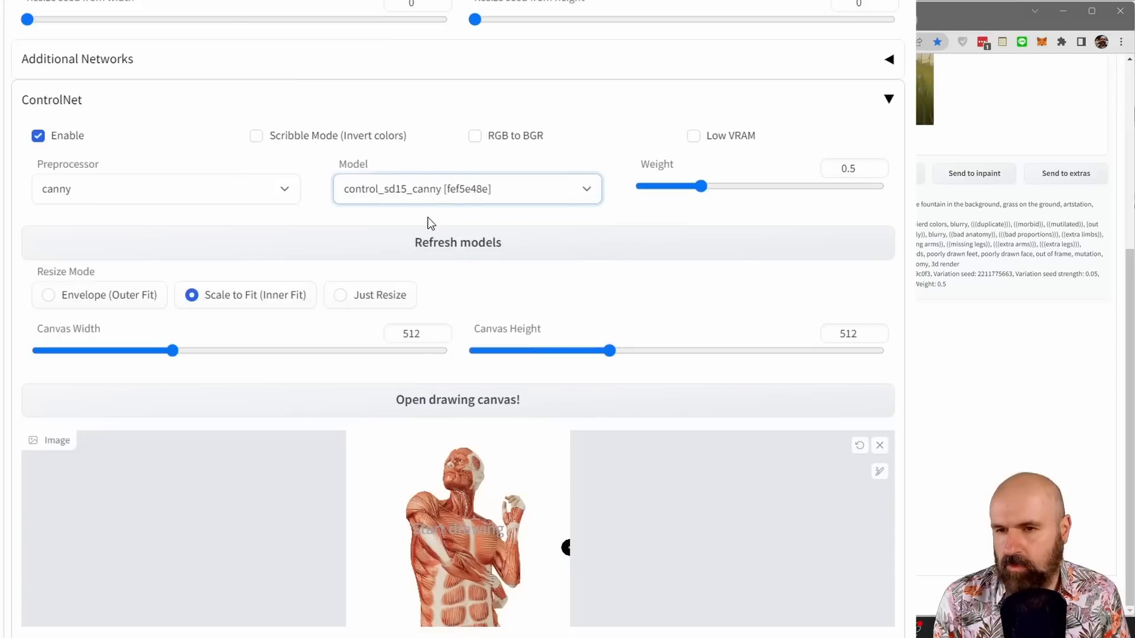
{"action": "left_click", "coordinate": [1025, 137]}
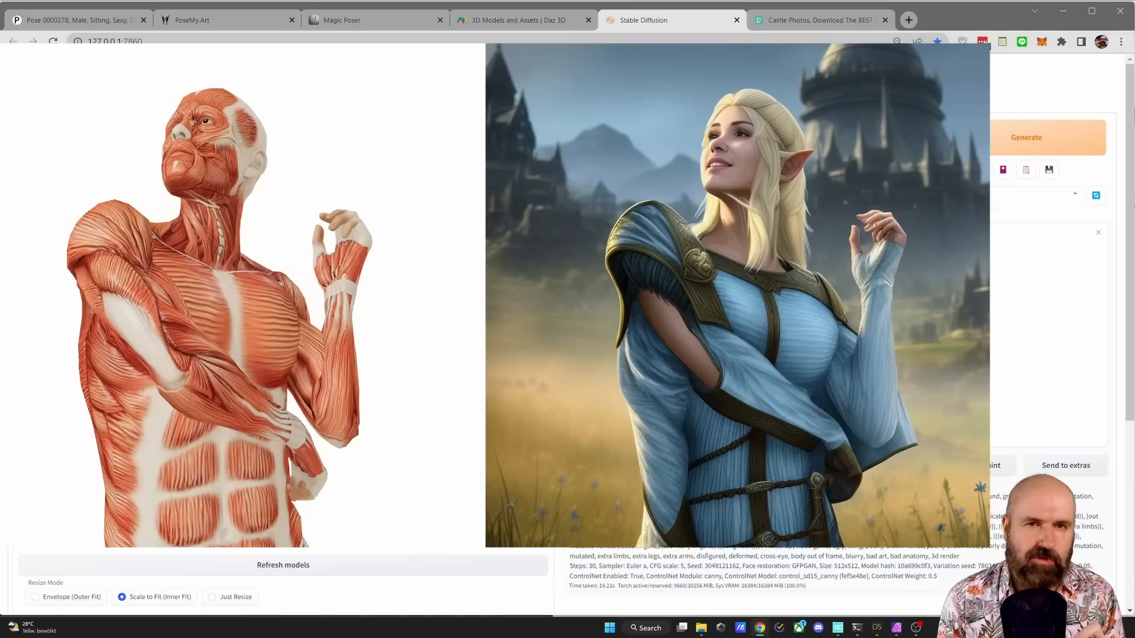
{"action": "left_click", "coordinate": [217, 20]}
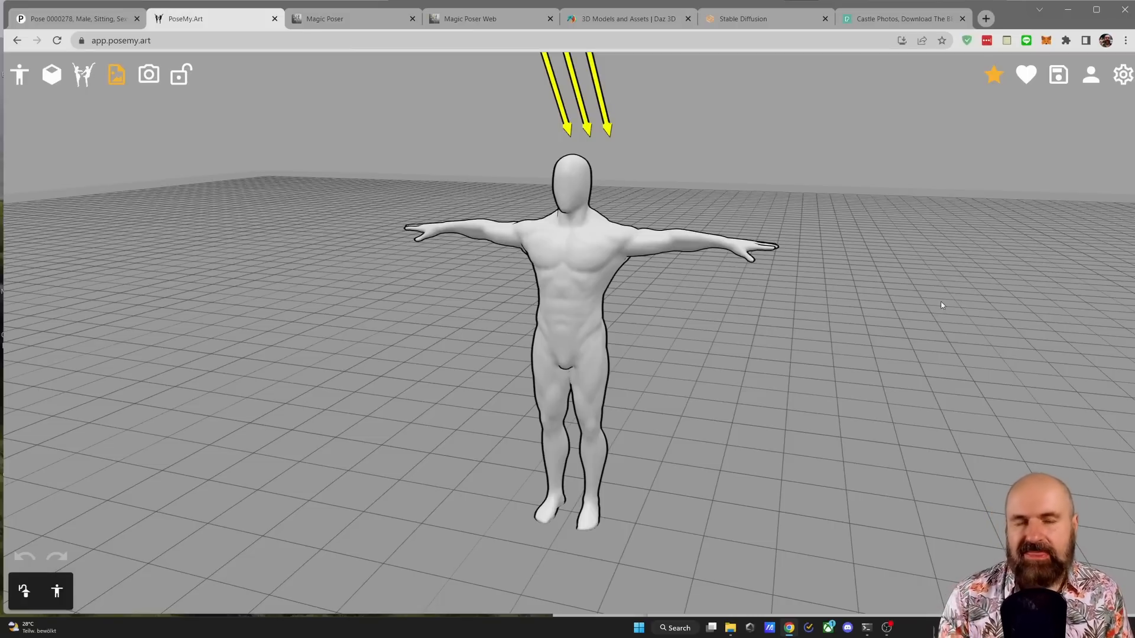
{"action": "mouse_move", "coordinate": [273, 77]}
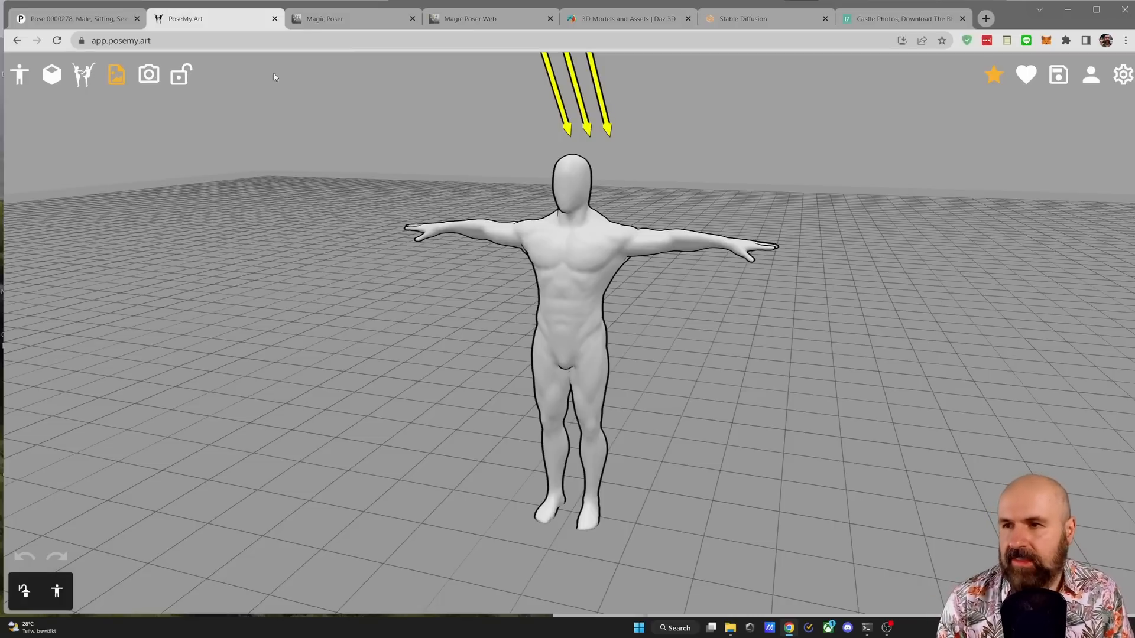
- Load the premade 'Sword fight jump attack' scene of two posed mannequins
{"action": "left_click", "coordinate": [51, 75]}
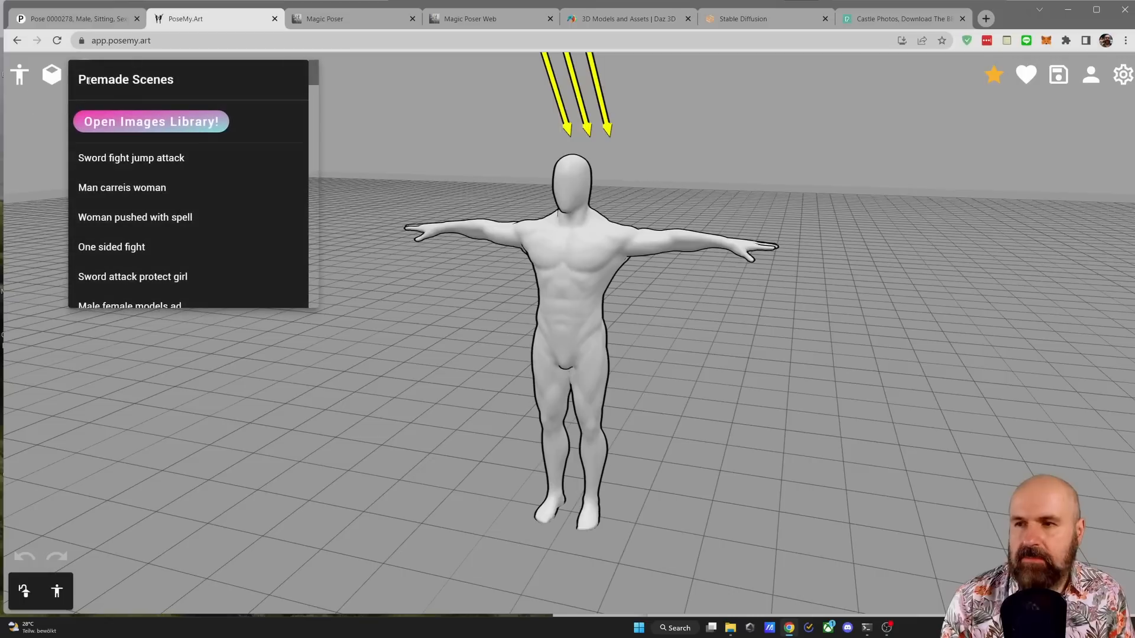
{"action": "left_click", "coordinate": [131, 157]}
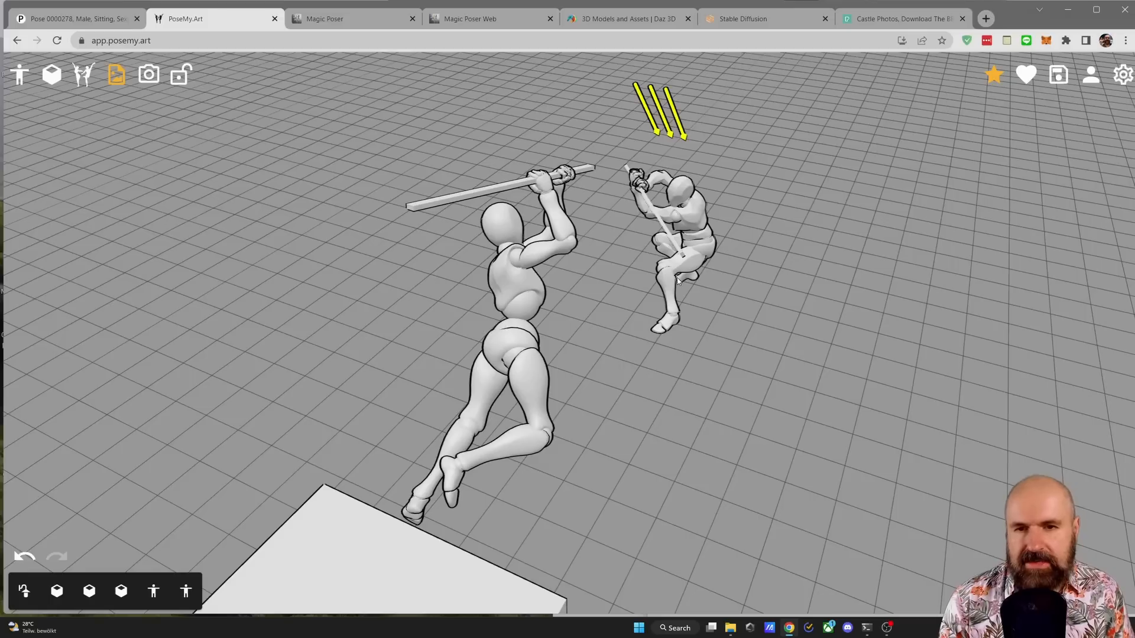
{"action": "mouse_move", "coordinate": [805, 355]}
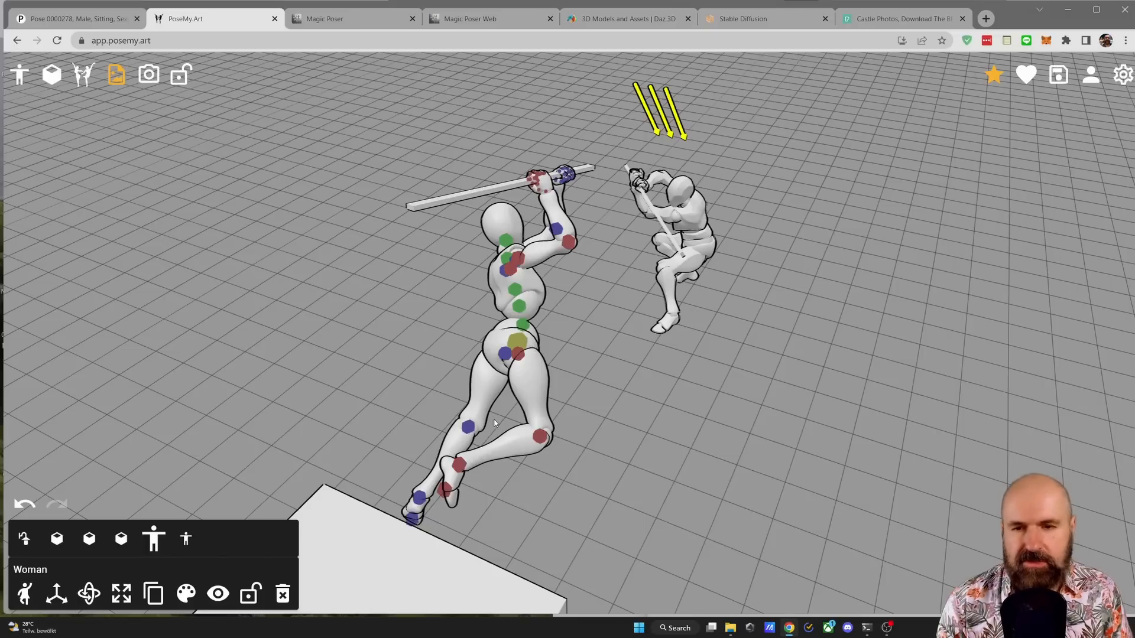
{"action": "mouse_move", "coordinate": [575, 413]}
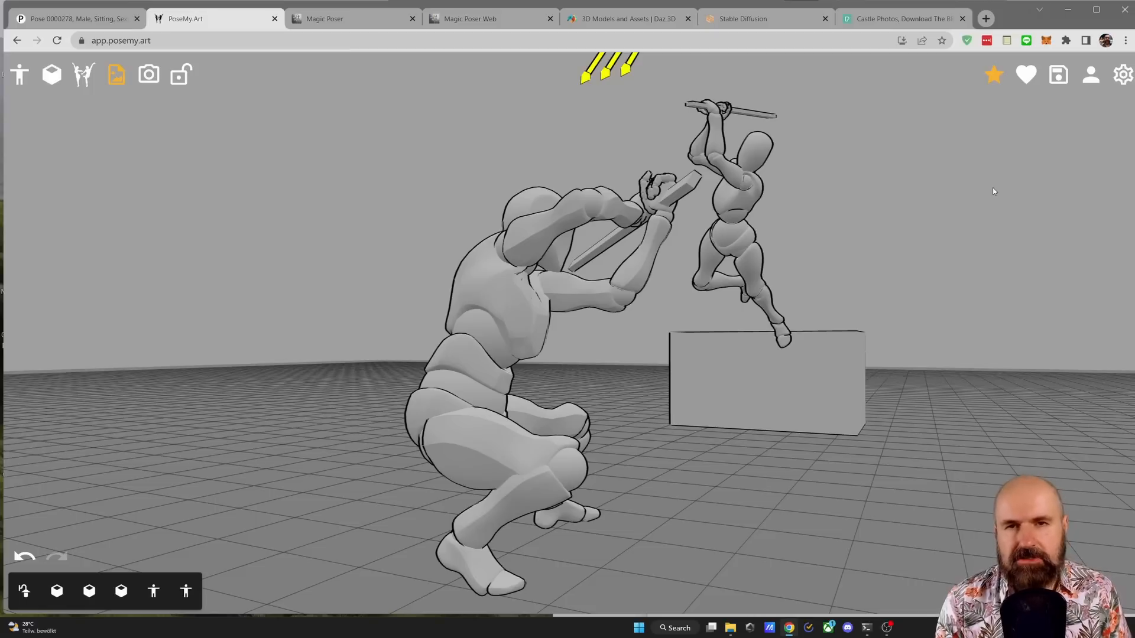
{"action": "mouse_move", "coordinate": [1123, 74]}
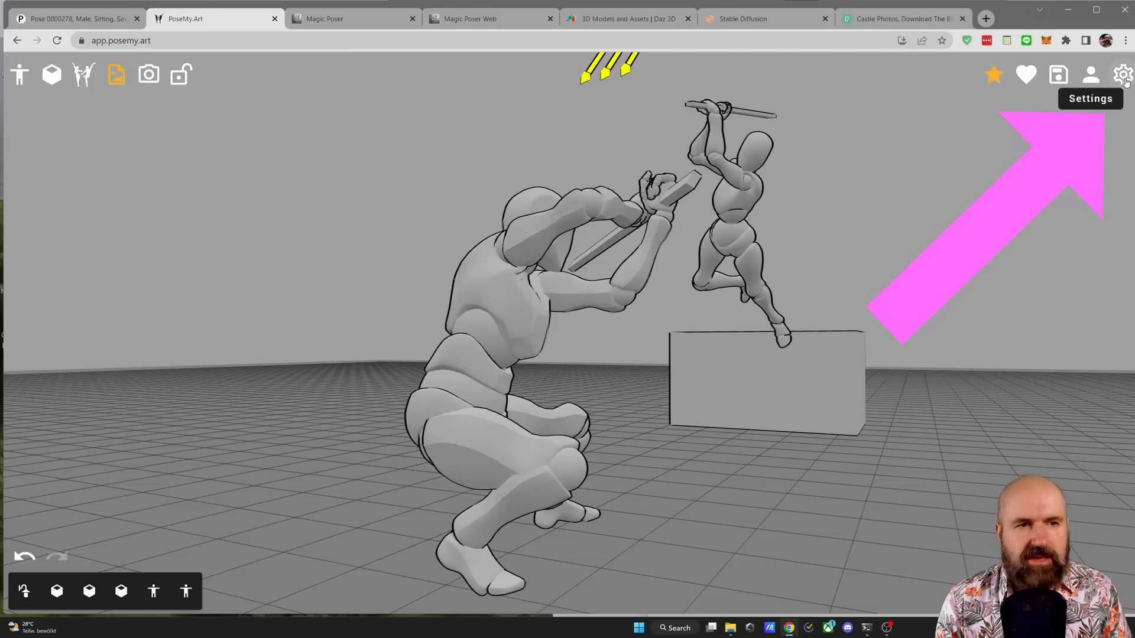
- Turn off Floor Grid and Ground in the scene display settings for a plain backdrop
{"action": "left_click", "coordinate": [1123, 75]}
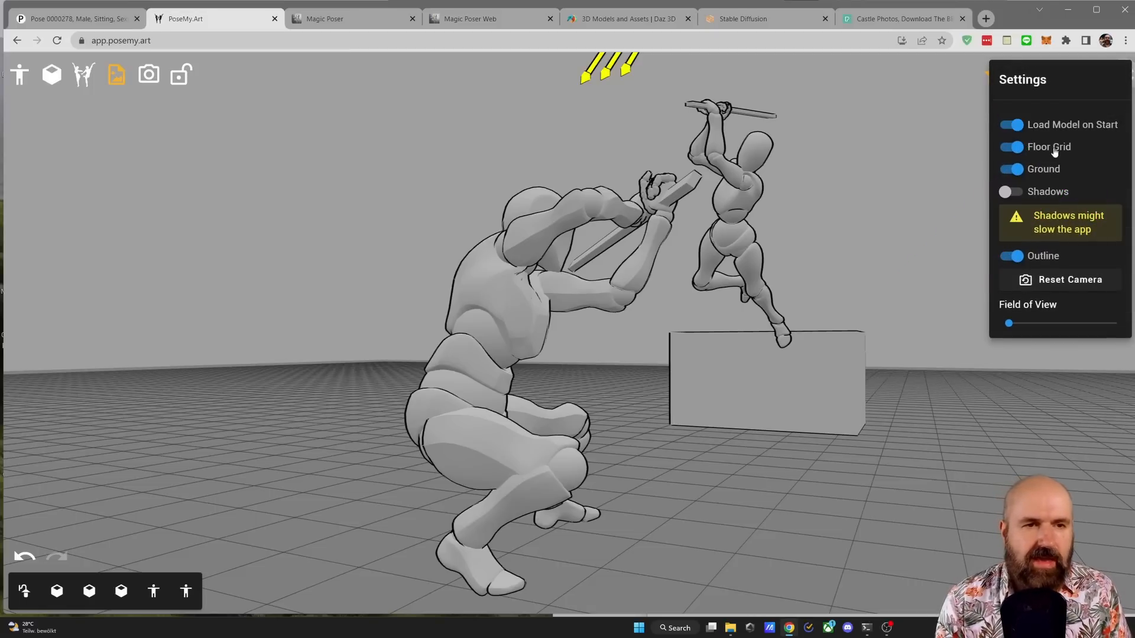
{"action": "left_click", "coordinate": [1012, 147]}
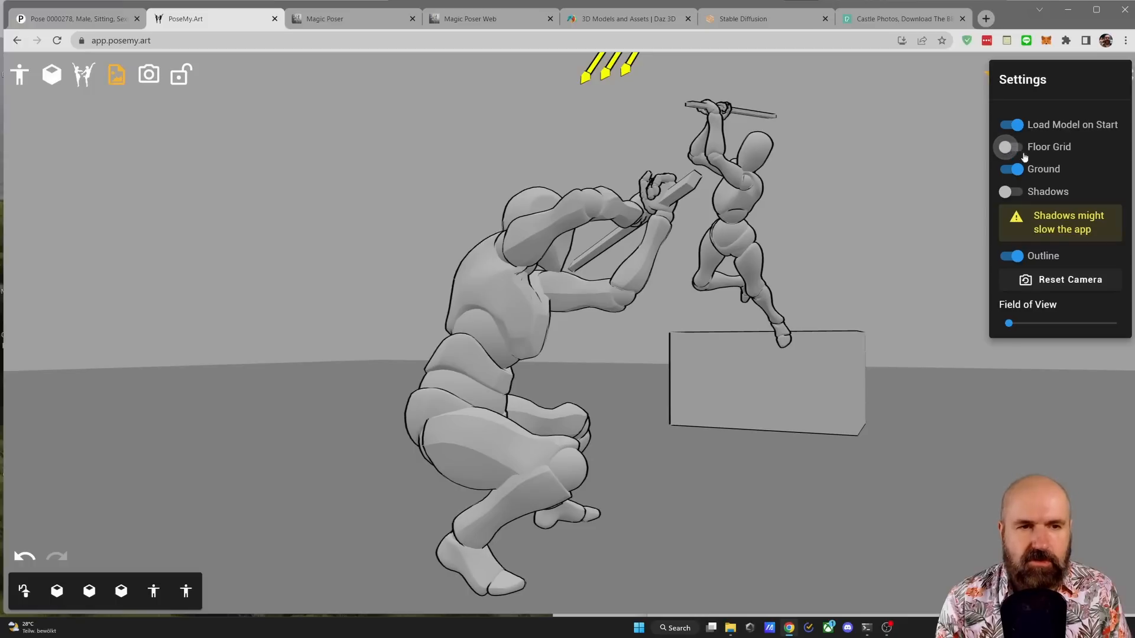
{"action": "left_click", "coordinate": [1012, 169]}
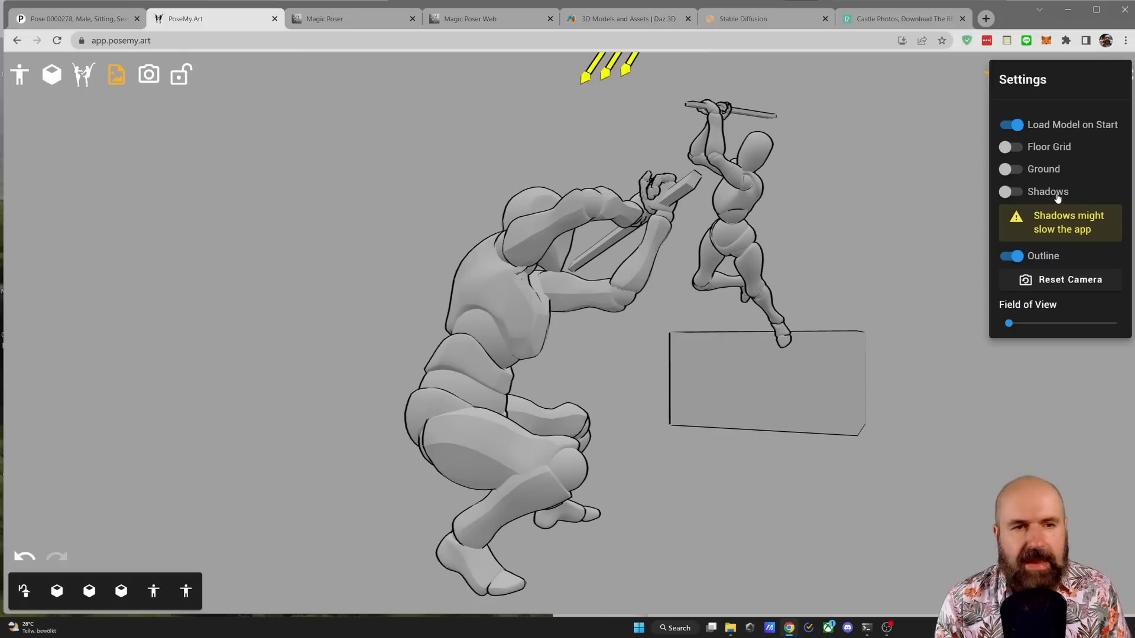
{"action": "left_click", "coordinate": [1011, 192]}
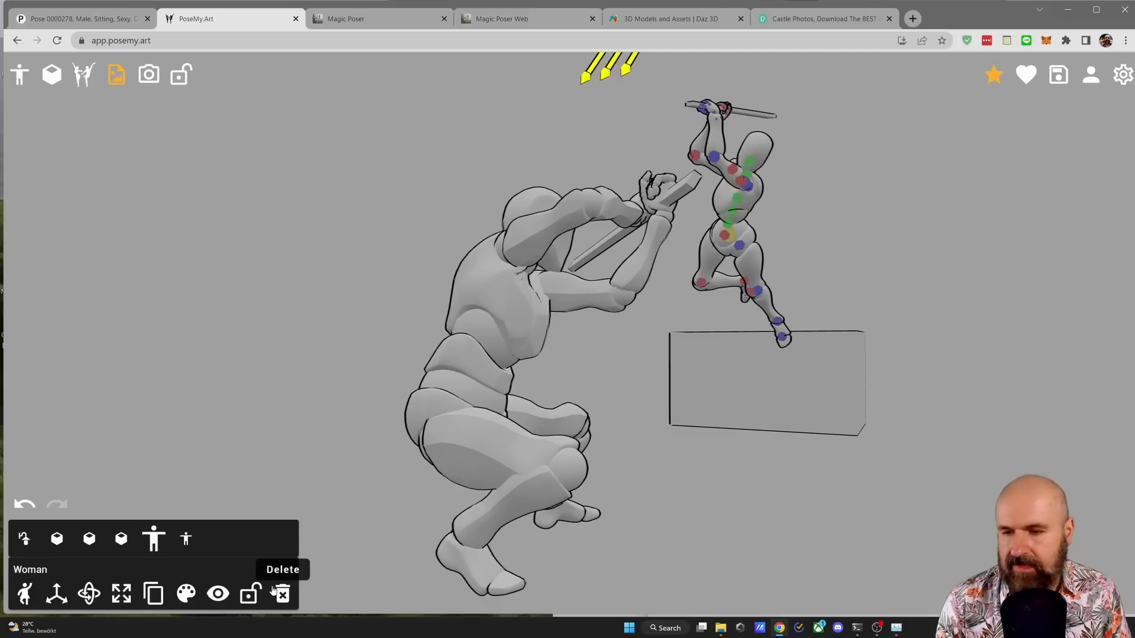
{"action": "mouse_move", "coordinate": [281, 595]}
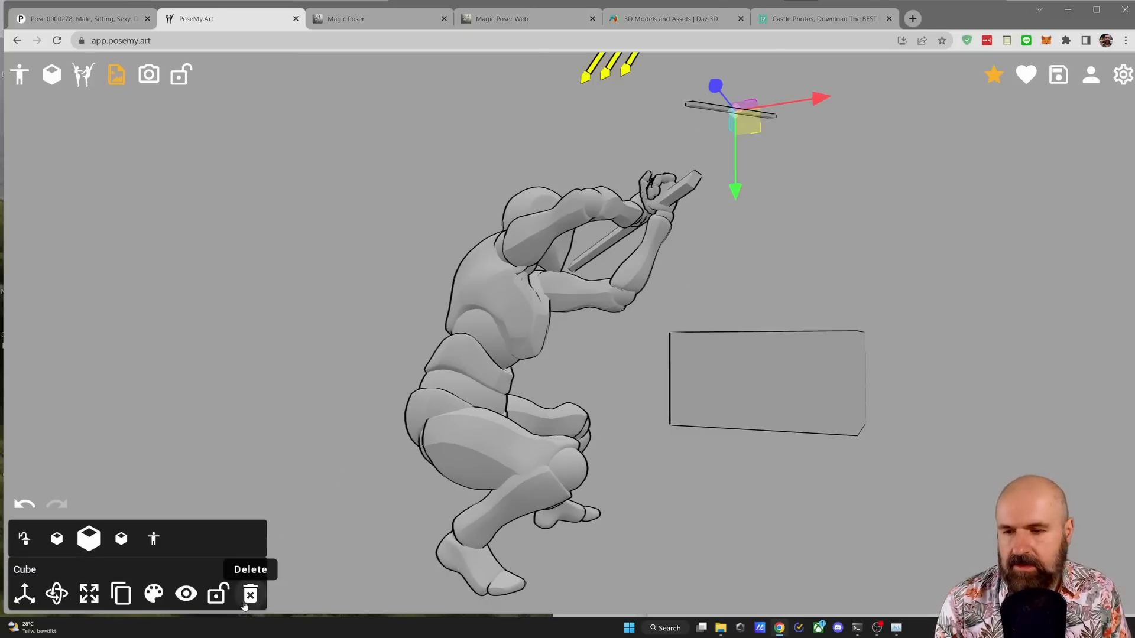
- Delete the box from the scene, leaving the crouching staff-wielding figure
{"action": "left_click", "coordinate": [250, 594]}
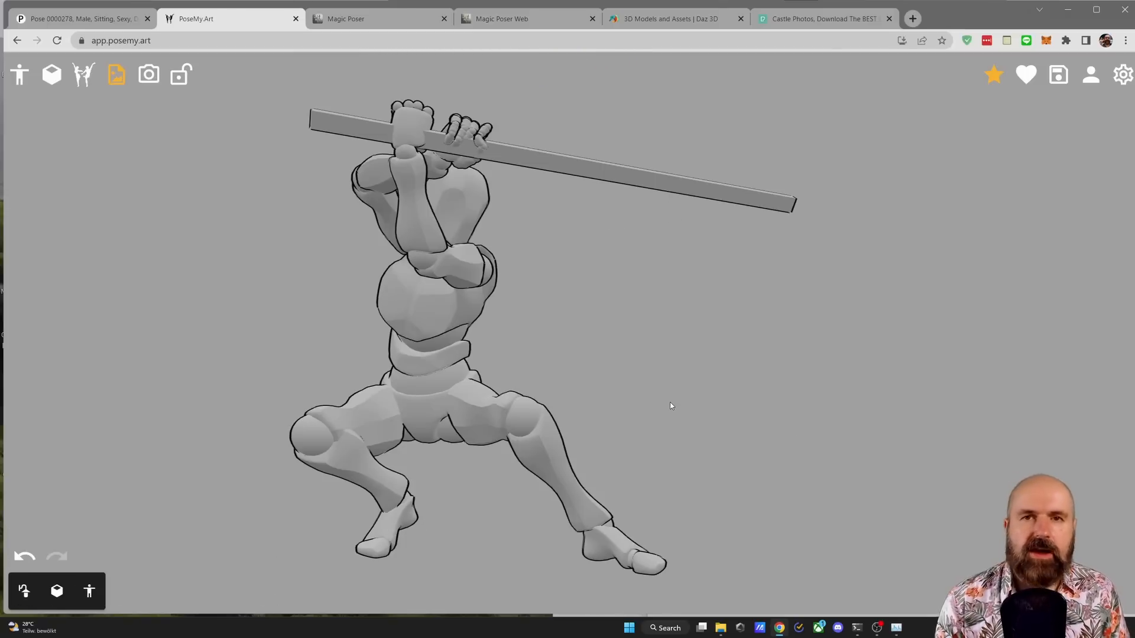
{"action": "mouse_move", "coordinate": [824, 391]}
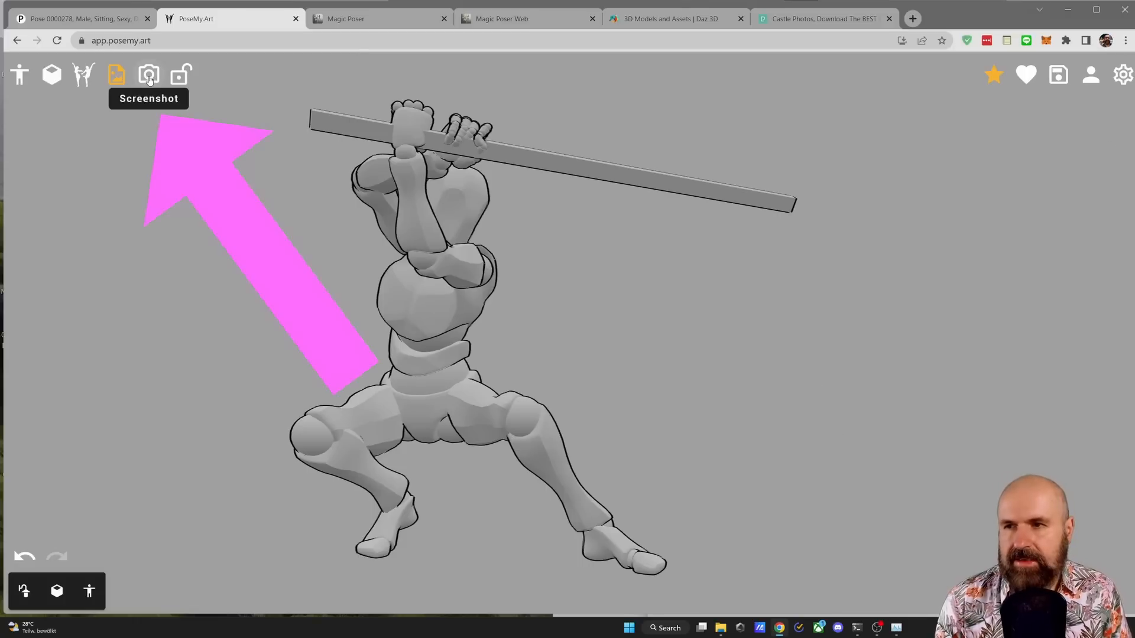
- Screenshot the posed figure, feed it to ControlNet with the depth preprocessor, and generate
{"action": "left_click", "coordinate": [149, 74]}
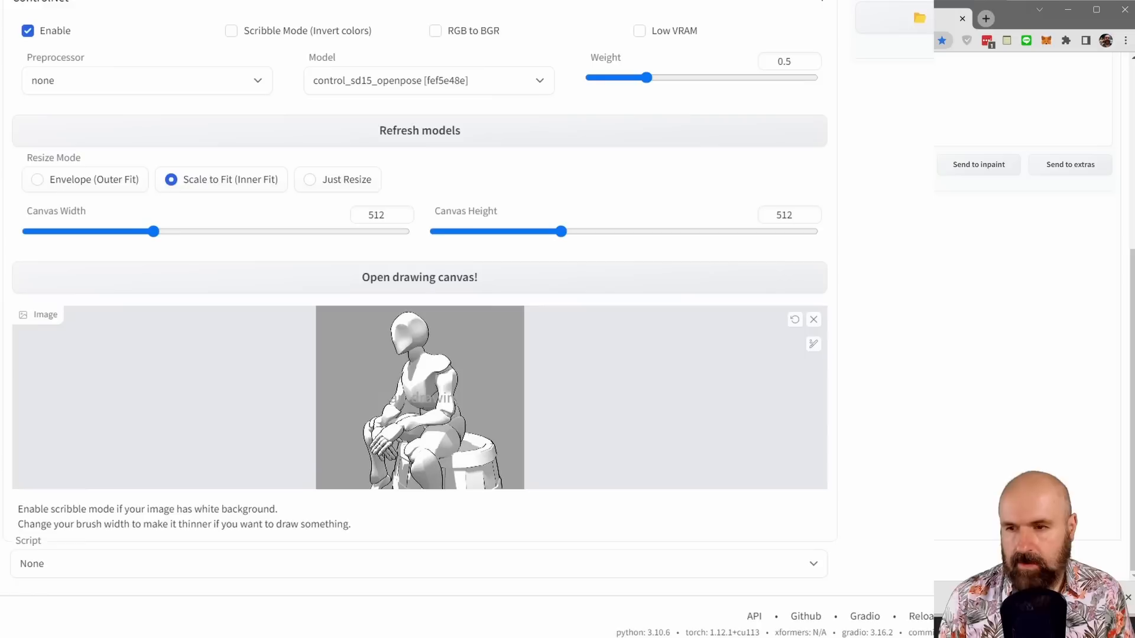
{"action": "left_click", "coordinate": [358, 365]}
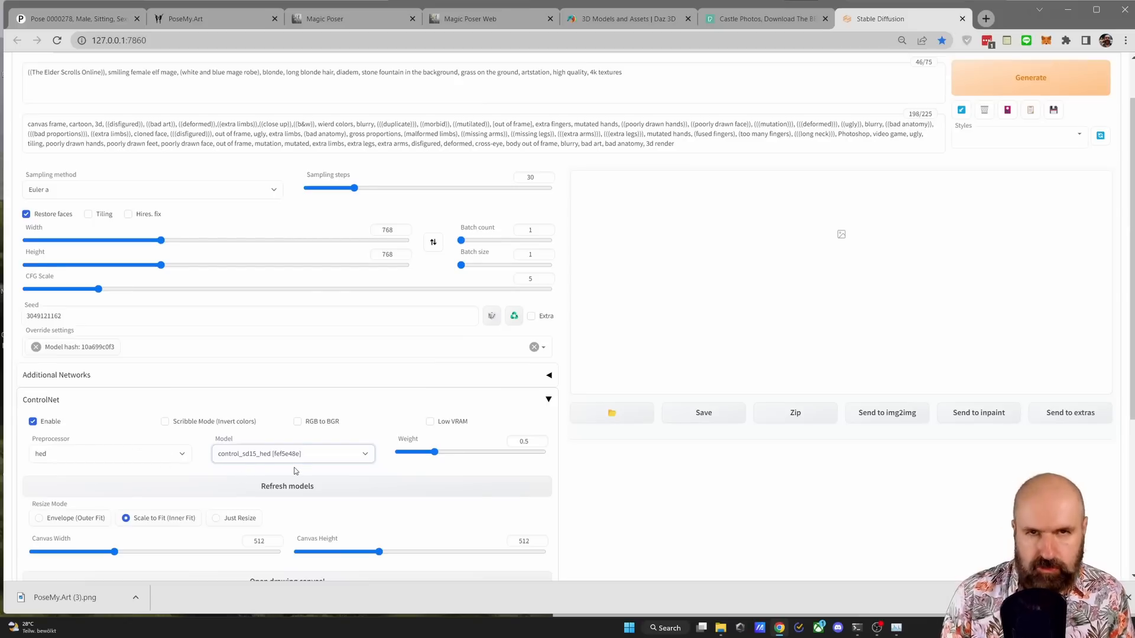
{"action": "left_click", "coordinate": [109, 455]}
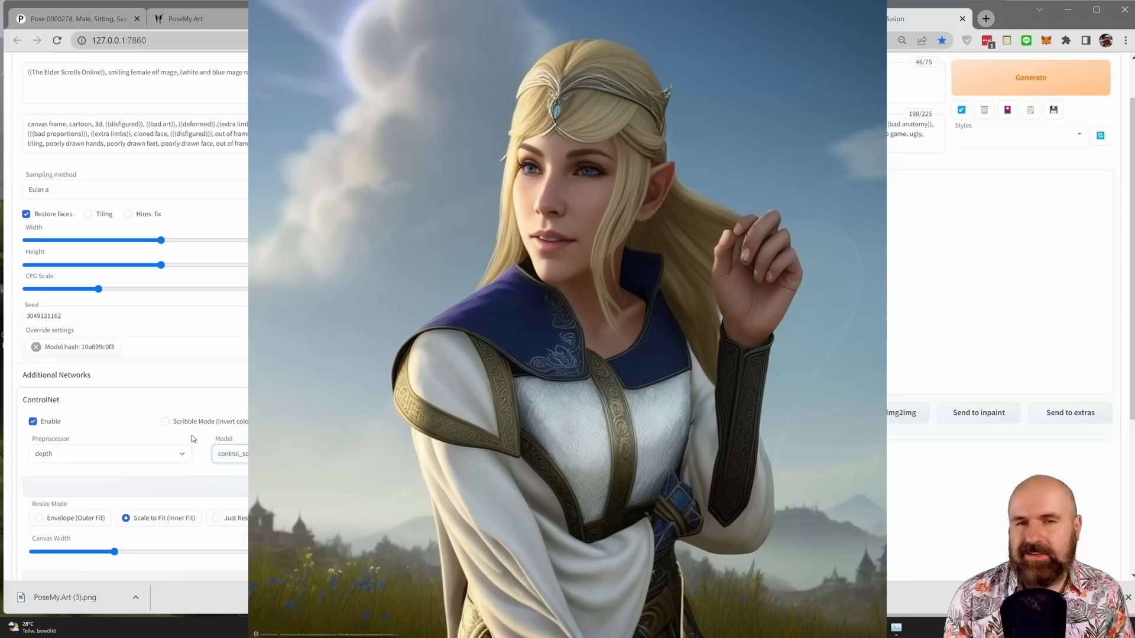
{"action": "left_click", "coordinate": [1030, 78]}
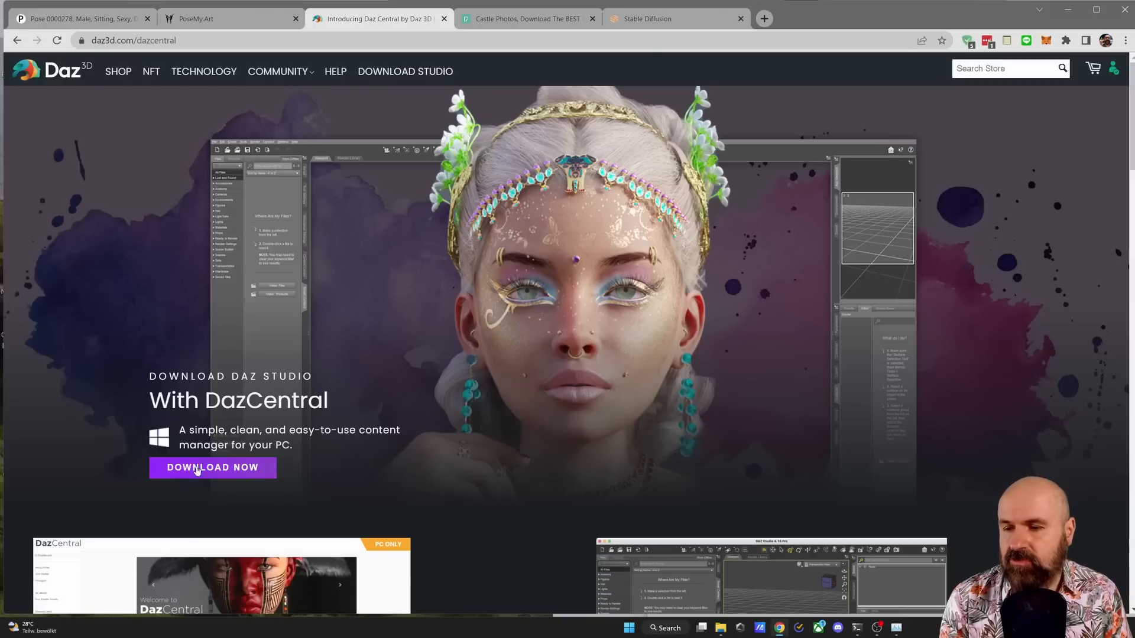
{"action": "mouse_move", "coordinate": [345, 404]}
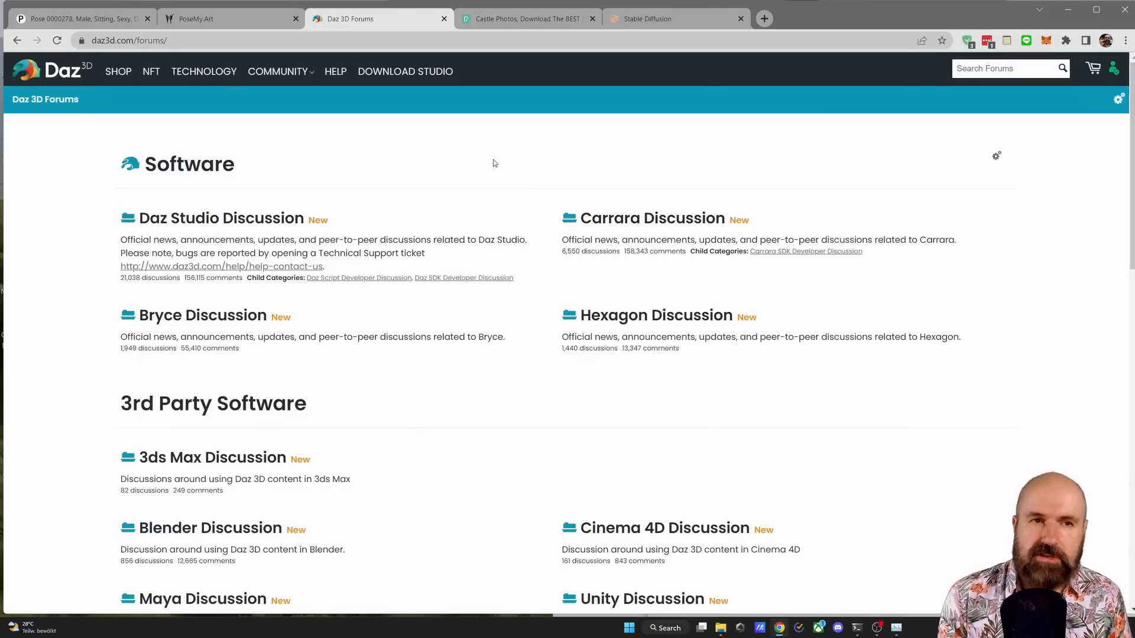
- Go to the Daz 3D forums via the Community menu
{"action": "left_click", "coordinate": [278, 71]}
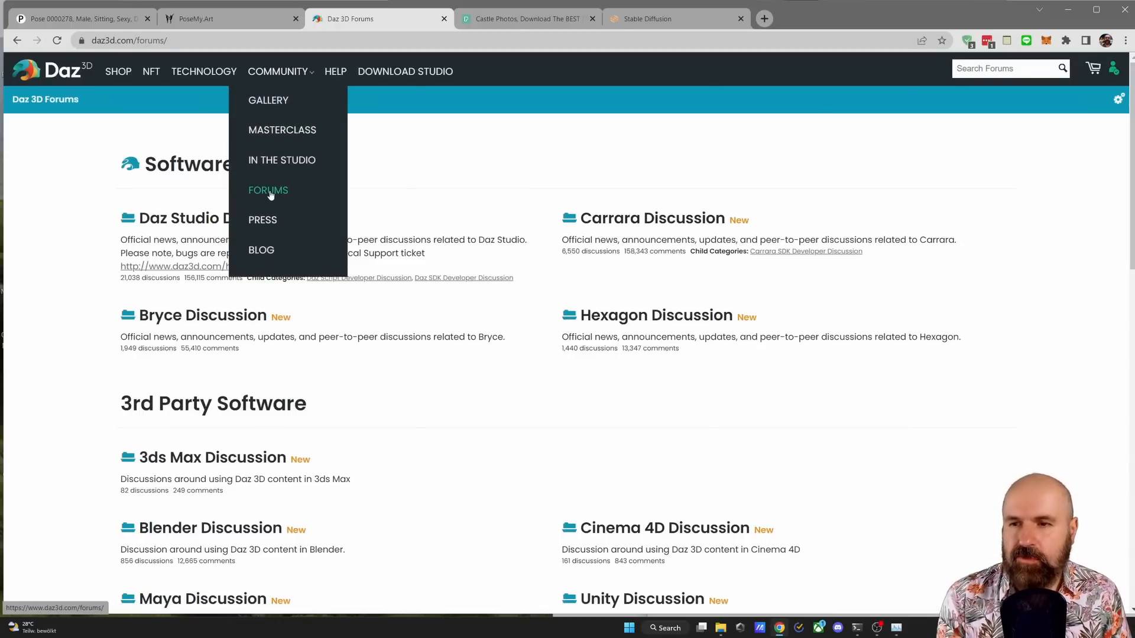
{"action": "mouse_move", "coordinate": [268, 100]}
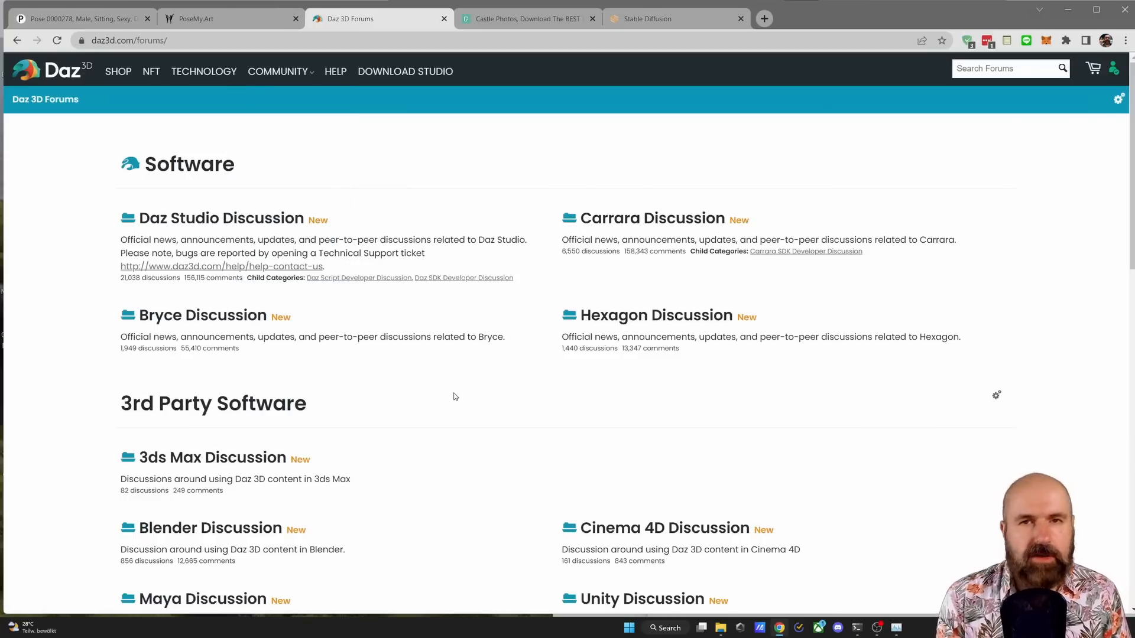
{"action": "mouse_move", "coordinate": [450, 450]}
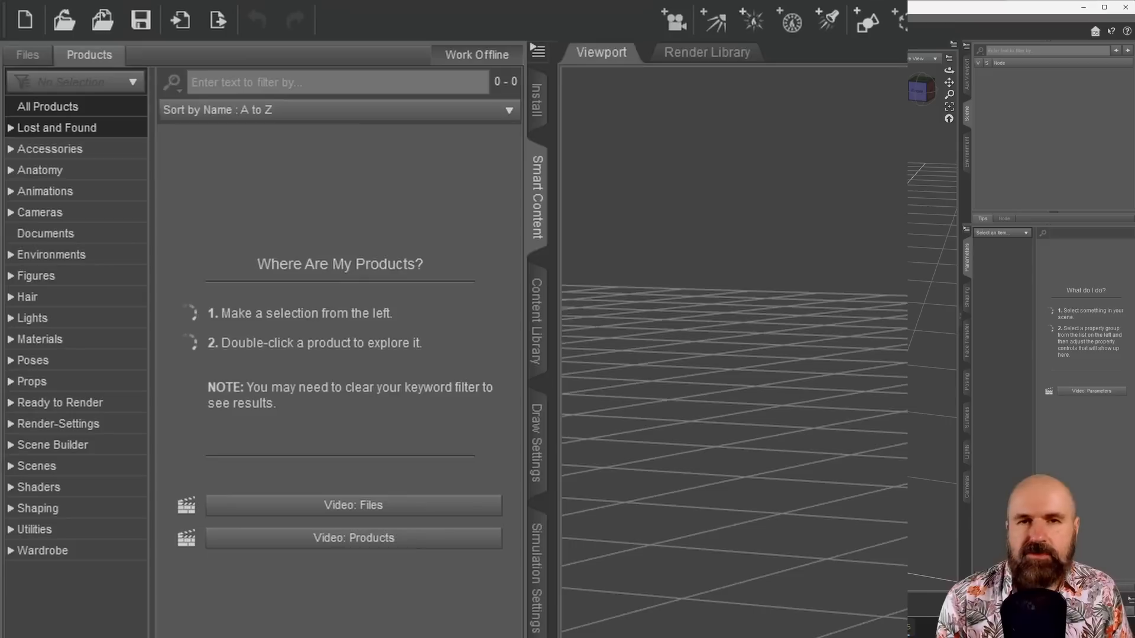
{"action": "mouse_move", "coordinate": [536, 177]}
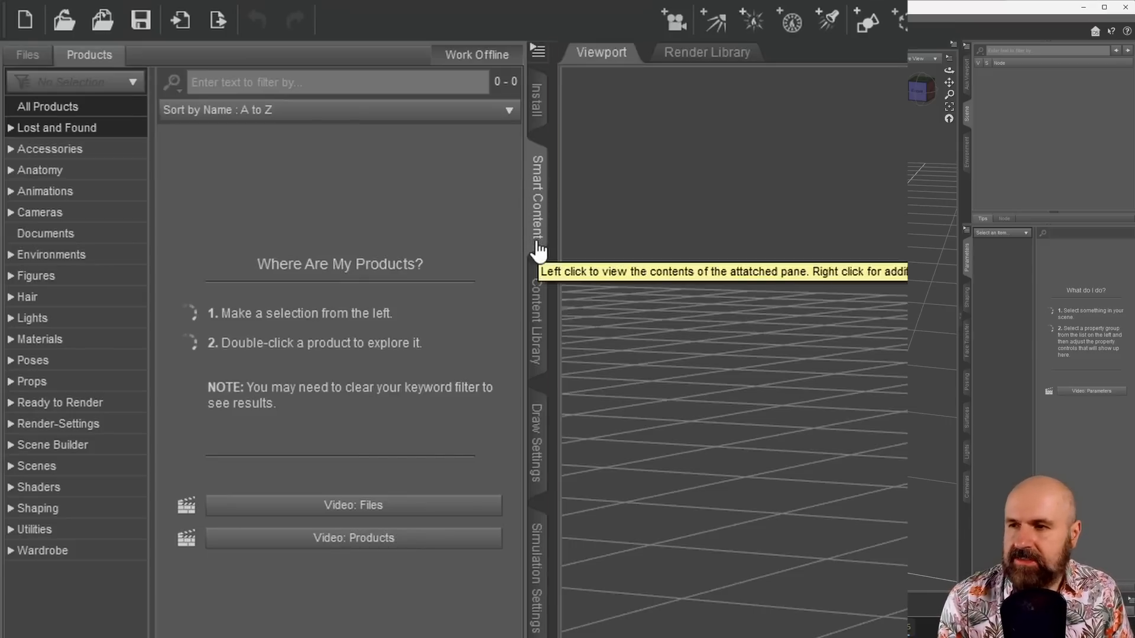
{"action": "mouse_move", "coordinate": [58, 530]}
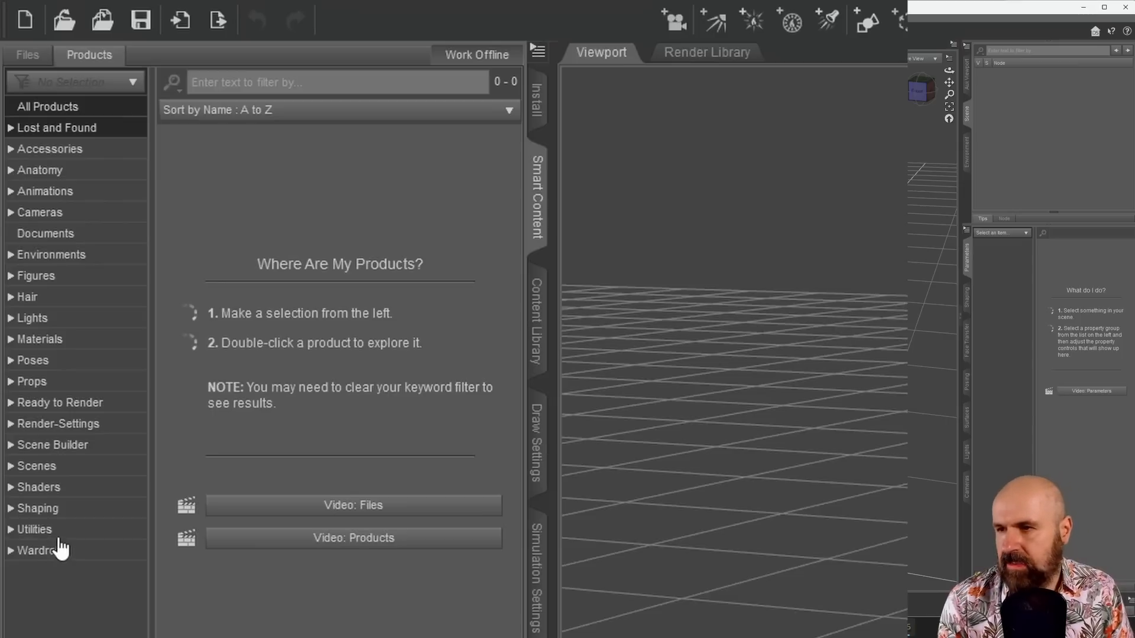
- Load Genesis 3 Female from the Genesis 3 Starter Essentials figures in Smart Content
{"action": "left_click", "coordinate": [35, 276]}
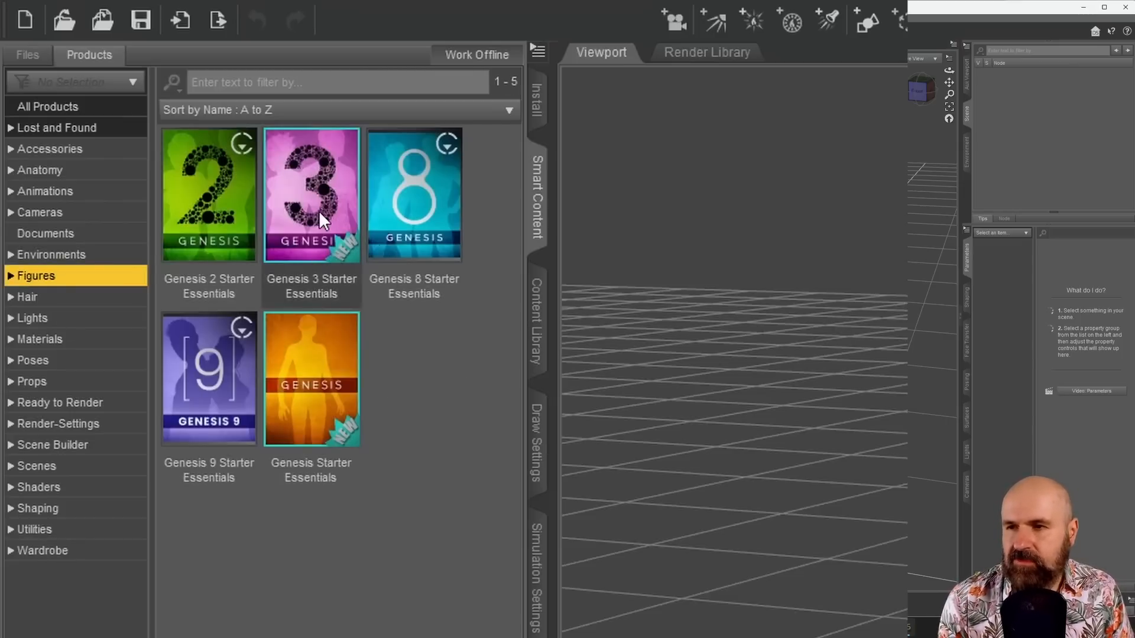
{"action": "double_click", "coordinate": [311, 193]}
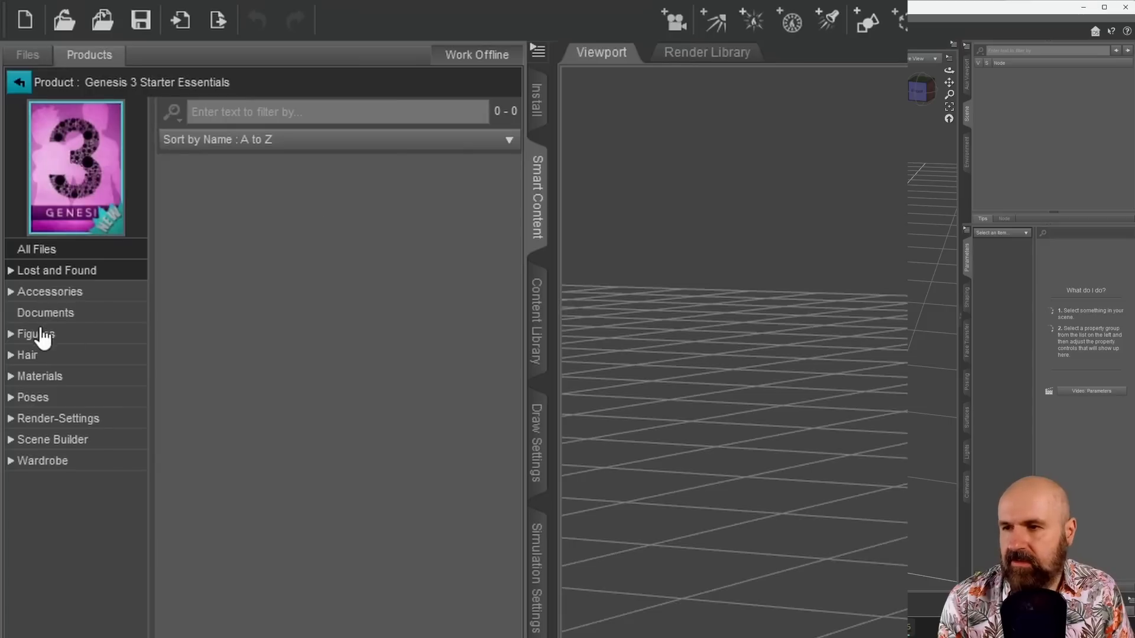
{"action": "left_click", "coordinate": [34, 333]}
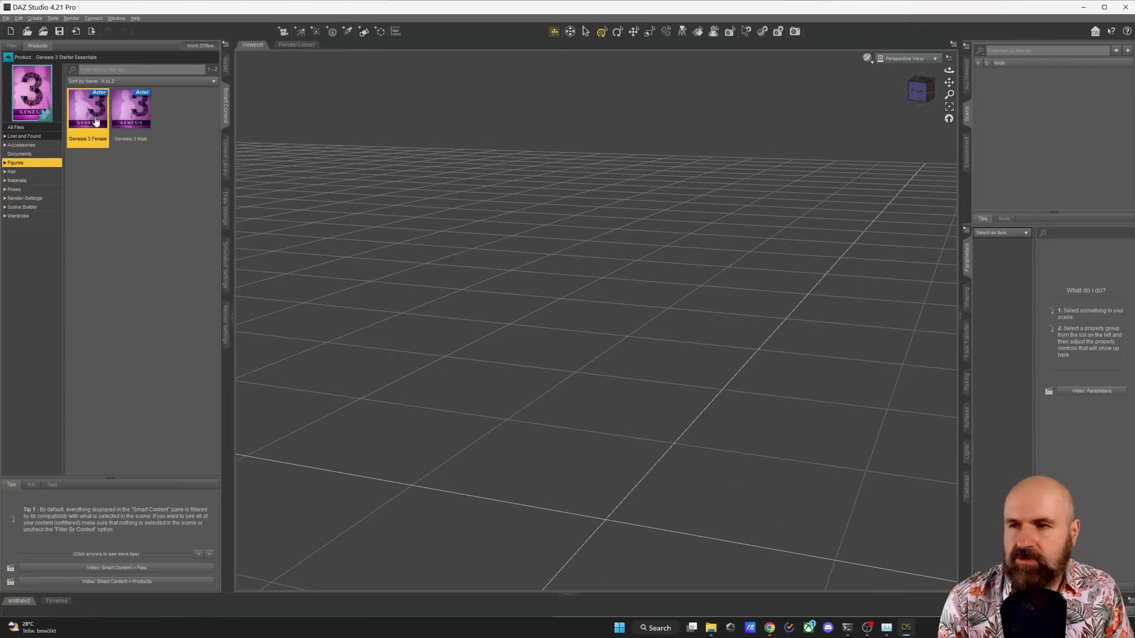
{"action": "double_click", "coordinate": [86, 109]}
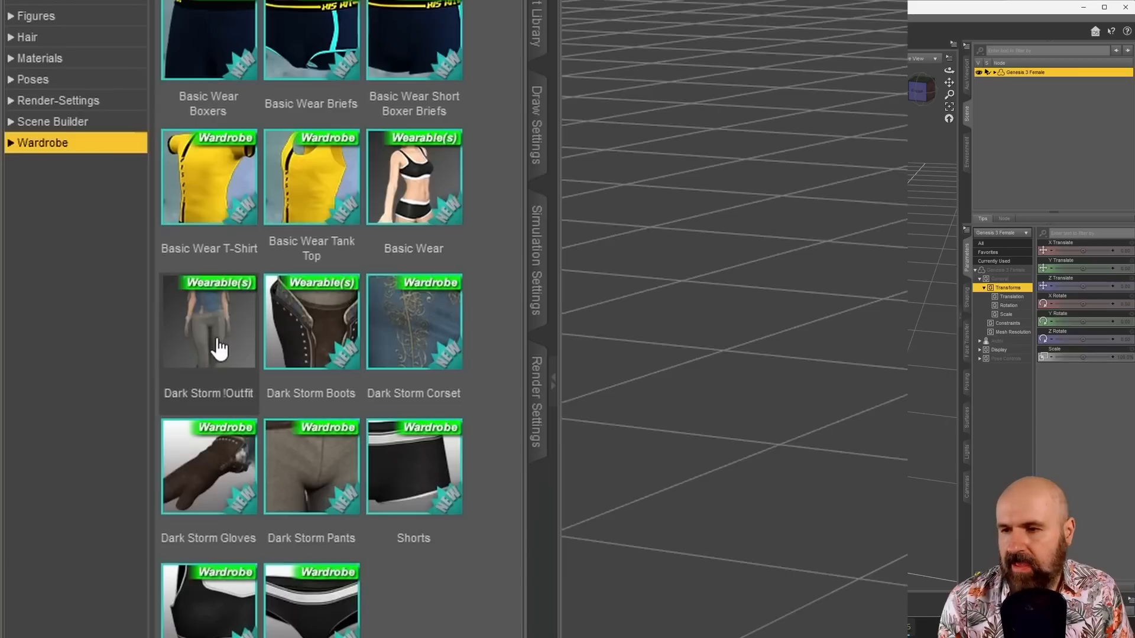
{"action": "mouse_move", "coordinate": [211, 337]}
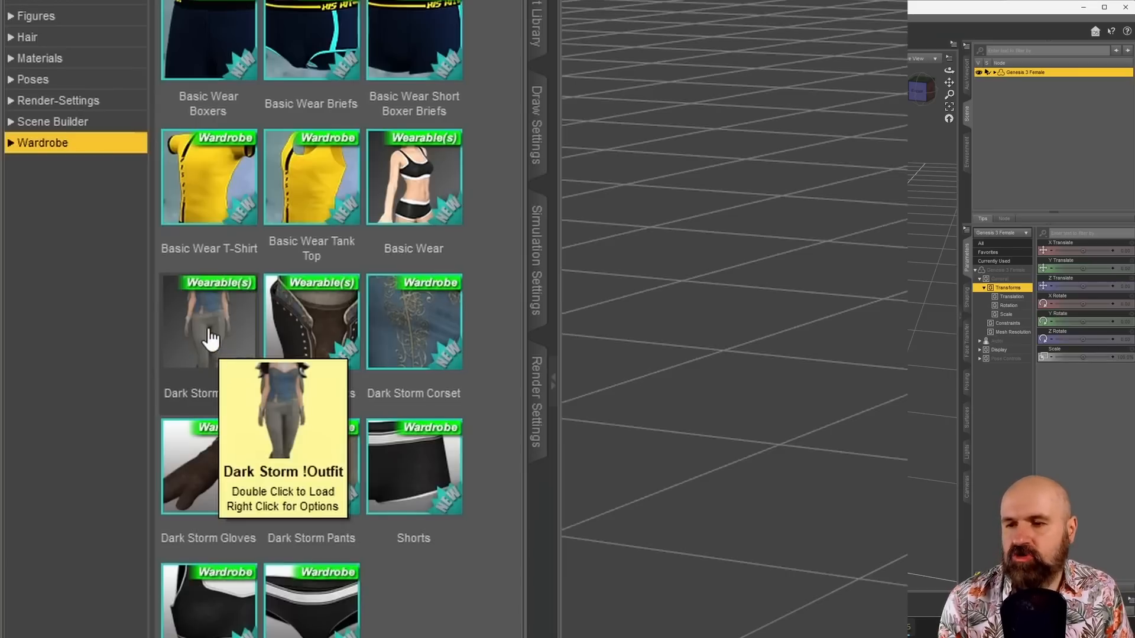
- Apply the Dark Storm !Outfit and the Toulouse Hair to the Genesis 3 Female
{"action": "left_click", "coordinate": [208, 320]}
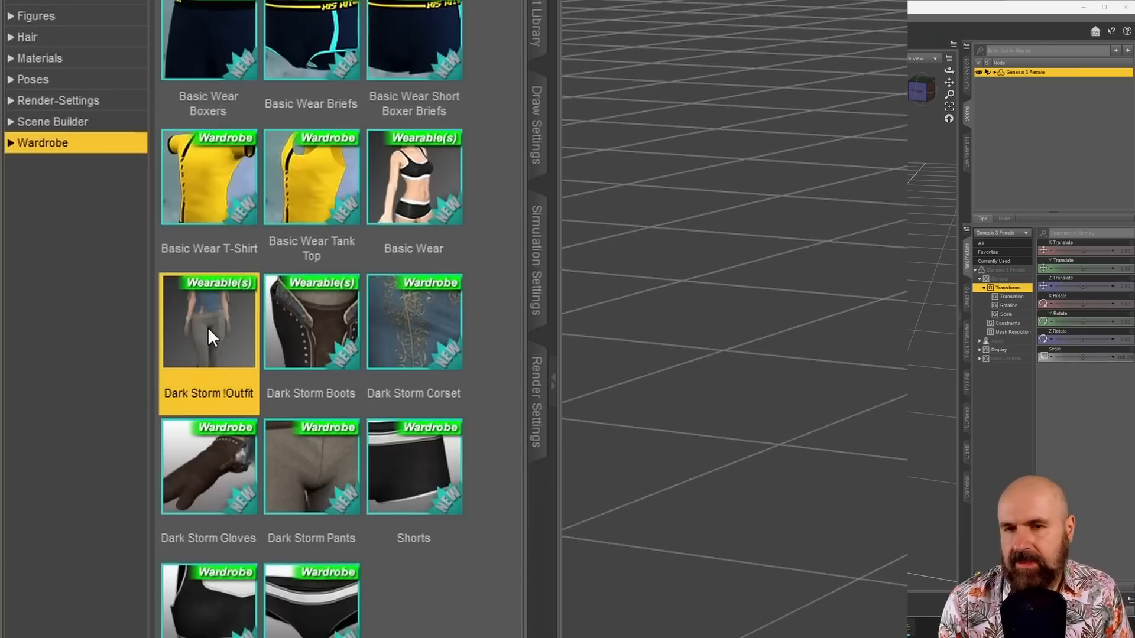
{"action": "double_click", "coordinate": [208, 321]}
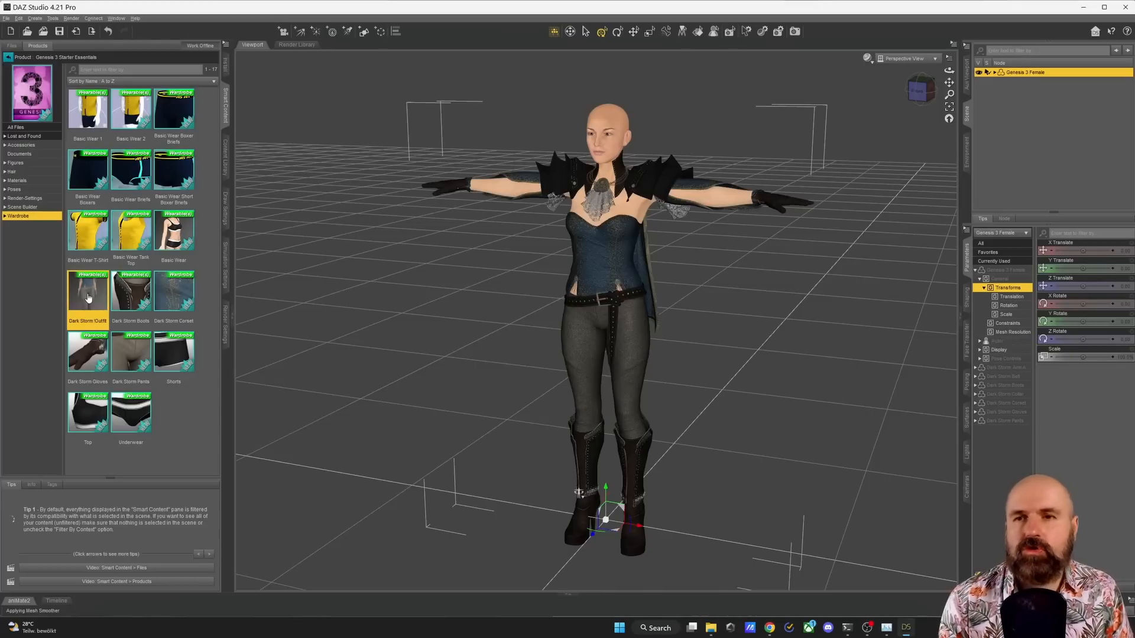
{"action": "left_click", "coordinate": [28, 355]}
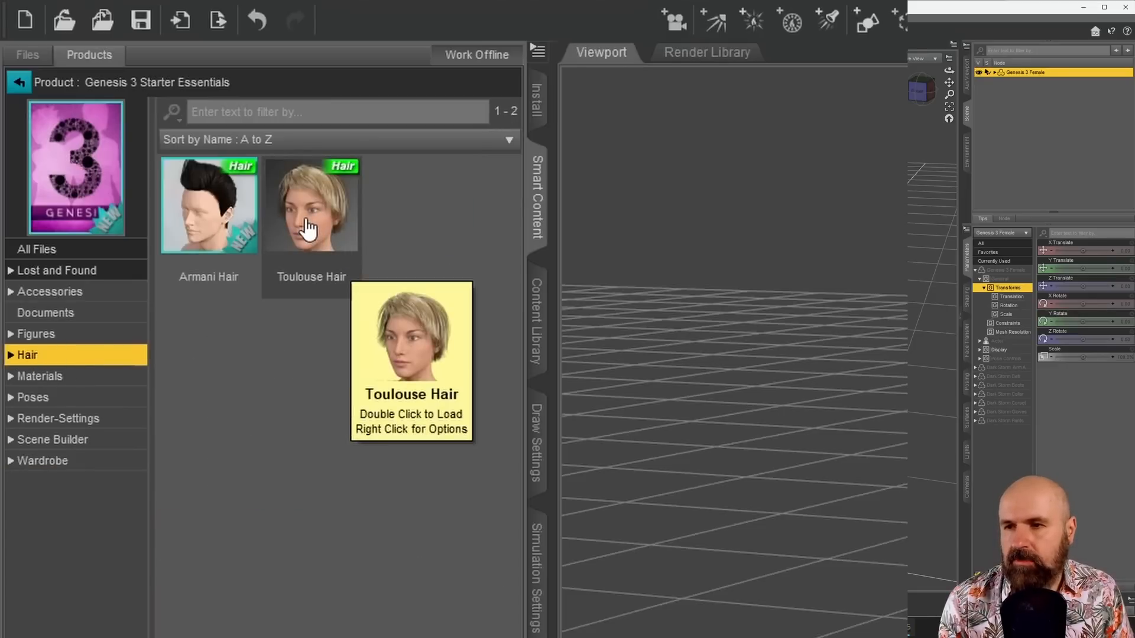
{"action": "double_click", "coordinate": [311, 205]}
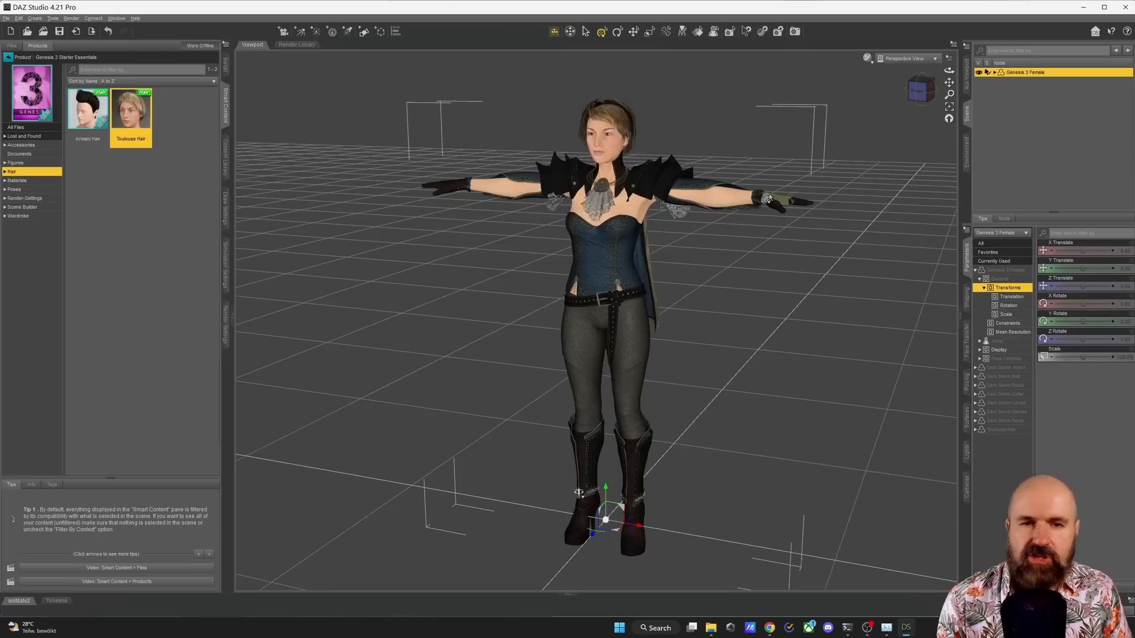
{"action": "mouse_move", "coordinate": [773, 203]}
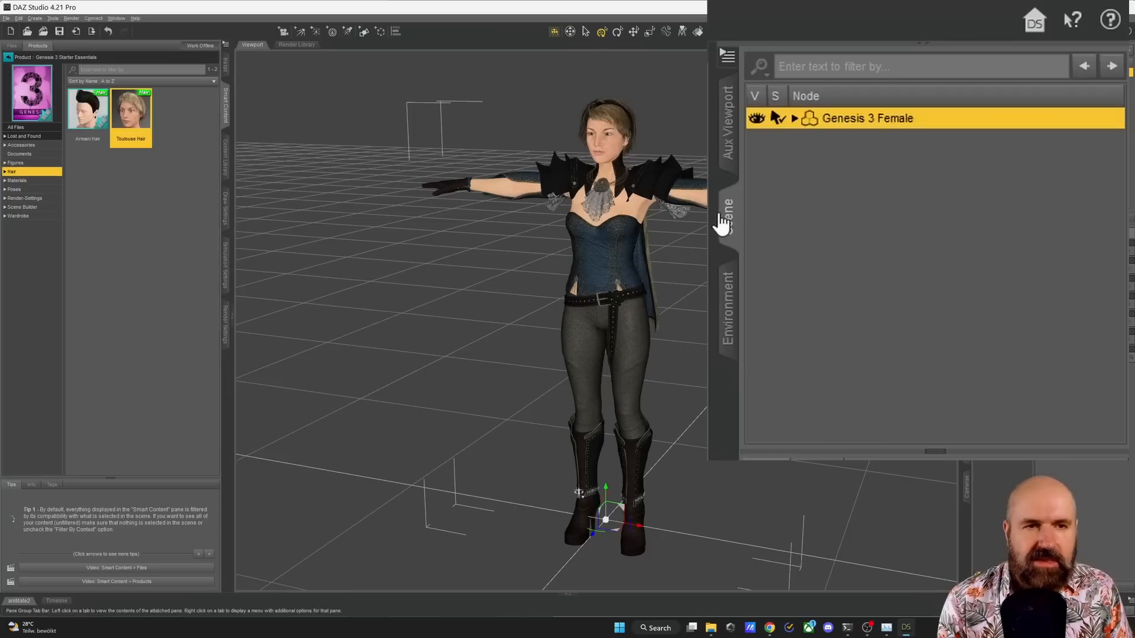
{"action": "mouse_move", "coordinate": [920, 123]}
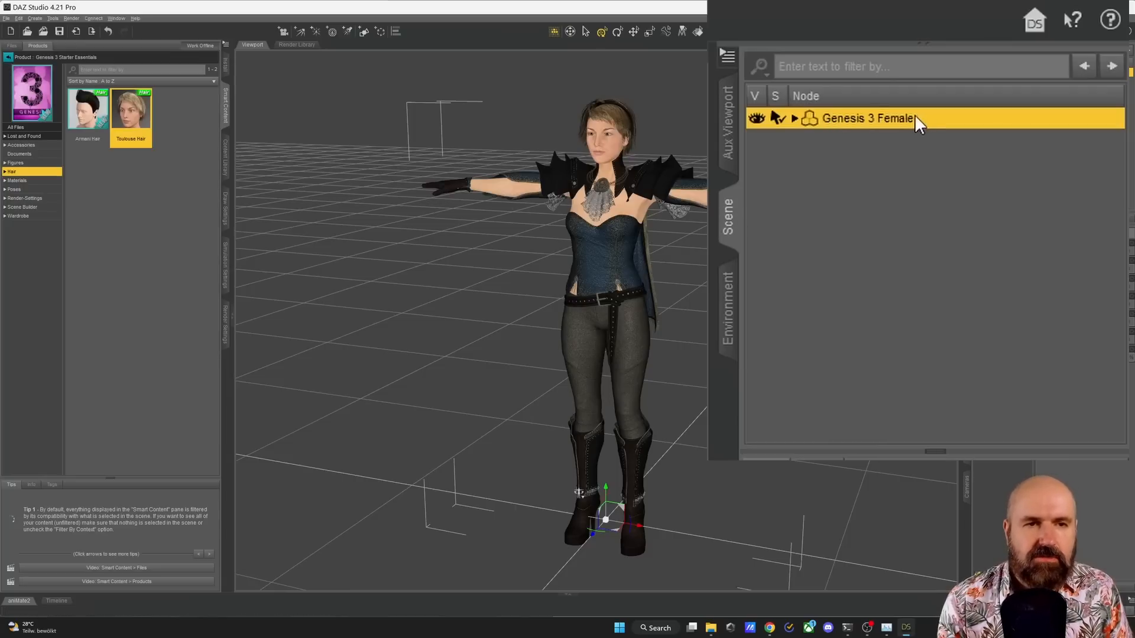
- Hide Dark Storm Arm Armor and Gloves in the Scene pane, keeping the Collar visible
{"action": "left_click", "coordinate": [794, 118]}
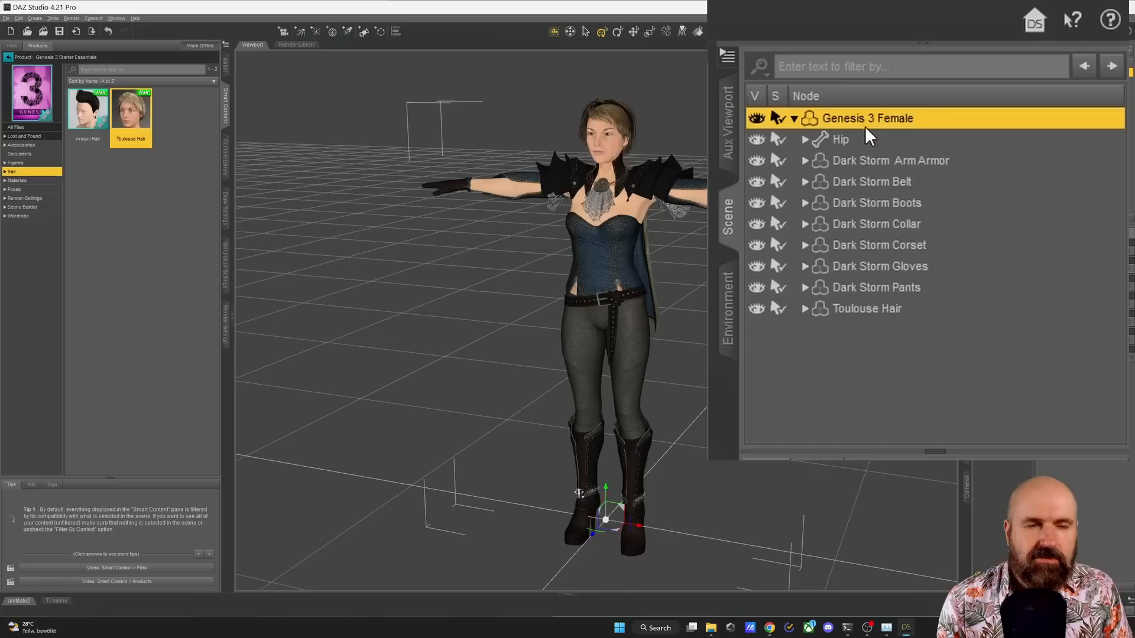
{"action": "mouse_move", "coordinate": [922, 383]}
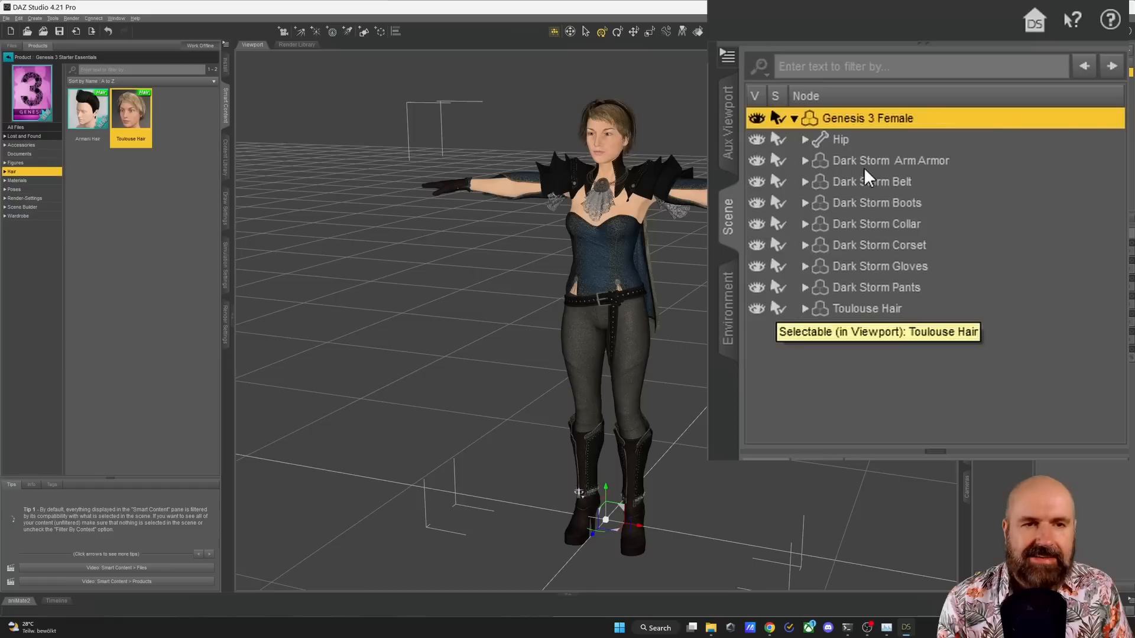
{"action": "mouse_move", "coordinate": [869, 341]}
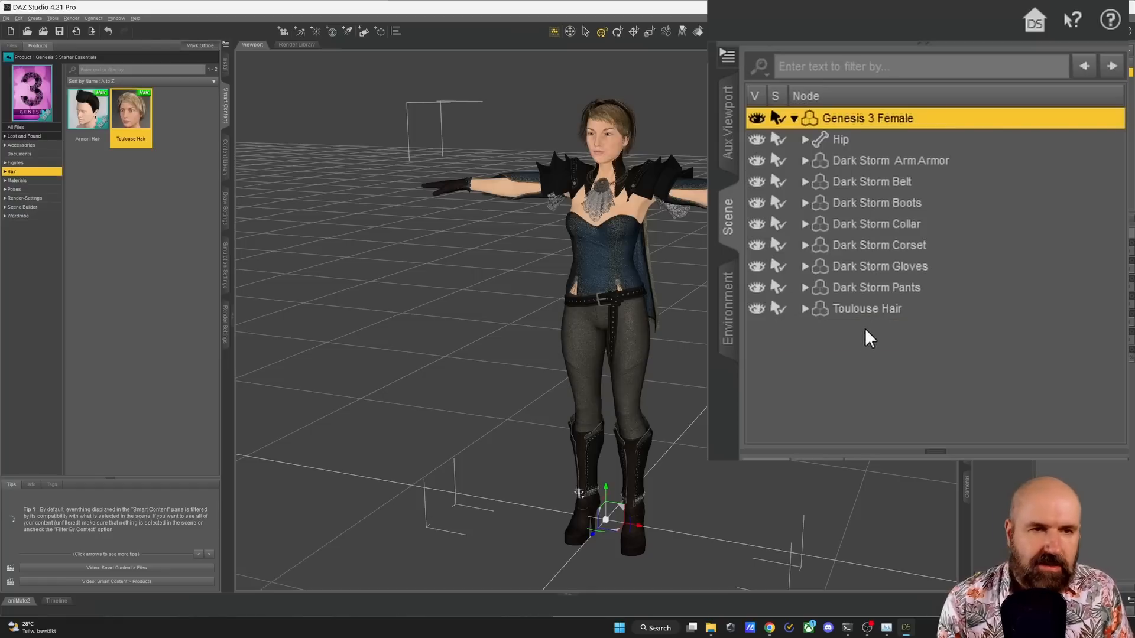
{"action": "mouse_move", "coordinate": [755, 161]}
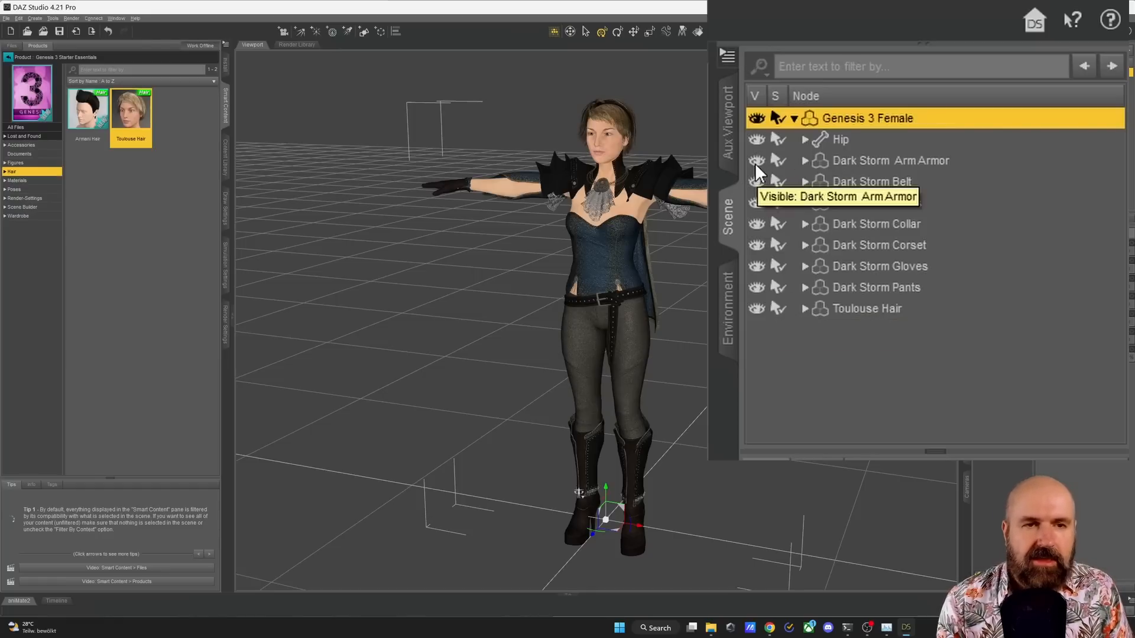
{"action": "left_click", "coordinate": [755, 159]}
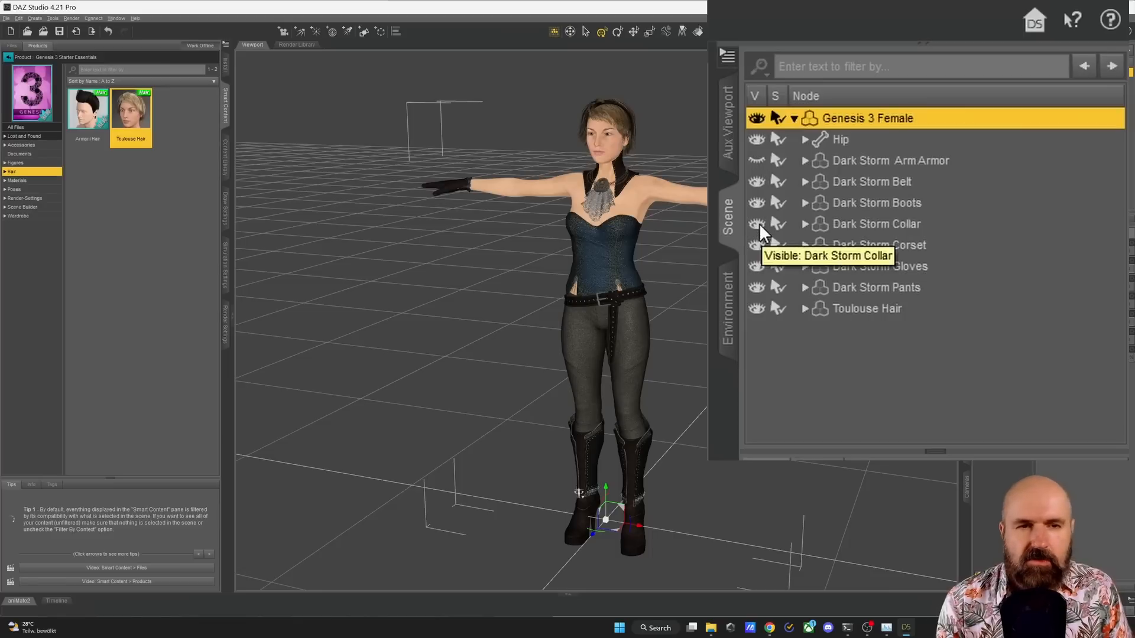
{"action": "left_click", "coordinate": [755, 223]}
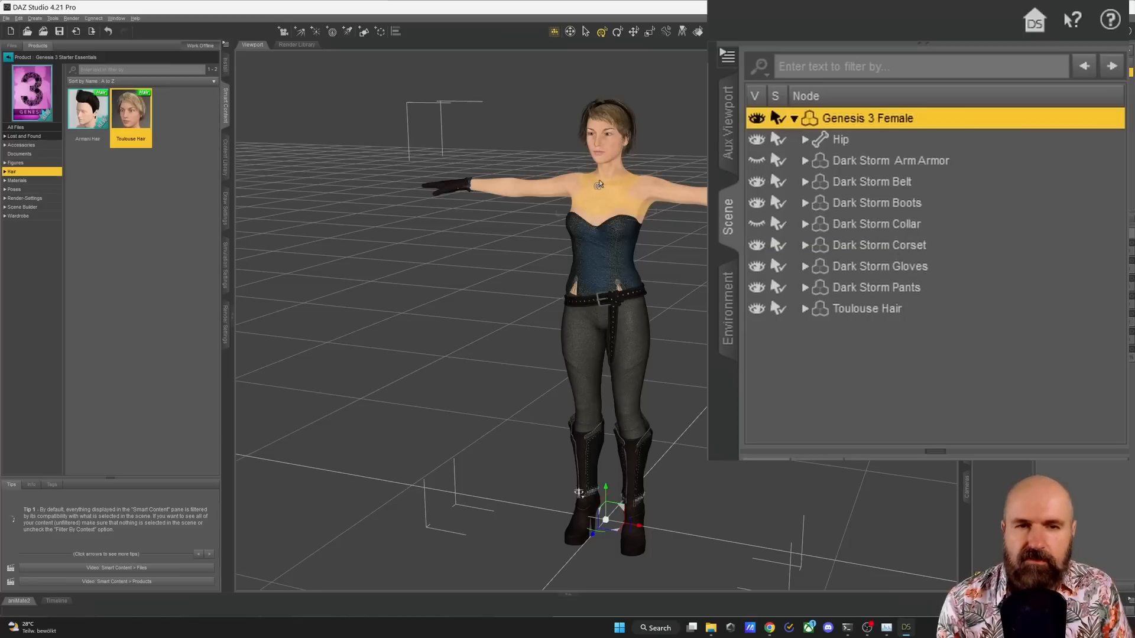
{"action": "left_click", "coordinate": [755, 223]}
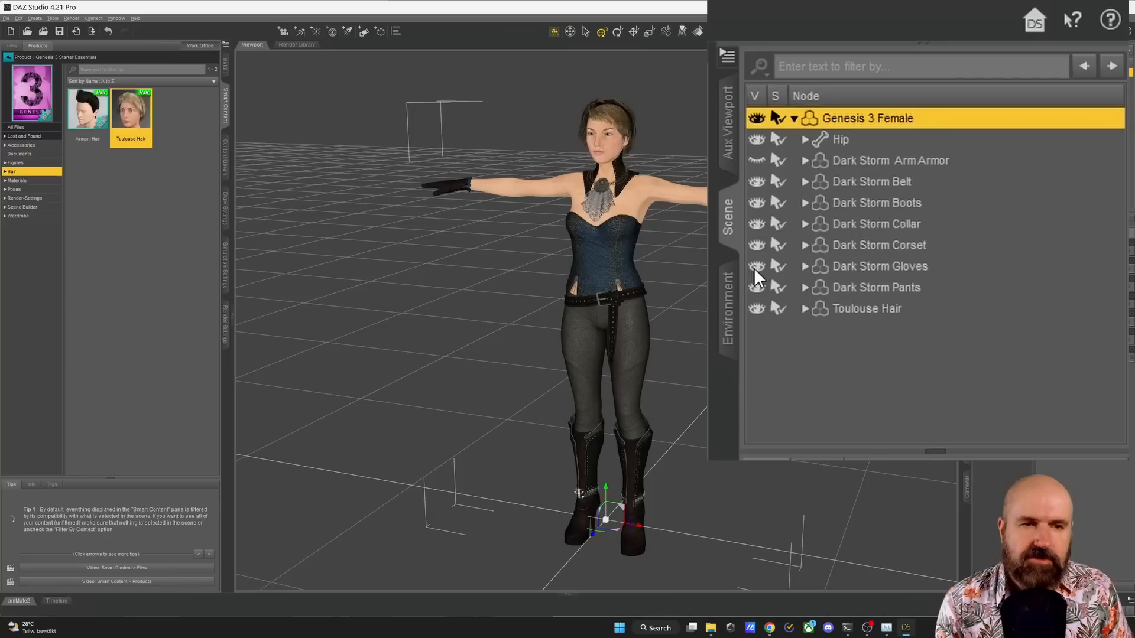
{"action": "left_click", "coordinate": [756, 266]}
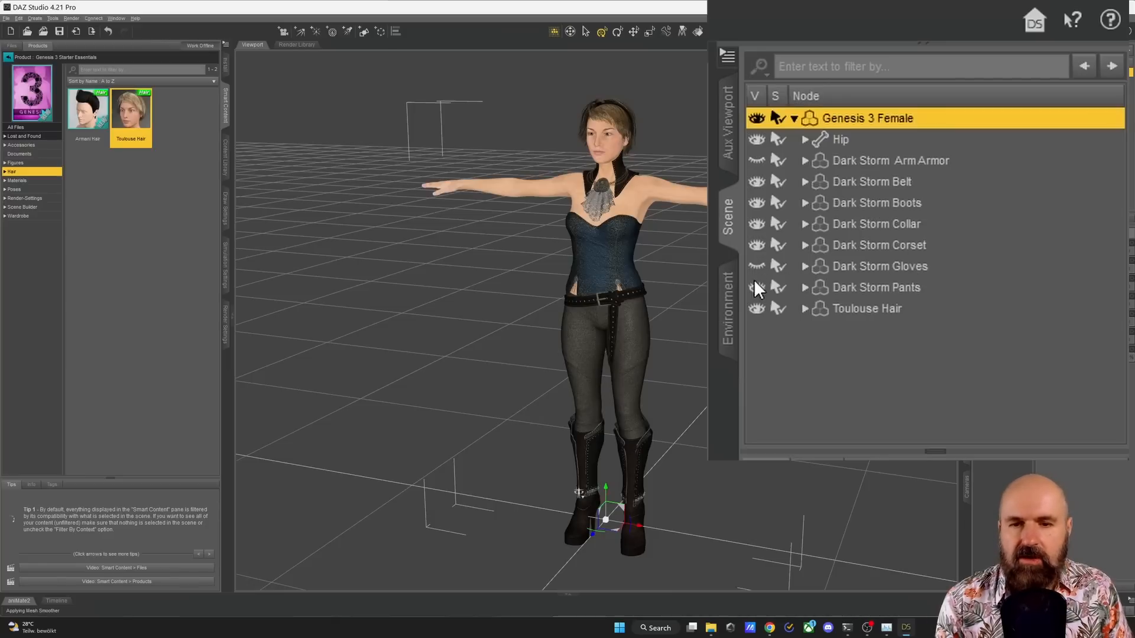
{"action": "mouse_move", "coordinate": [757, 287]}
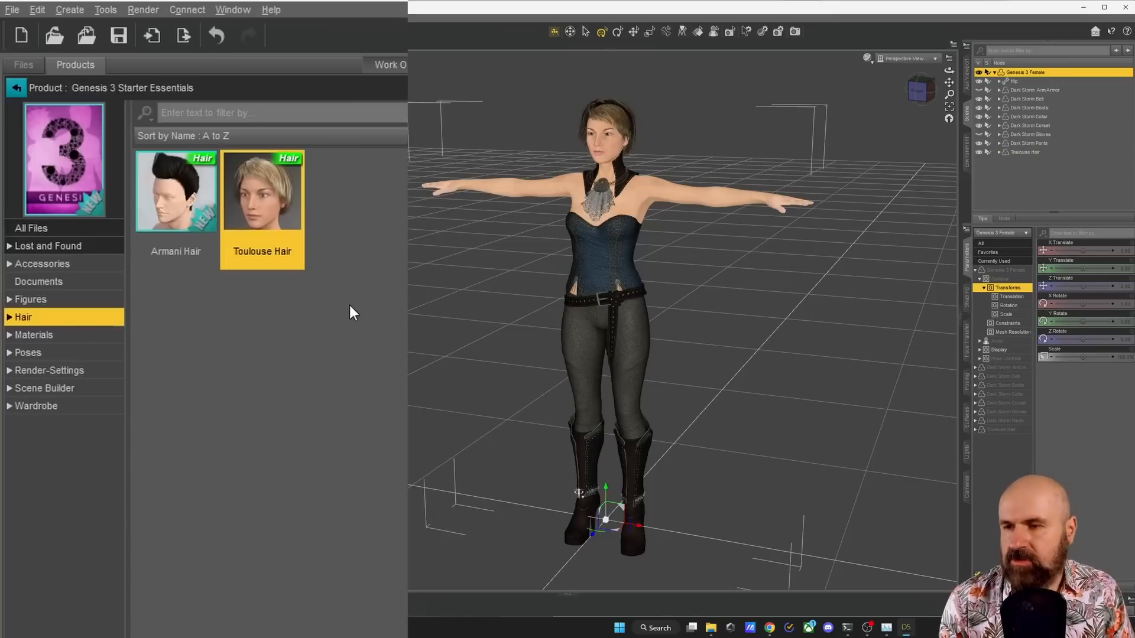
- Apply Fashion Model Pose 07 from the product's Poses, hands on hips
{"action": "left_click", "coordinate": [27, 353]}
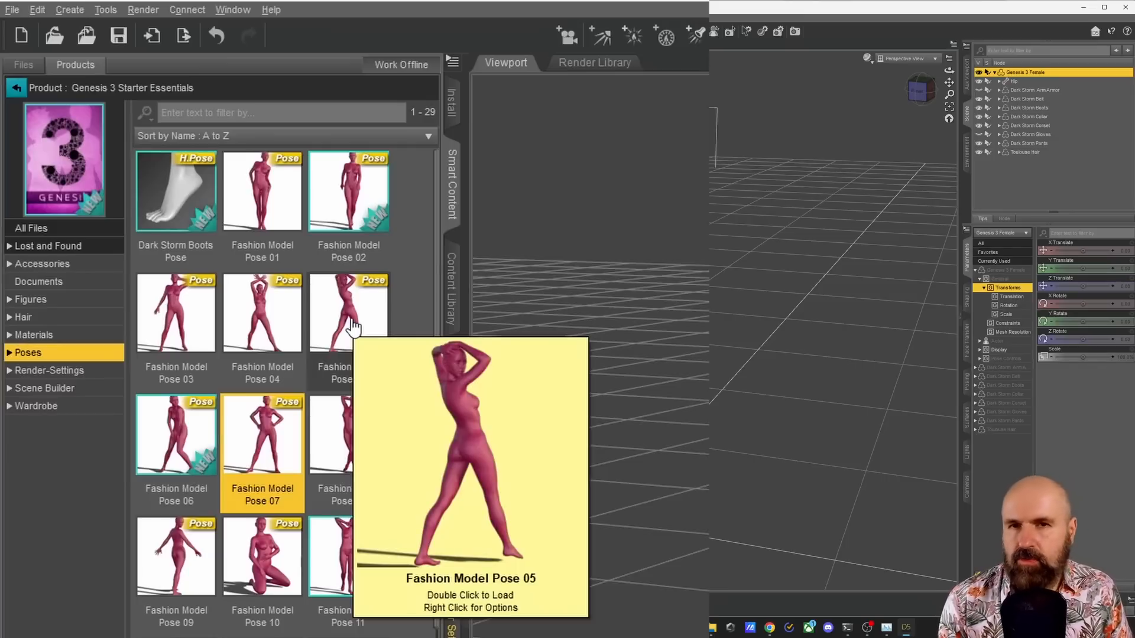
{"action": "double_click", "coordinate": [347, 311]}
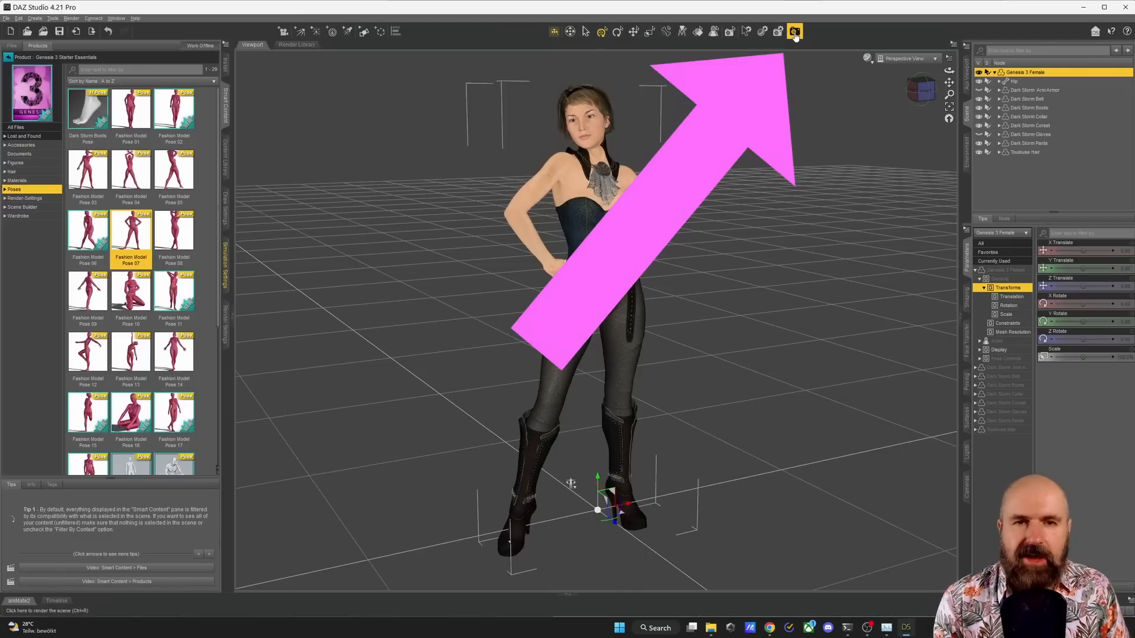
- Render the posed, clothed figure on a transparent background
{"action": "left_click", "coordinate": [794, 30]}
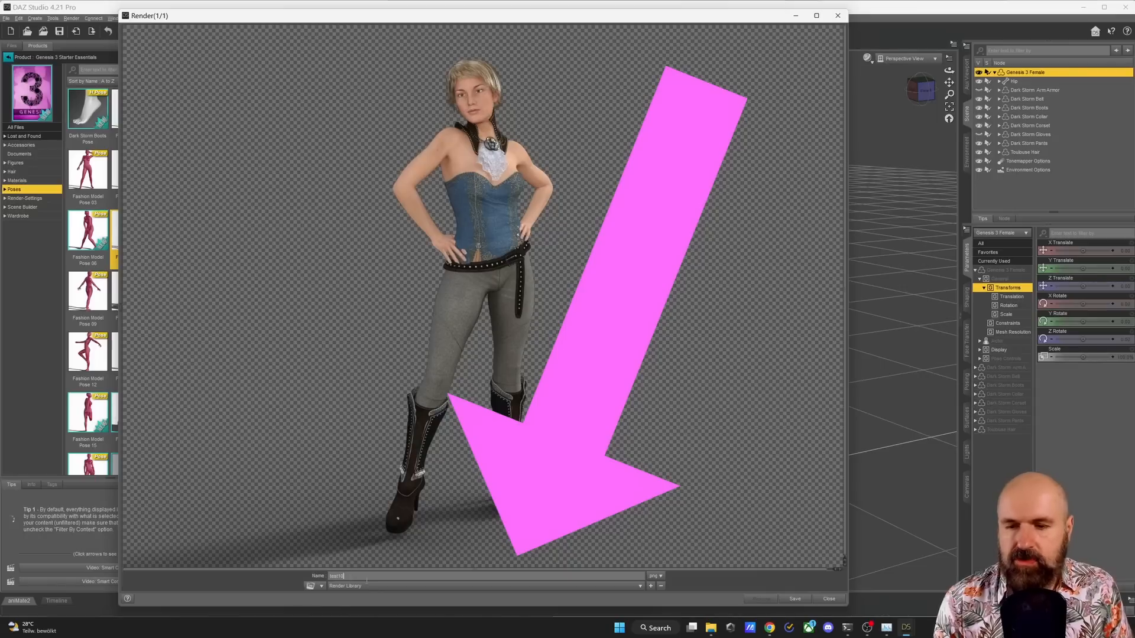
{"action": "mouse_move", "coordinate": [791, 576]}
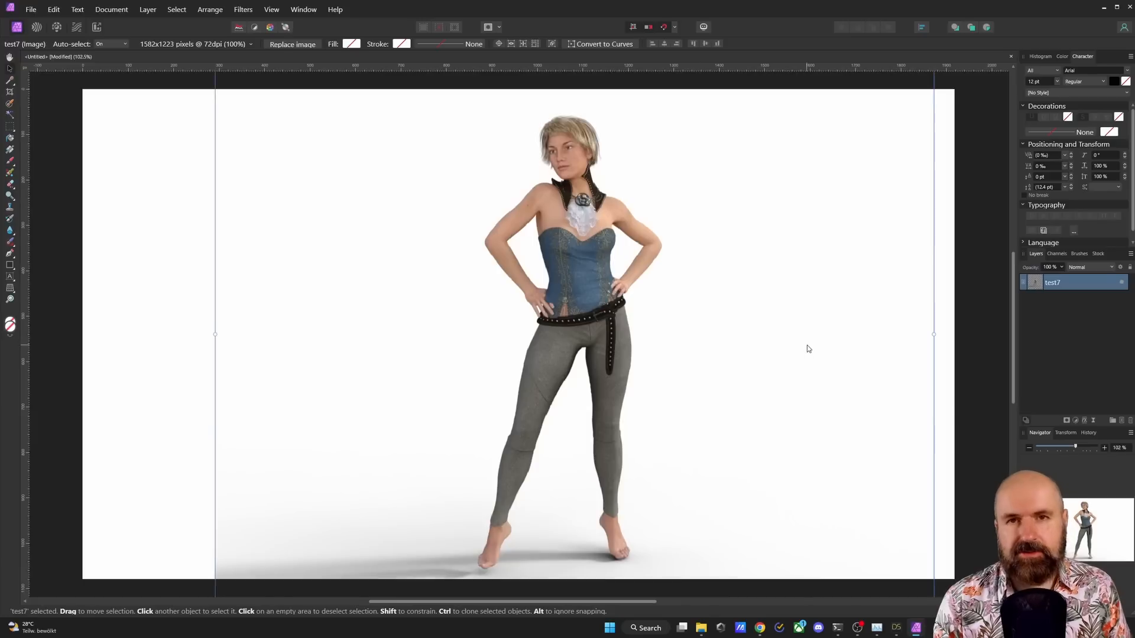
{"action": "mouse_move", "coordinate": [656, 263]}
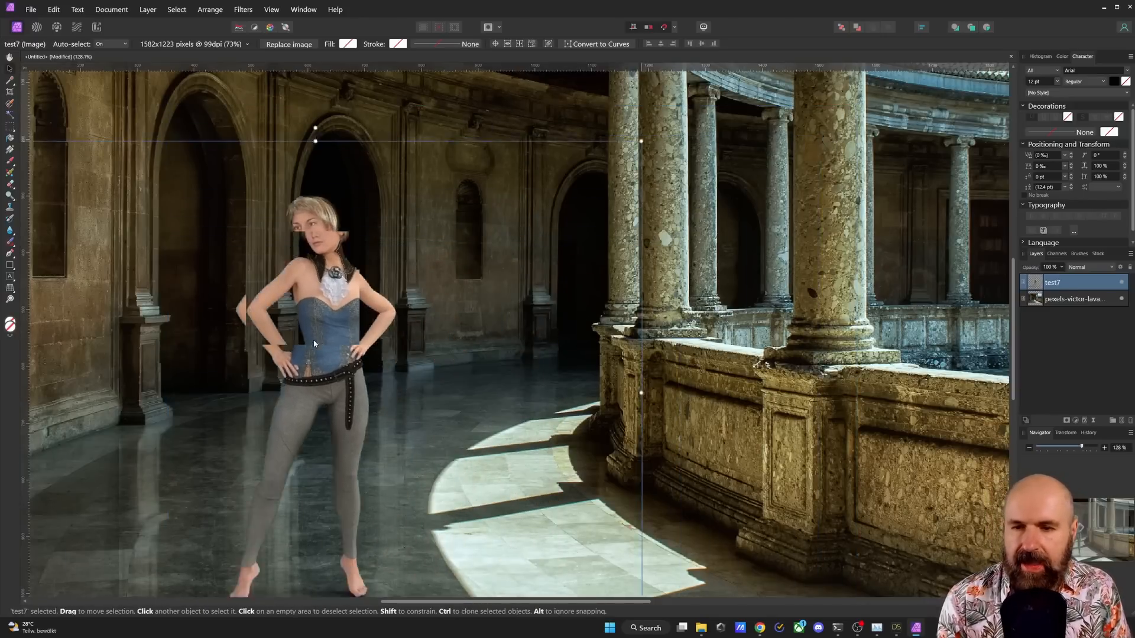
- Scale up the figure layer and centre it in the courtyard of the colonnade photo
{"action": "left_click_drag", "start_coordinate": [315, 344], "coordinate": [512, 327]}
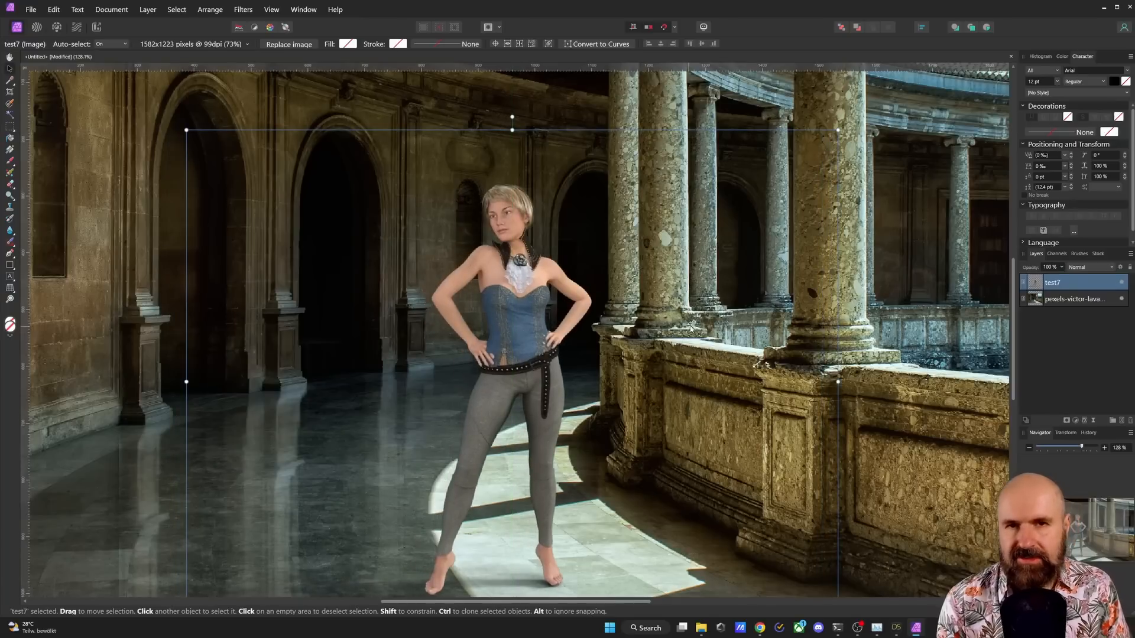
{"action": "mouse_move", "coordinate": [505, 173]}
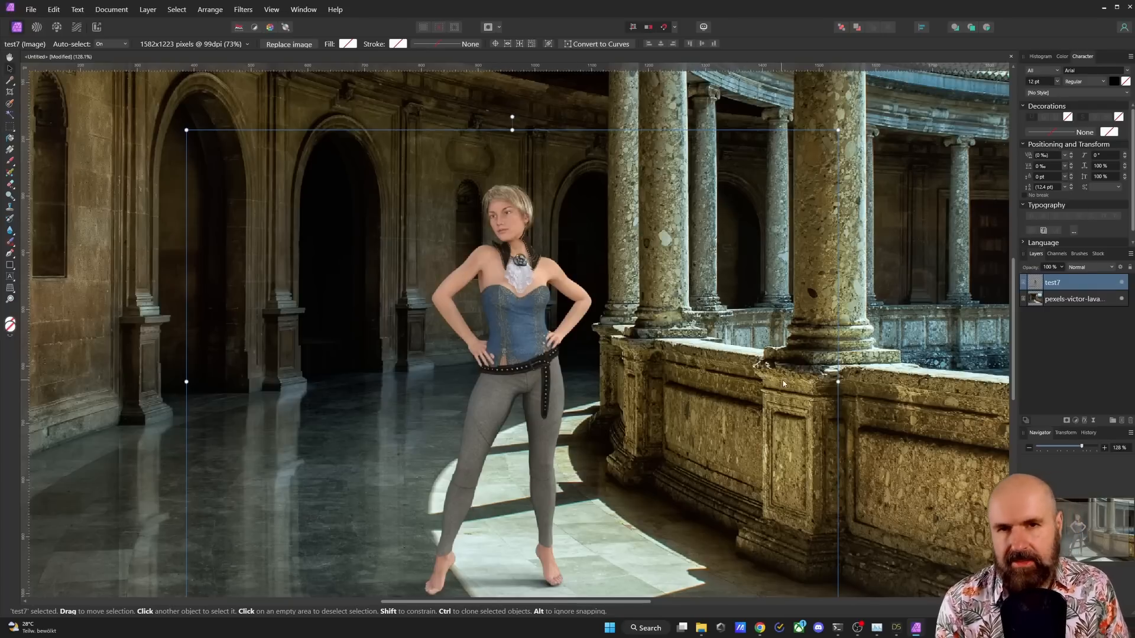
{"action": "mouse_move", "coordinate": [621, 310]}
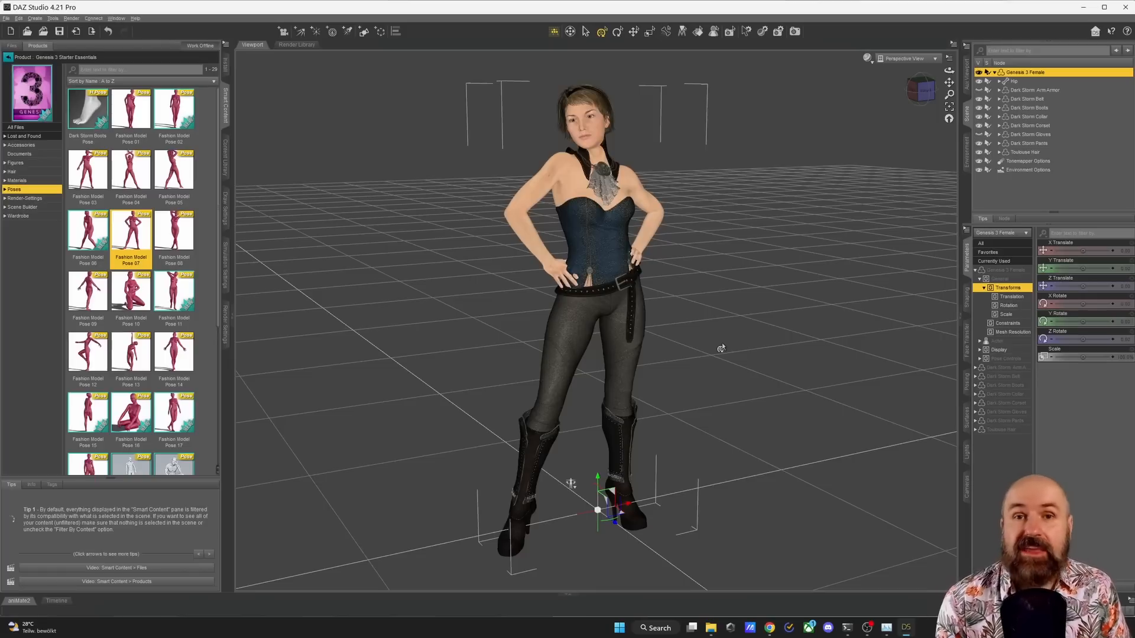
{"action": "mouse_move", "coordinate": [711, 250]}
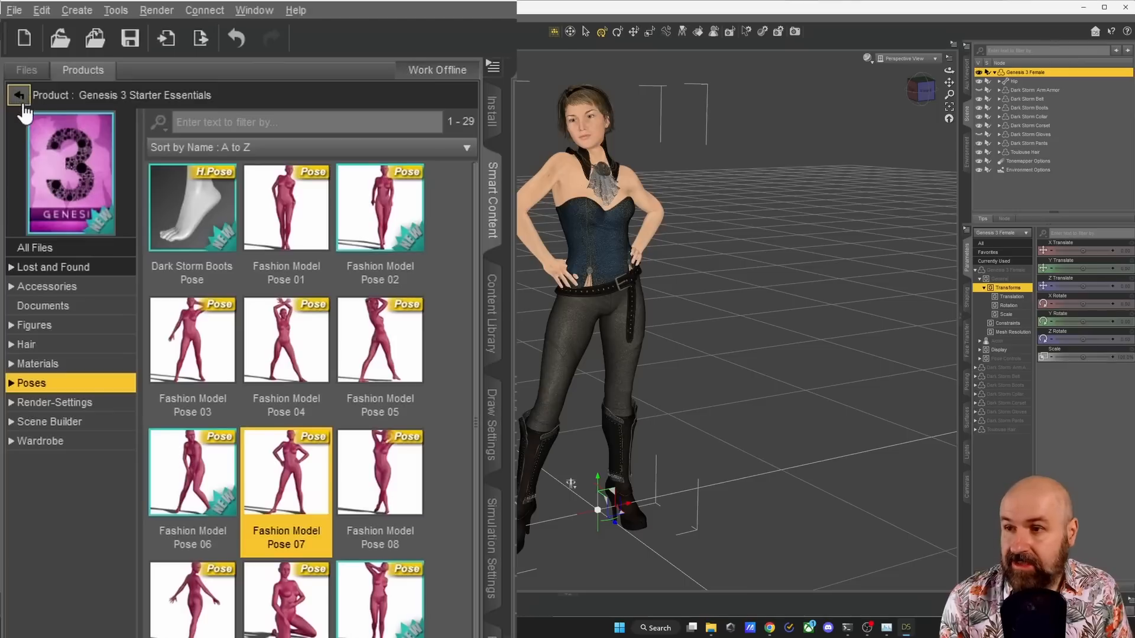
- Load Shaded Haven from Genesis 2 Starter Essentials via the Environments product filter
{"action": "left_click", "coordinate": [18, 95]}
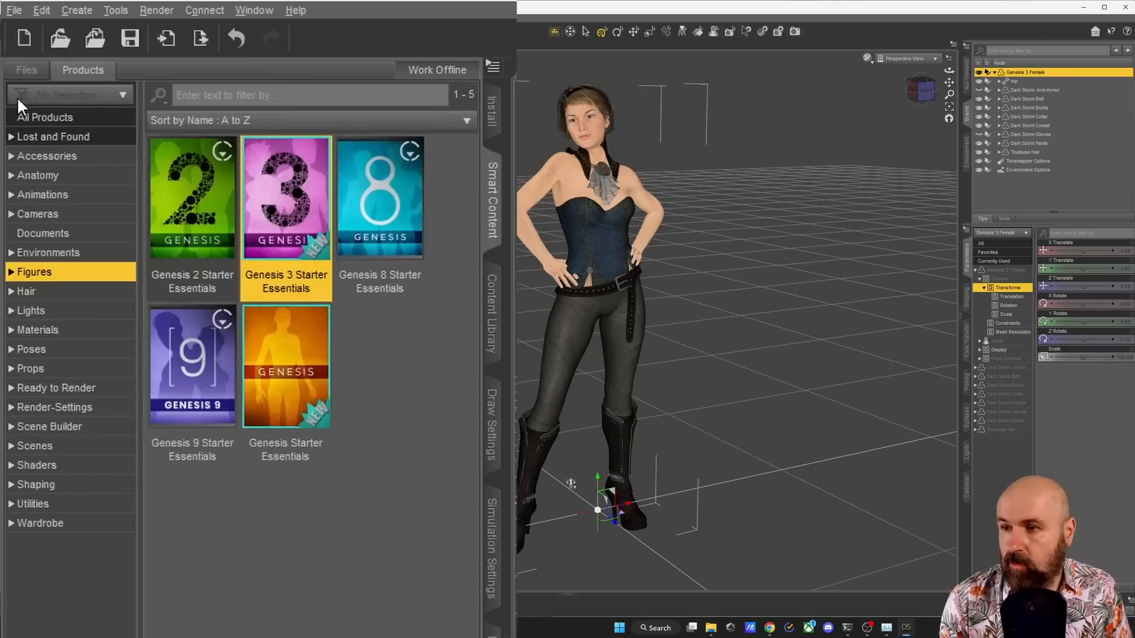
{"action": "left_click", "coordinate": [49, 251]}
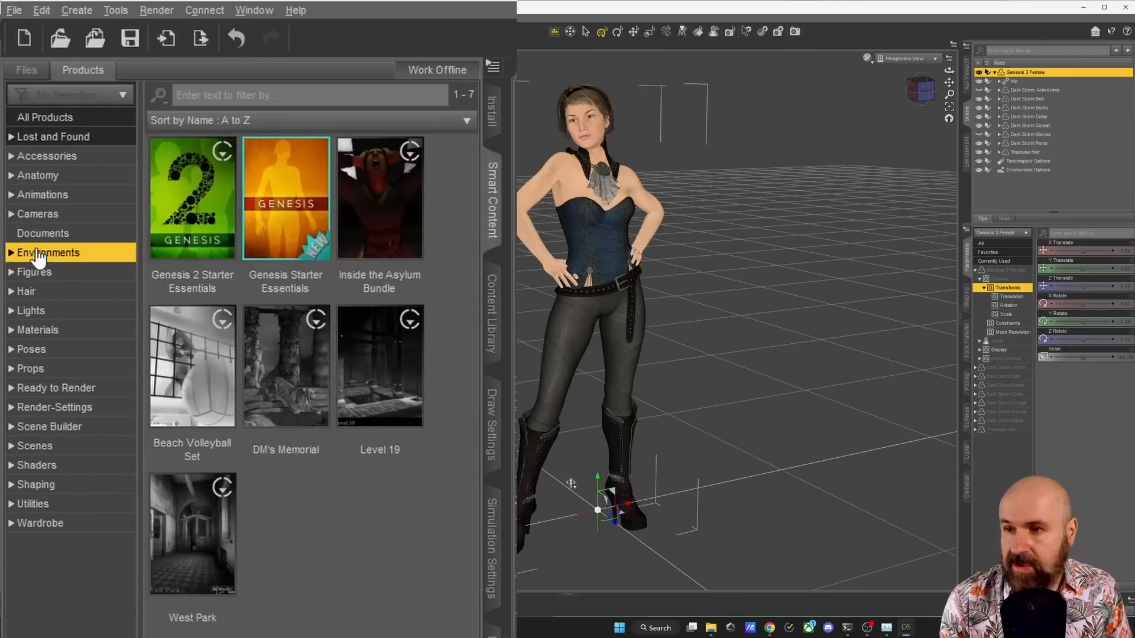
{"action": "mouse_move", "coordinate": [192, 198]}
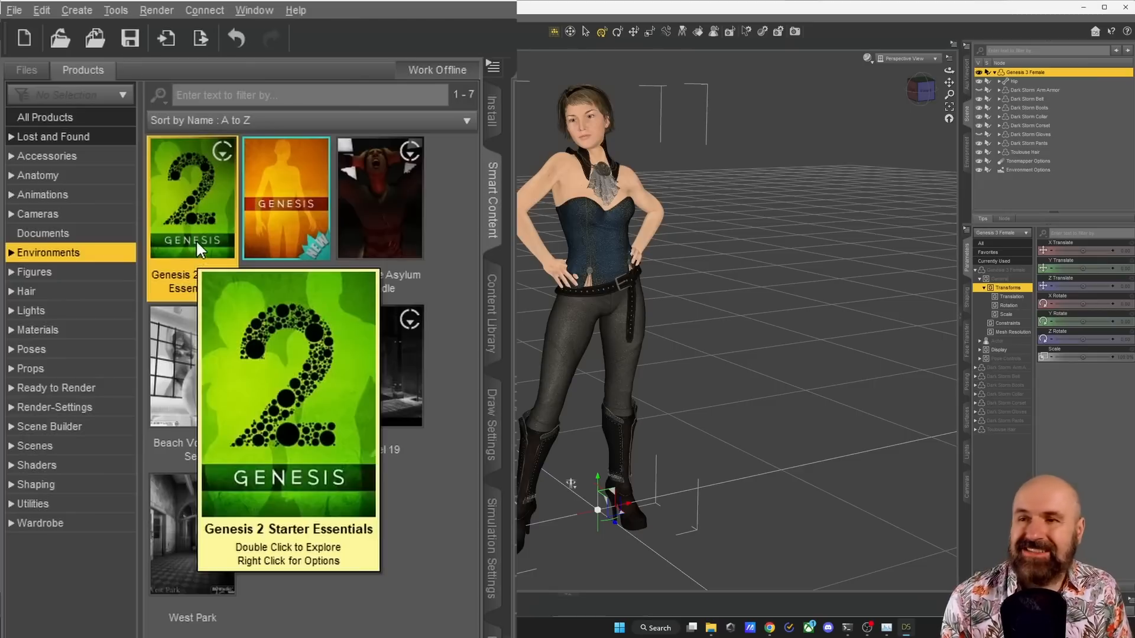
{"action": "double_click", "coordinate": [191, 197]}
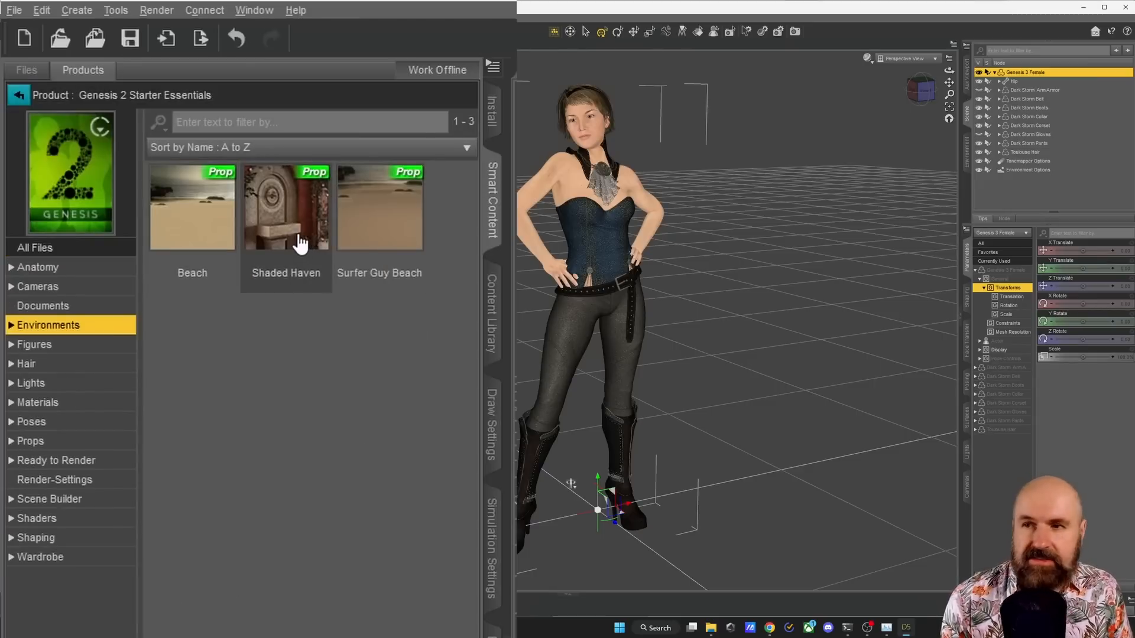
{"action": "double_click", "coordinate": [285, 207]}
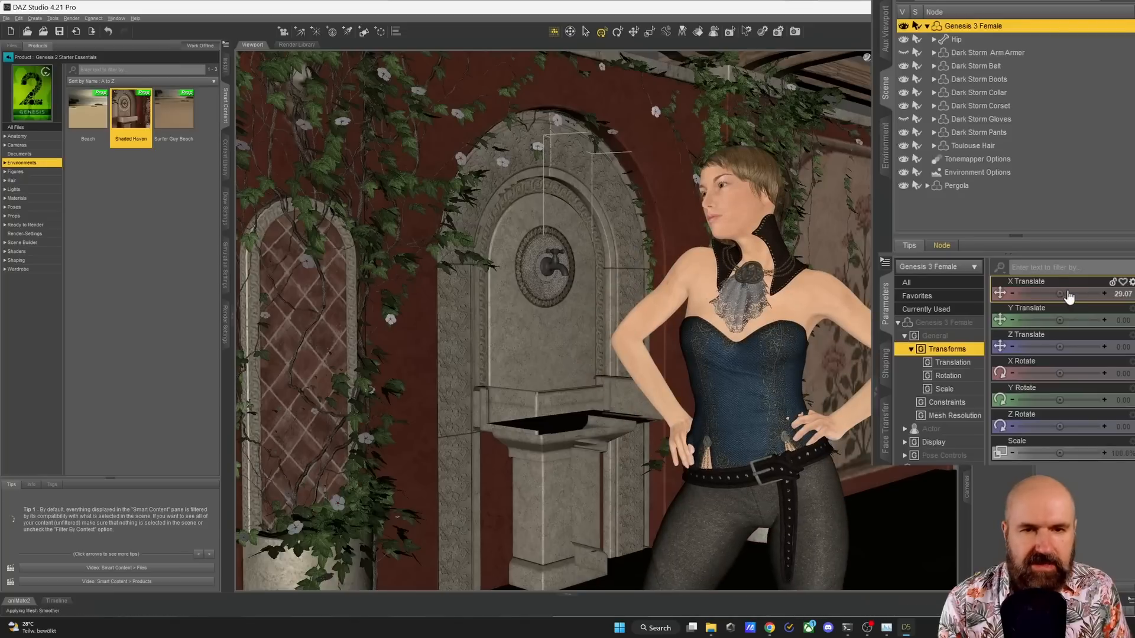
- Shift the figure sideways, bend the right hand onto the hip and adjust the right forearm twist
{"action": "left_click_drag", "start_coordinate": [1064, 292], "coordinate": [1036, 292]}
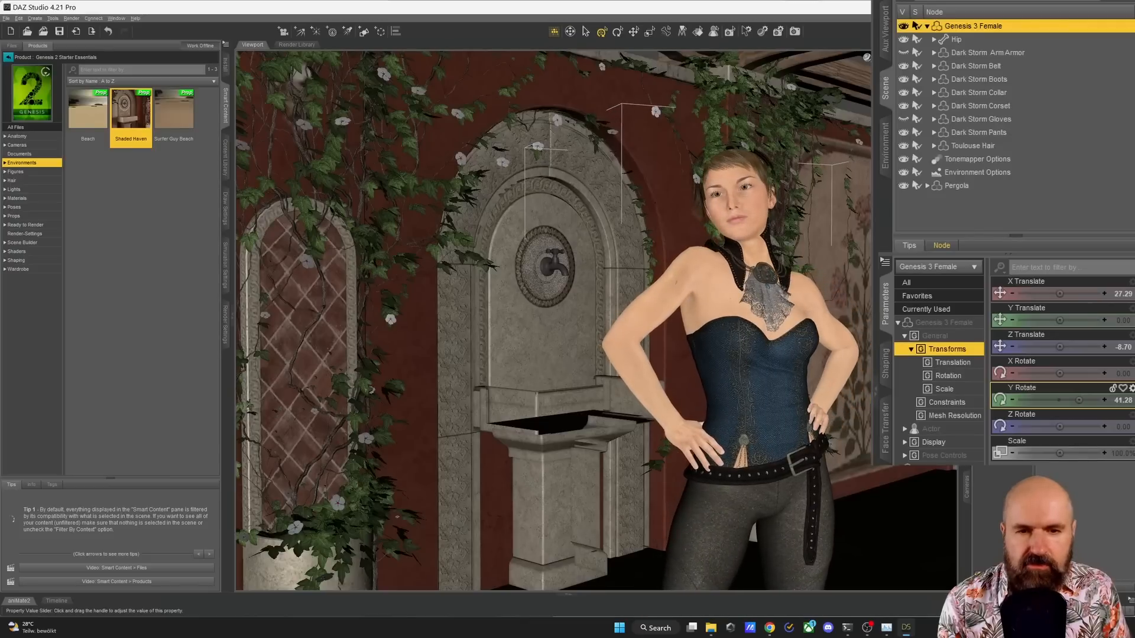
{"action": "left_click_drag", "start_coordinate": [1050, 401], "coordinate": [1060, 401]}
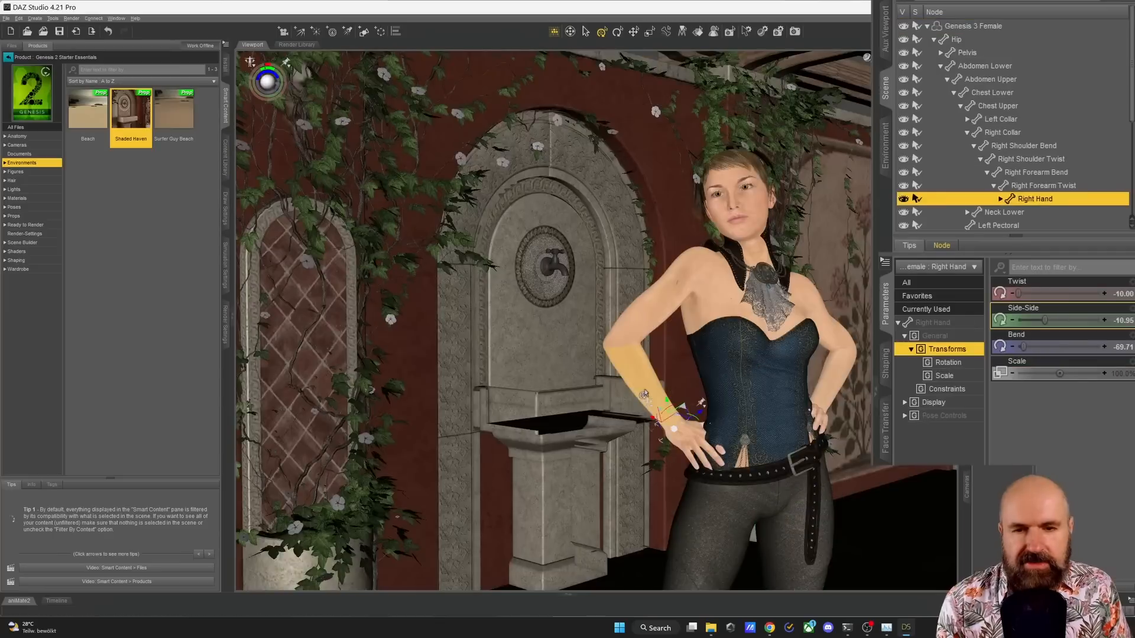
{"action": "left_click", "coordinate": [1036, 173]}
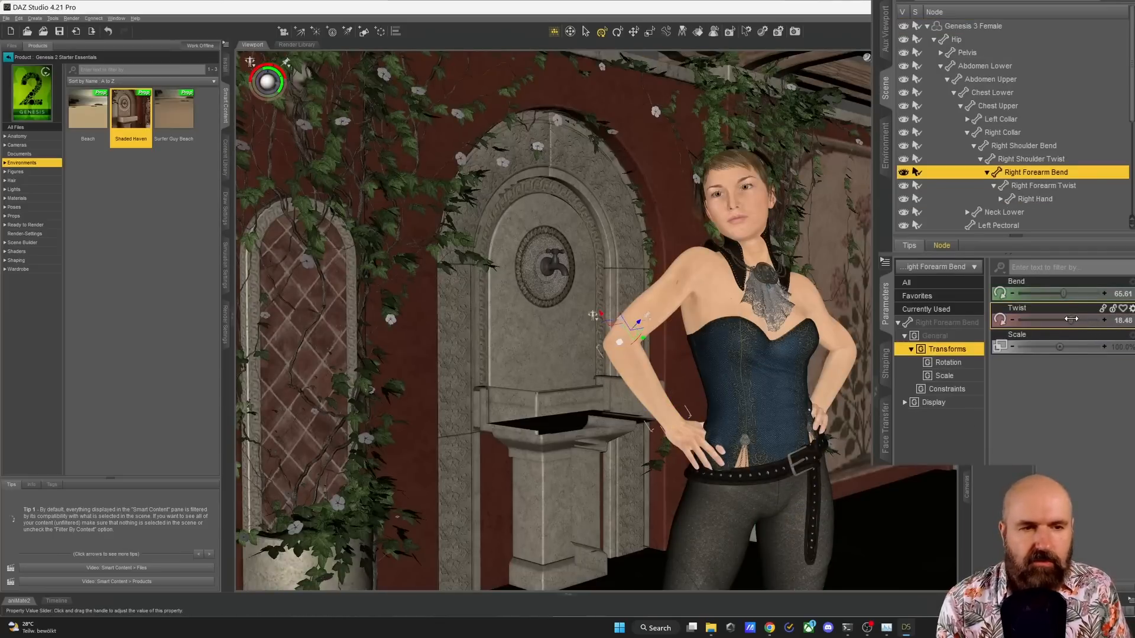
{"action": "left_click_drag", "start_coordinate": [1071, 320], "coordinate": [1060, 321]}
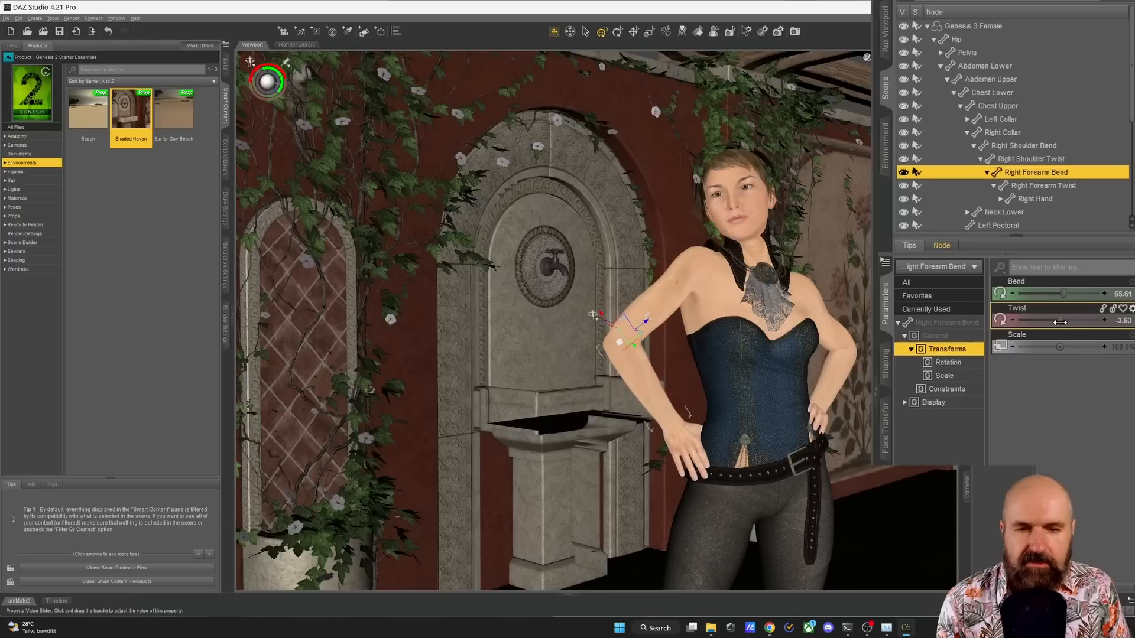
{"action": "left_click_drag", "start_coordinate": [1064, 320], "coordinate": [1054, 321]}
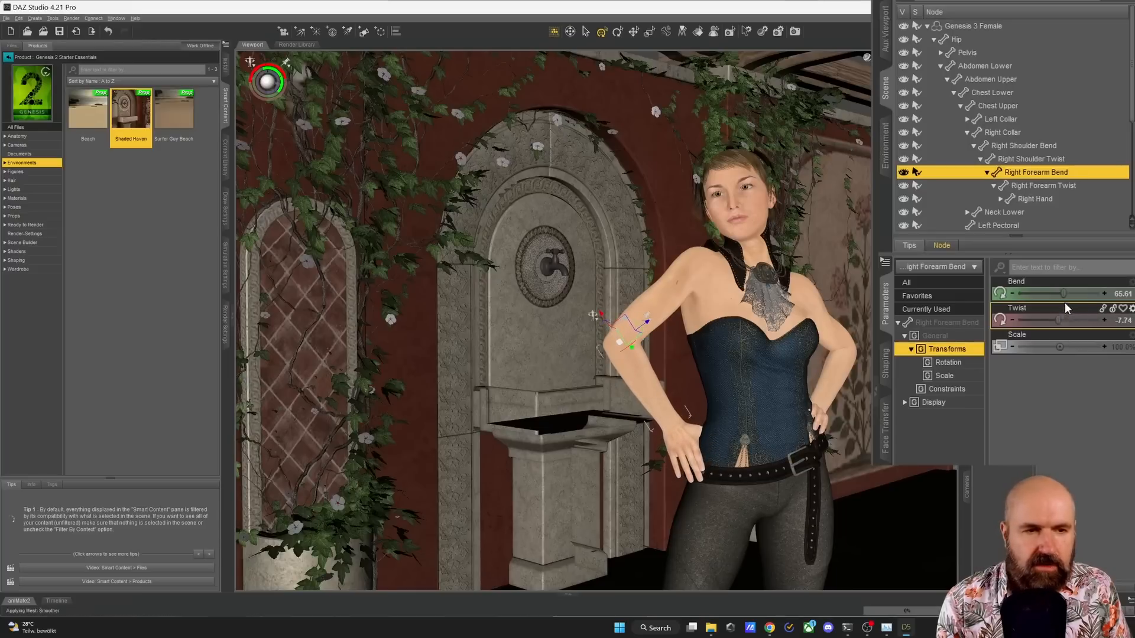
{"action": "left_click_drag", "start_coordinate": [1065, 293], "coordinate": [1065, 294]}
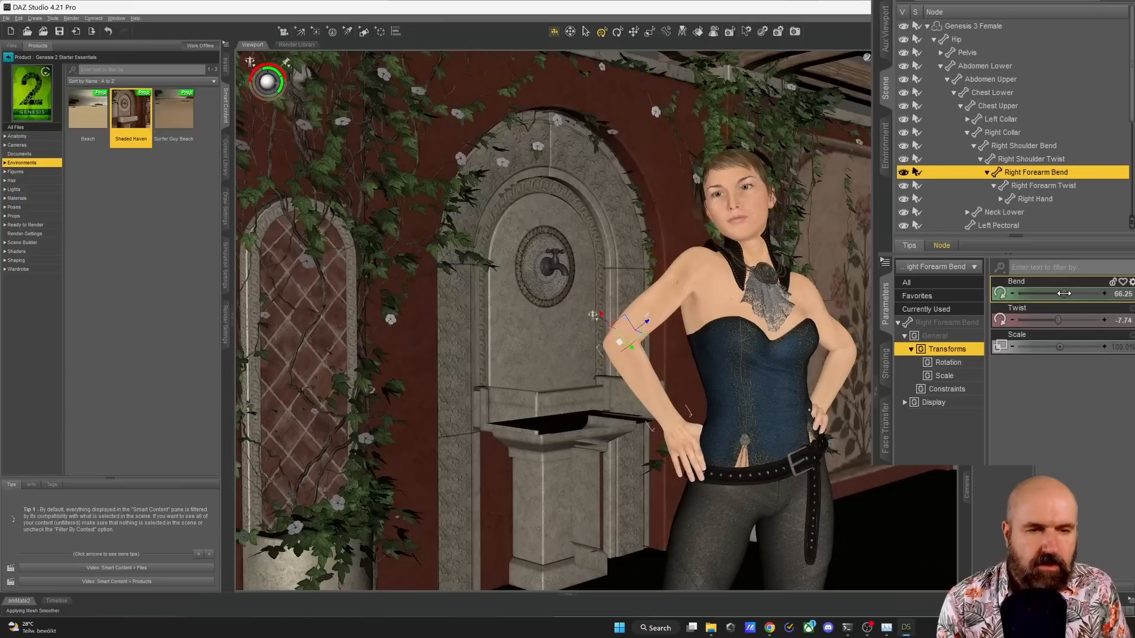
- Refine the left forearm bend and render the figure inside Shaded Haven
{"action": "left_click", "coordinate": [1036, 199]}
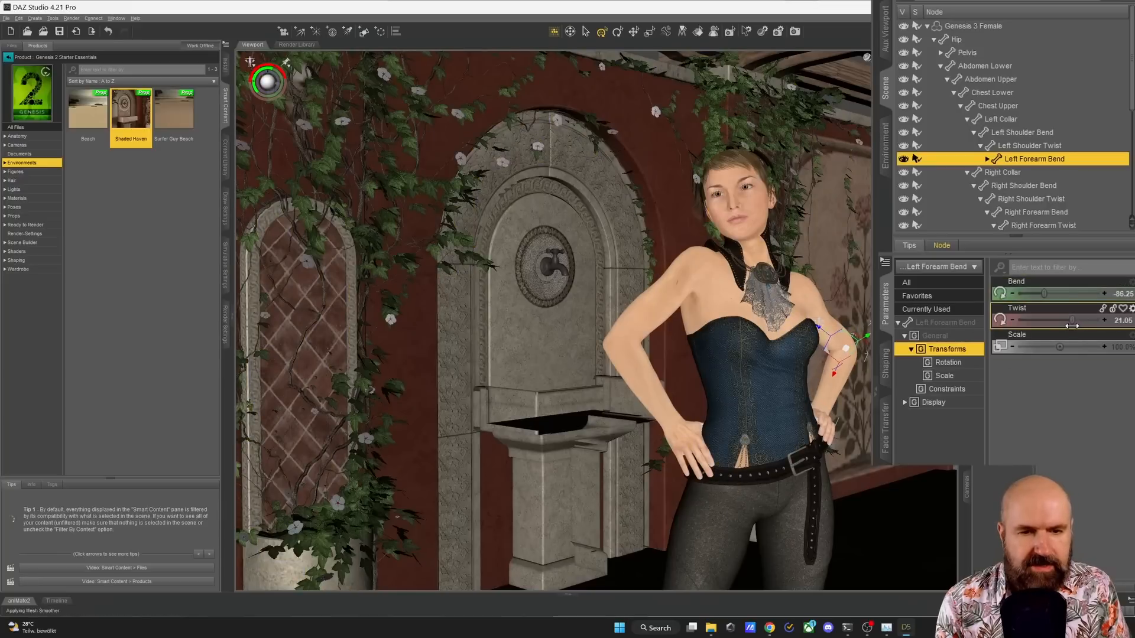
{"action": "left_click_drag", "start_coordinate": [1046, 293], "coordinate": [1049, 293]}
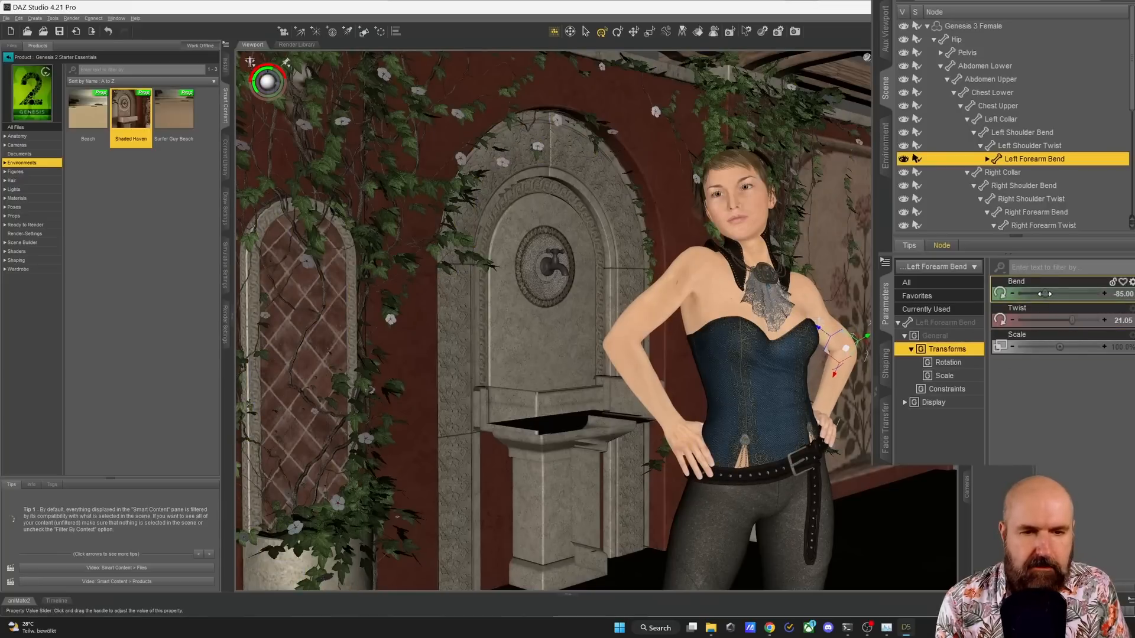
{"action": "left_click_drag", "start_coordinate": [1047, 294], "coordinate": [1040, 294]}
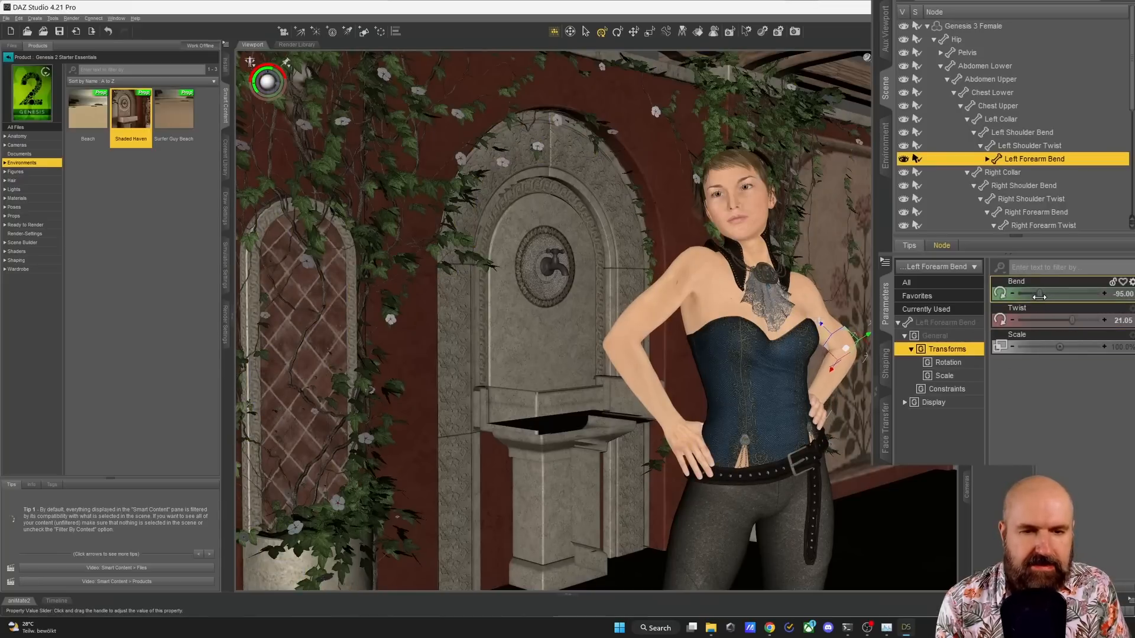
{"action": "left_click_drag", "start_coordinate": [1050, 294], "coordinate": [1060, 293]}
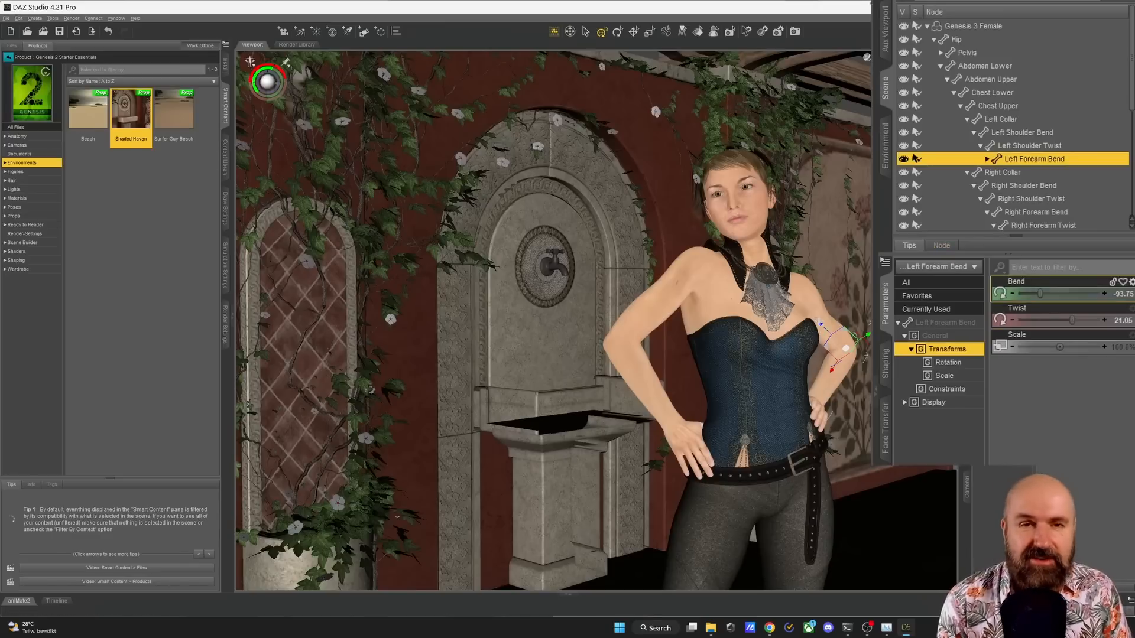
{"action": "left_click", "coordinate": [795, 31]}
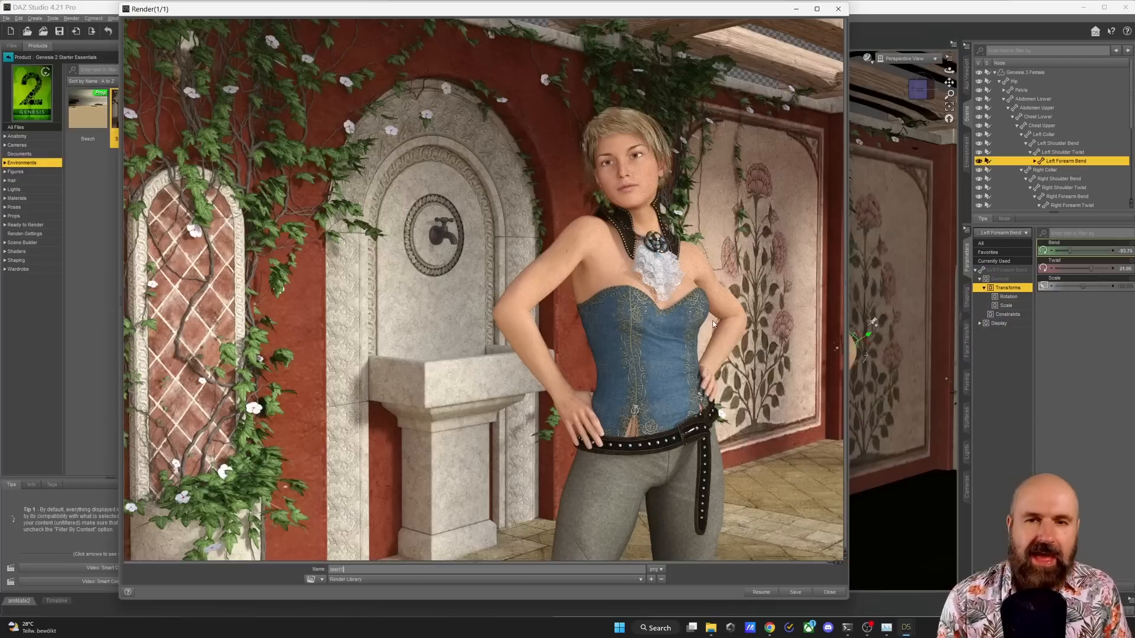
{"action": "mouse_move", "coordinate": [709, 321]}
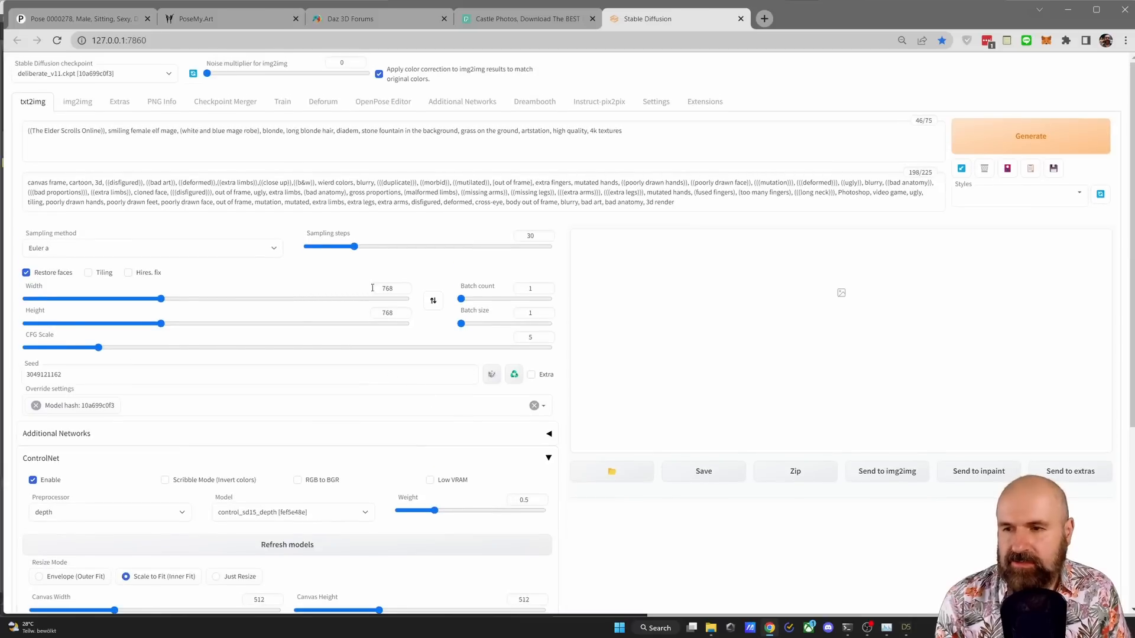
{"action": "mouse_move", "coordinate": [840, 410]}
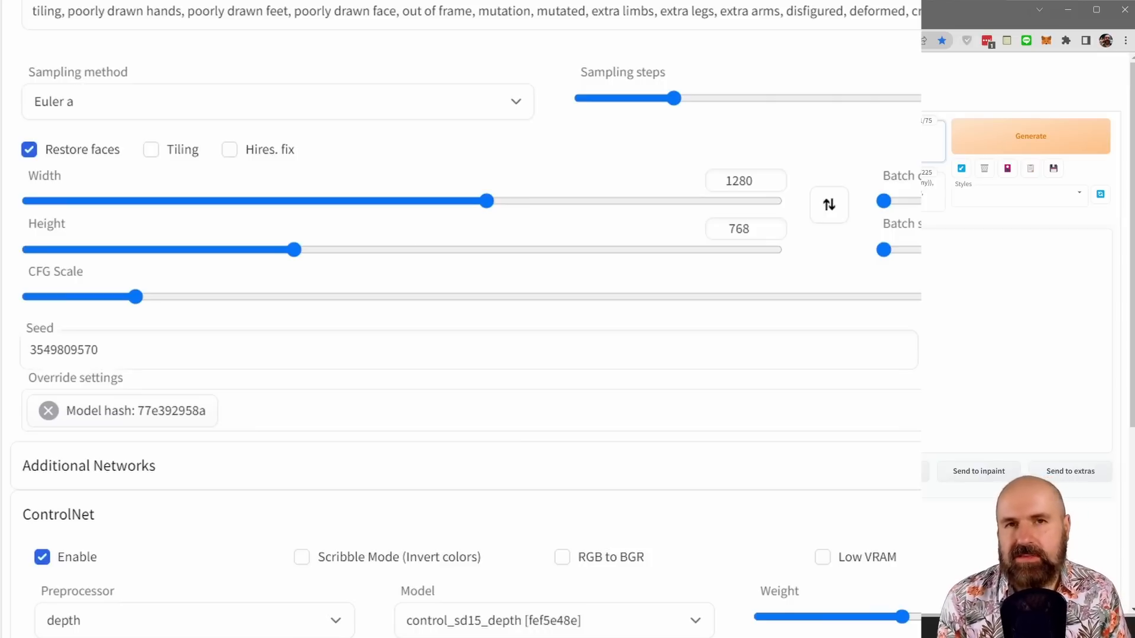
- Scroll down the txt2img panel toward the 1280 by 768 size and ControlNet depth settings
{"action": "scroll", "scroll_direction": "down", "scroll_amount": 3}
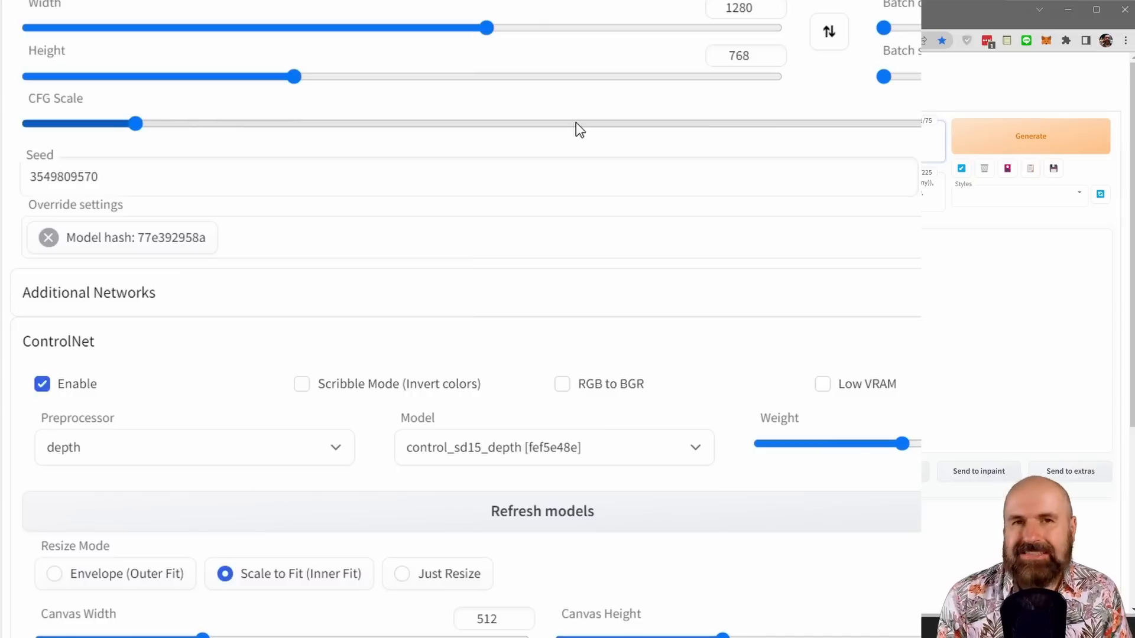